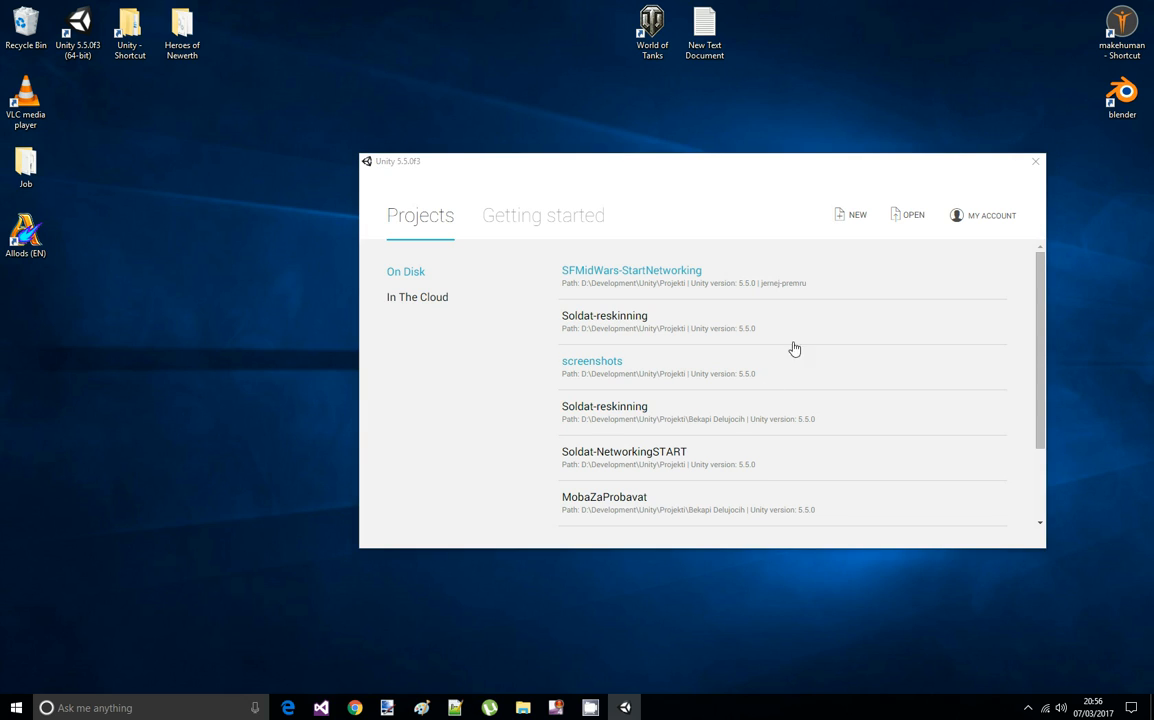
pyautogui.moveTo(836, 238)
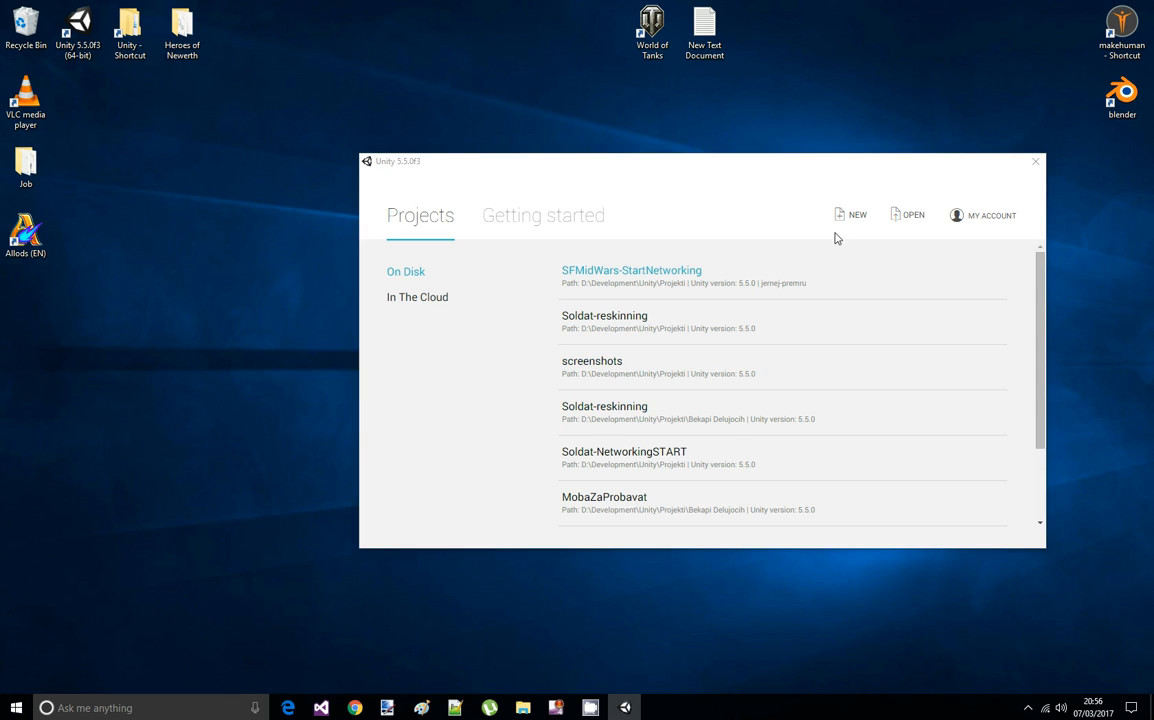
pyautogui.moveTo(844, 238)
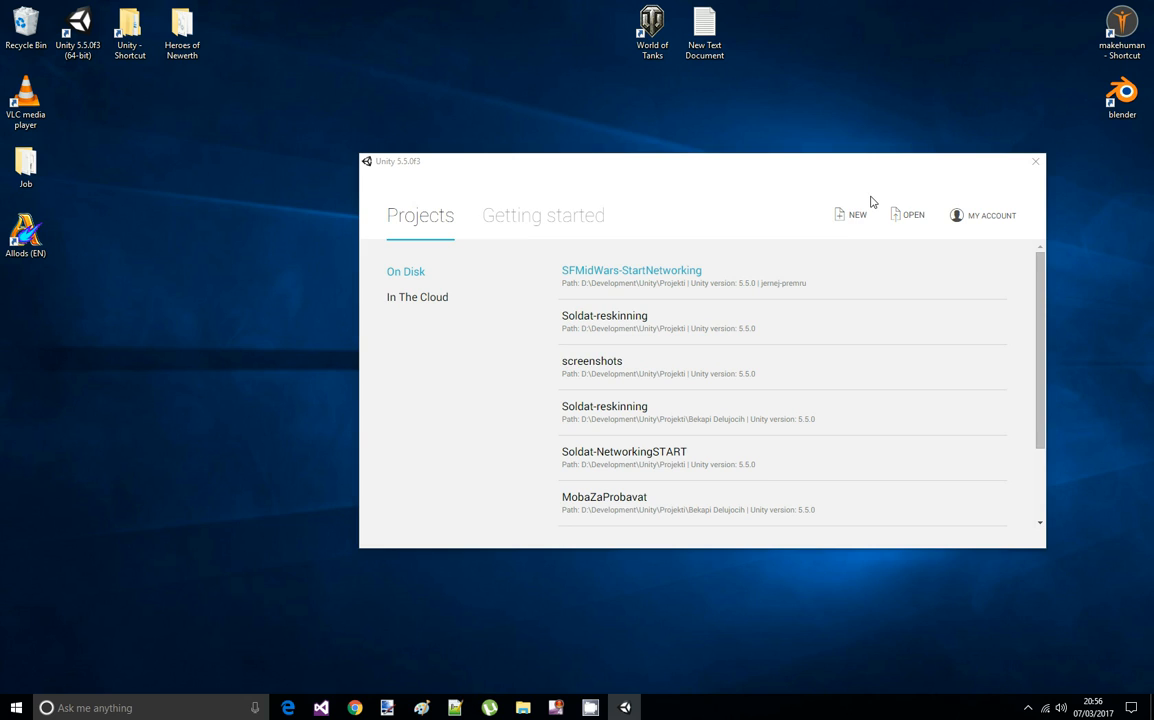
pyautogui.moveTo(858, 216)
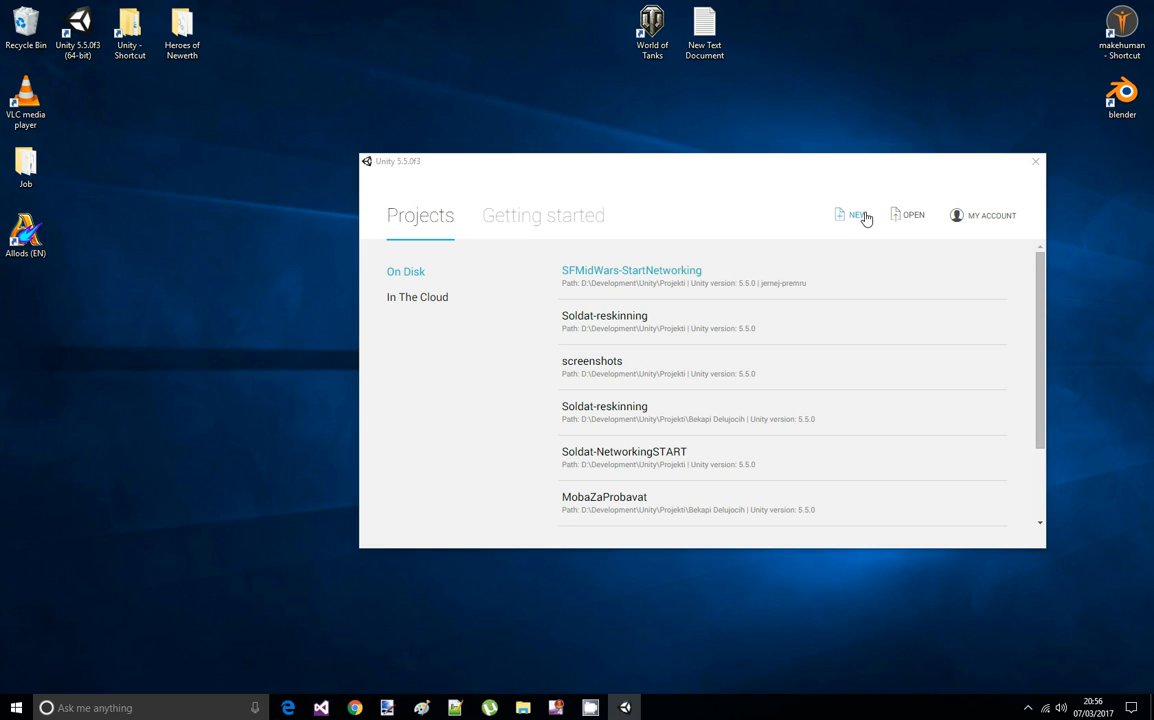
pyautogui.moveTo(820, 210)
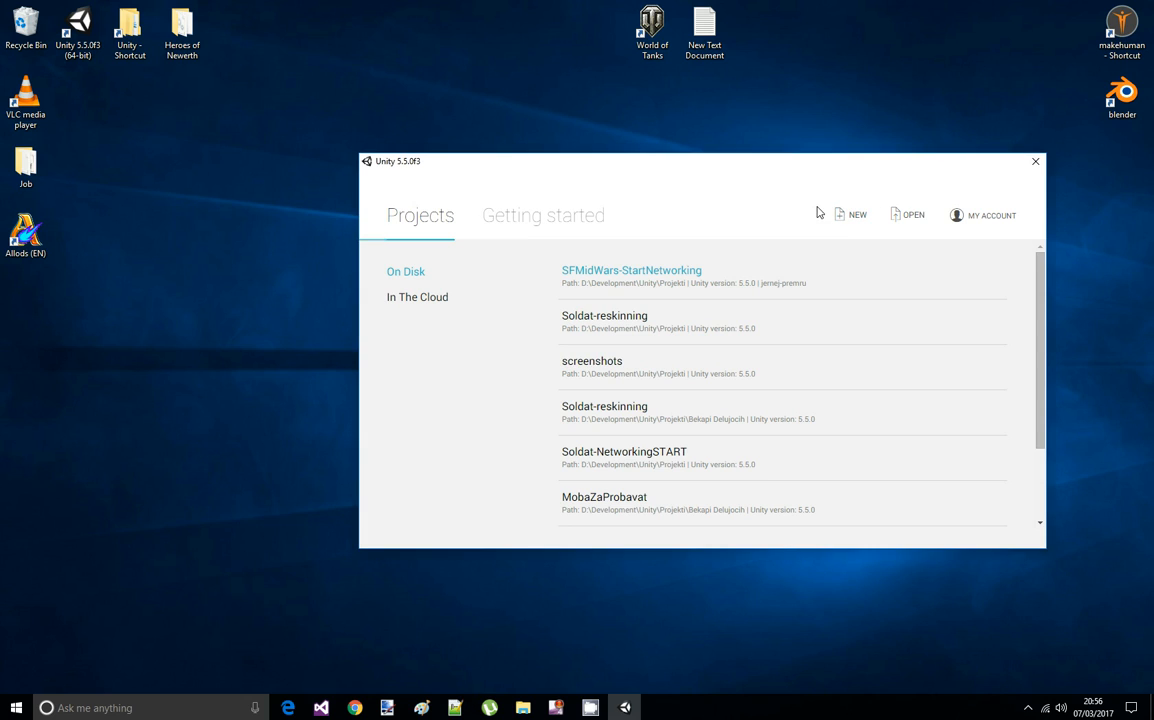
# Create a new Unity project named GameTimerHMS from the launcher
pyautogui.click(852, 214)
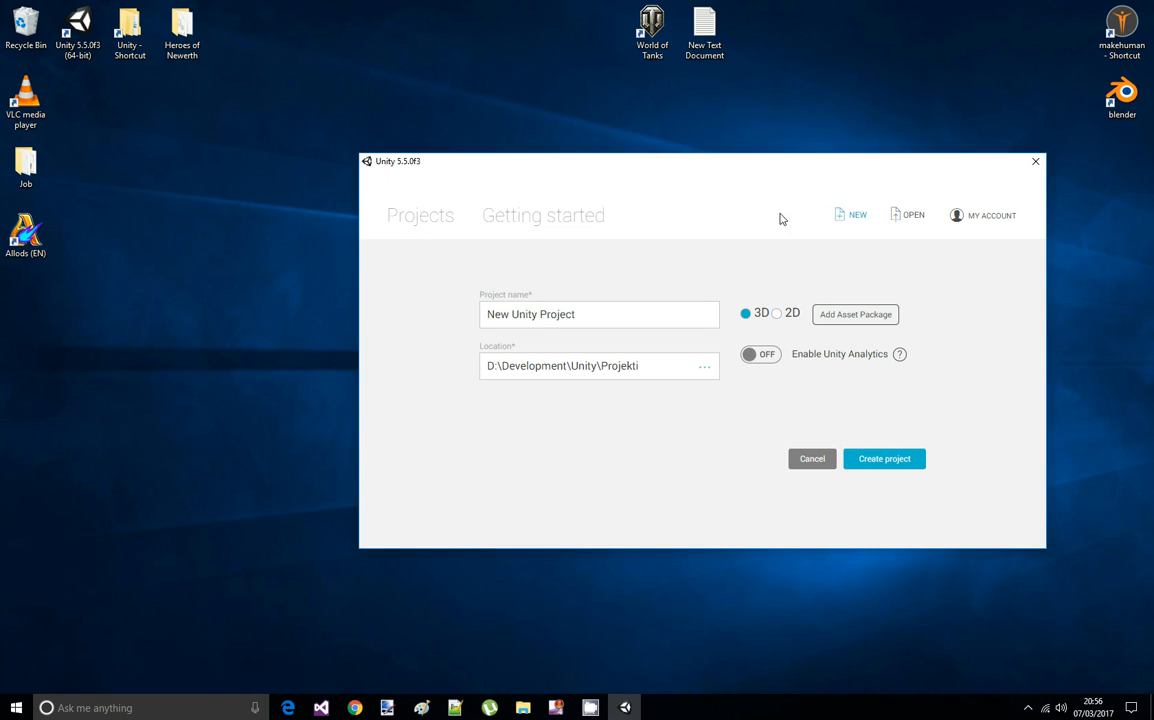
pyautogui.tripleClick(598, 314)
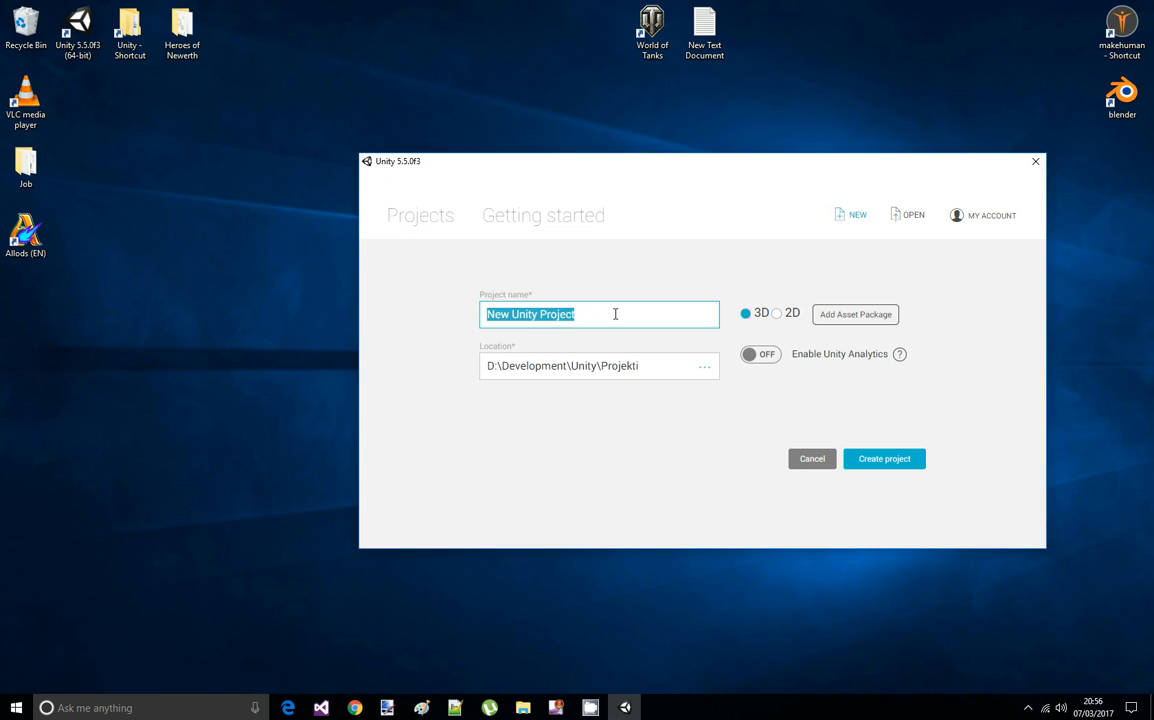
pyautogui.write('G')
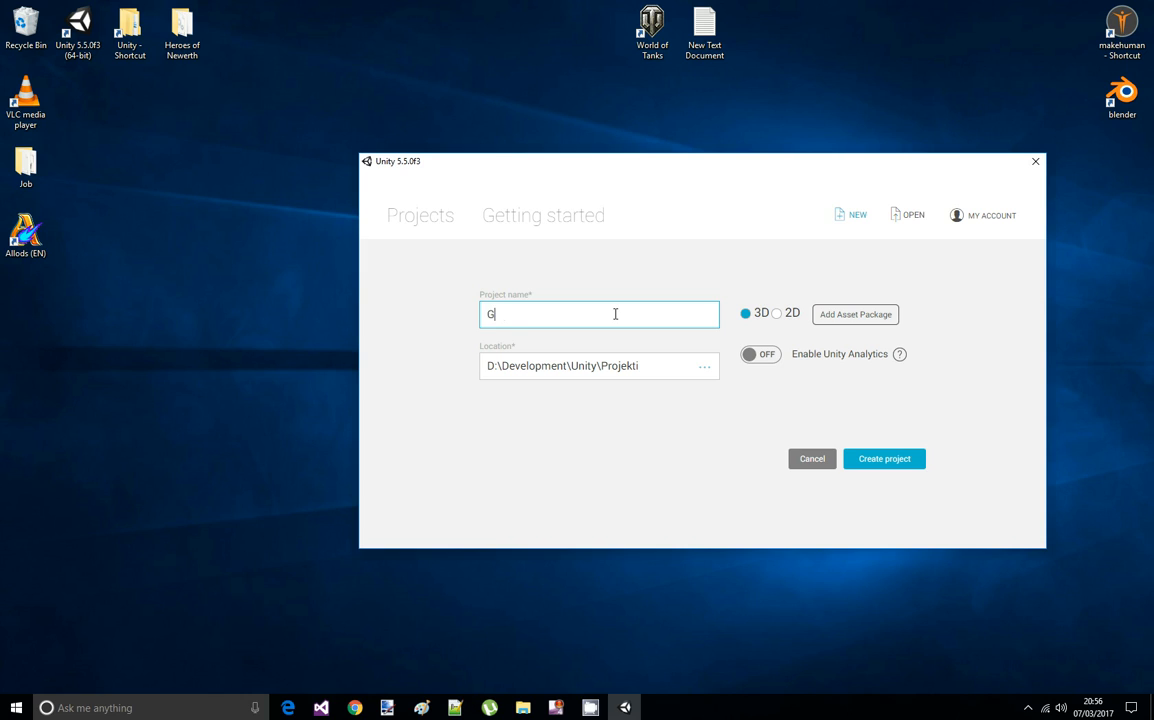
pyautogui.write('ameTimer')
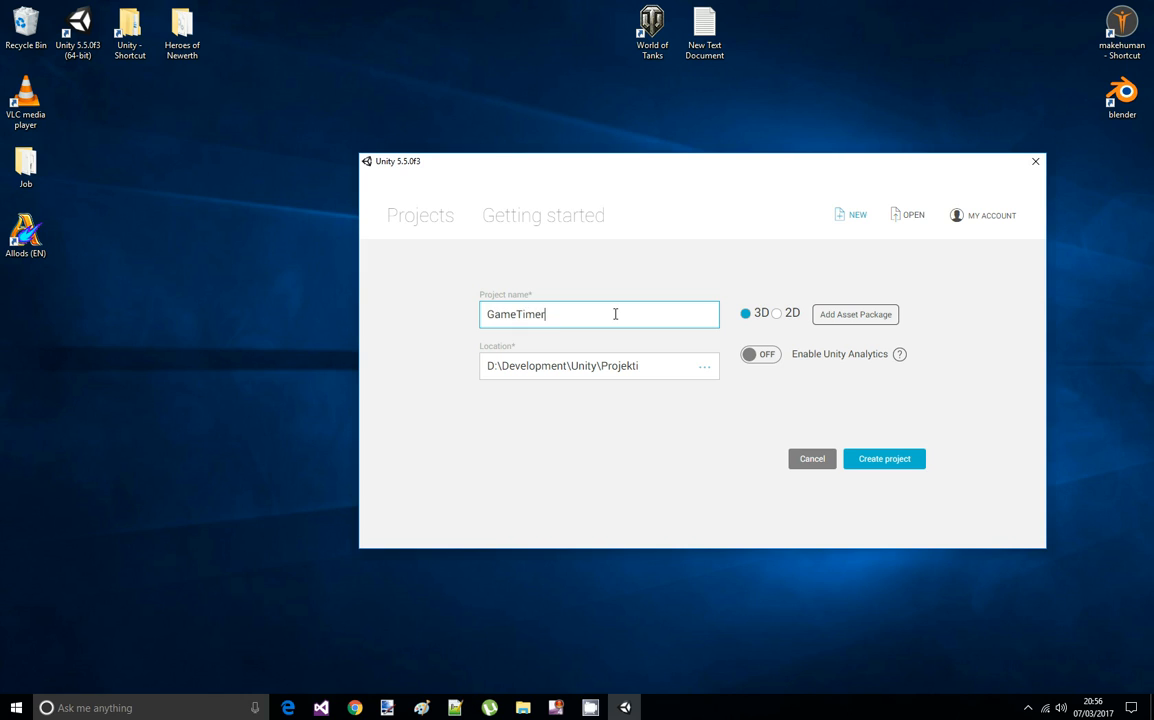
pyautogui.write('HMS')
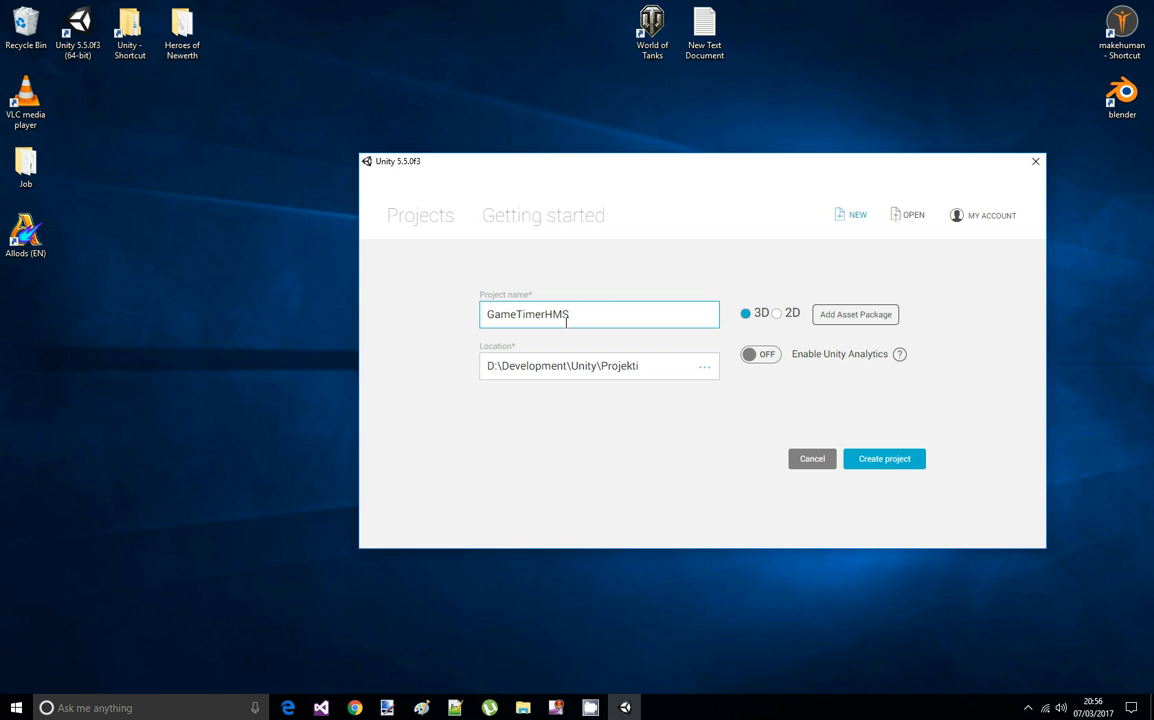
pyautogui.moveTo(880, 458)
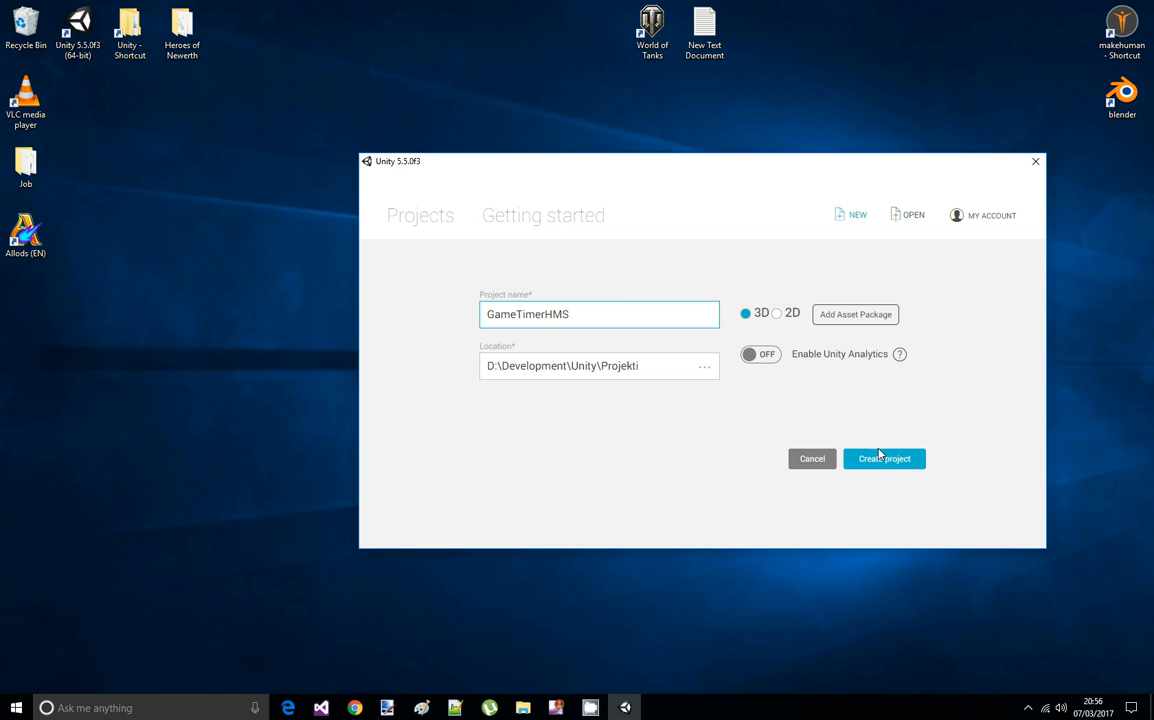
pyautogui.click(884, 458)
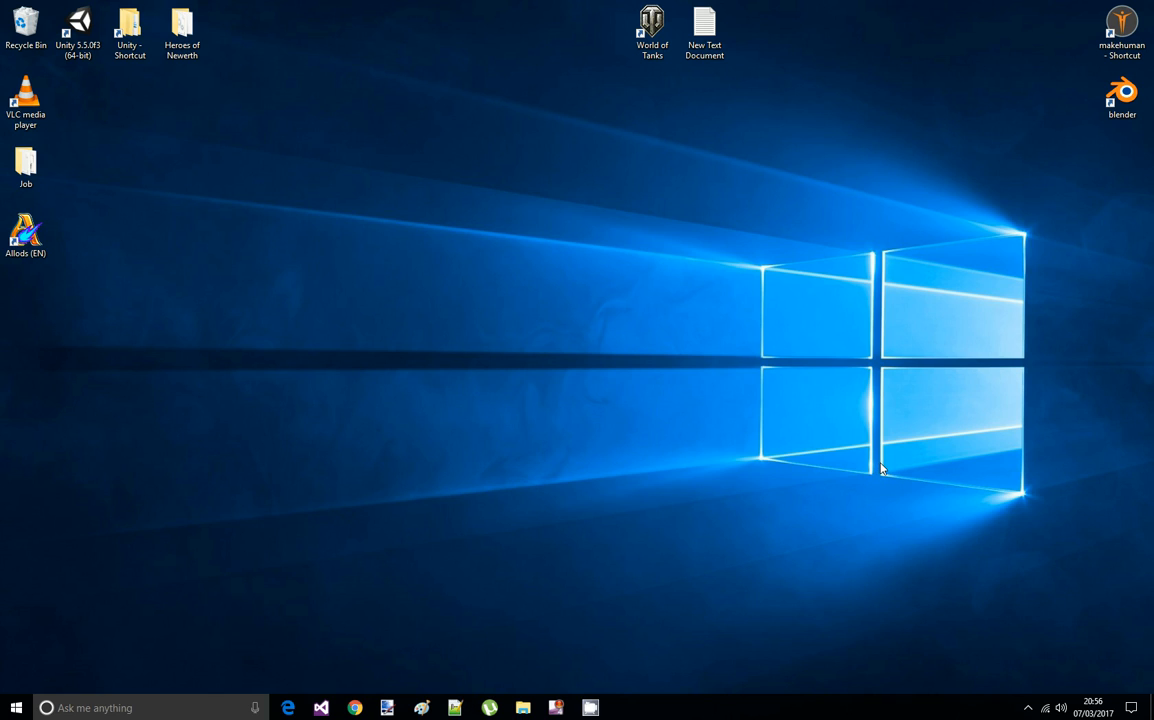
pyautogui.moveTo(494, 168)
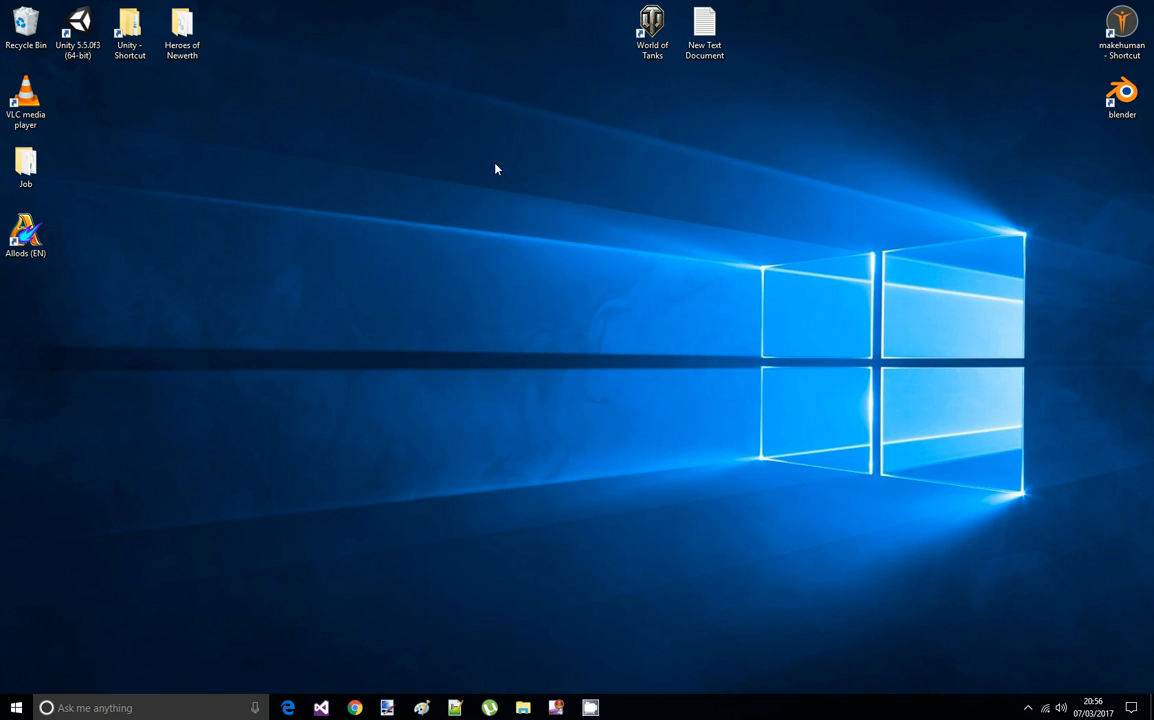
# Add a UI Canvas to the scene hierarchy and begin renaming it to UICanvas
pyautogui.doubleClick(128, 24)
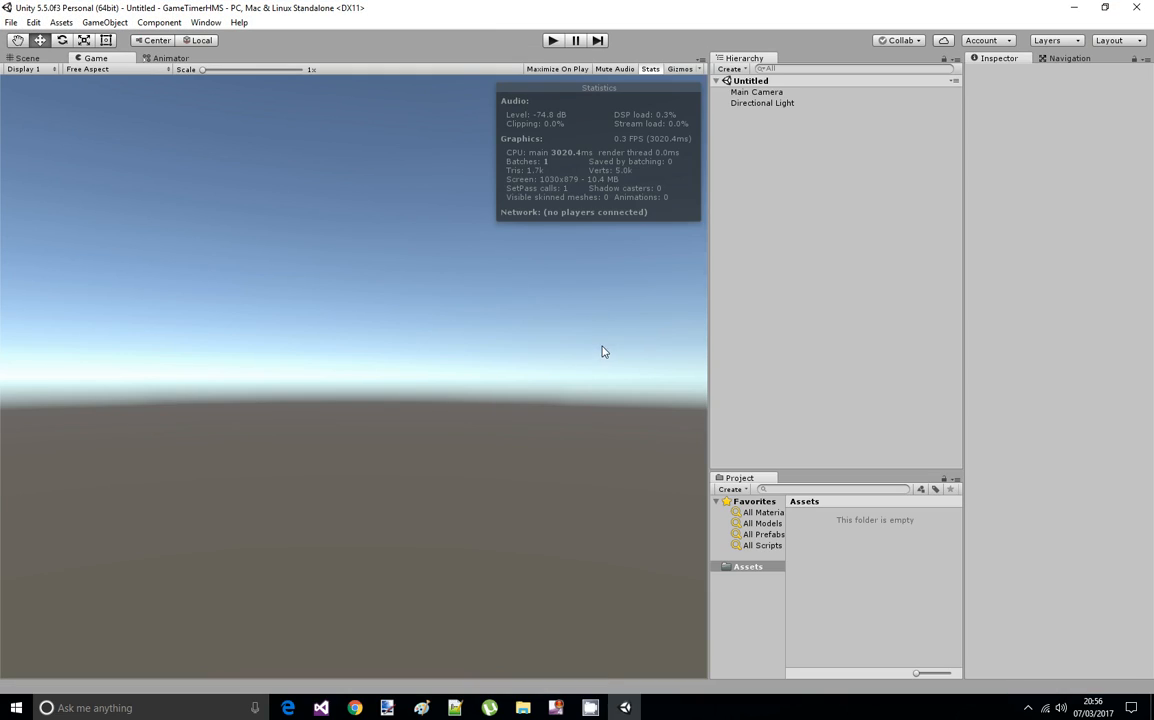
pyautogui.rightClick(756, 180)
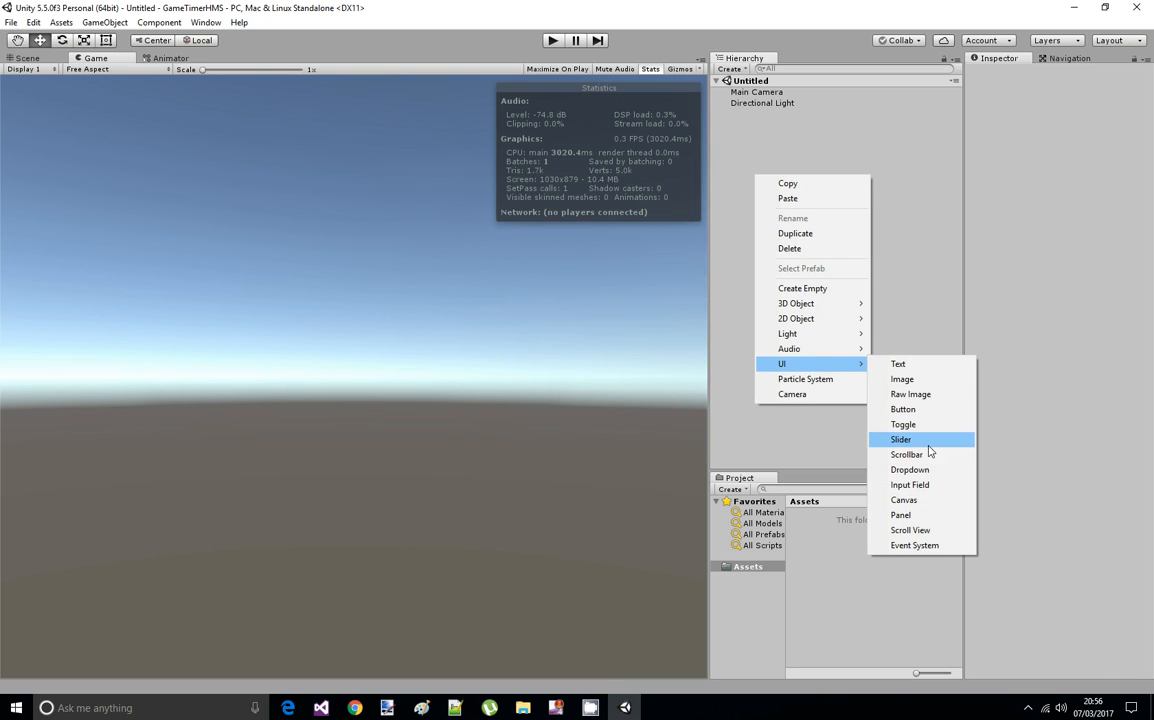
pyautogui.click(902, 500)
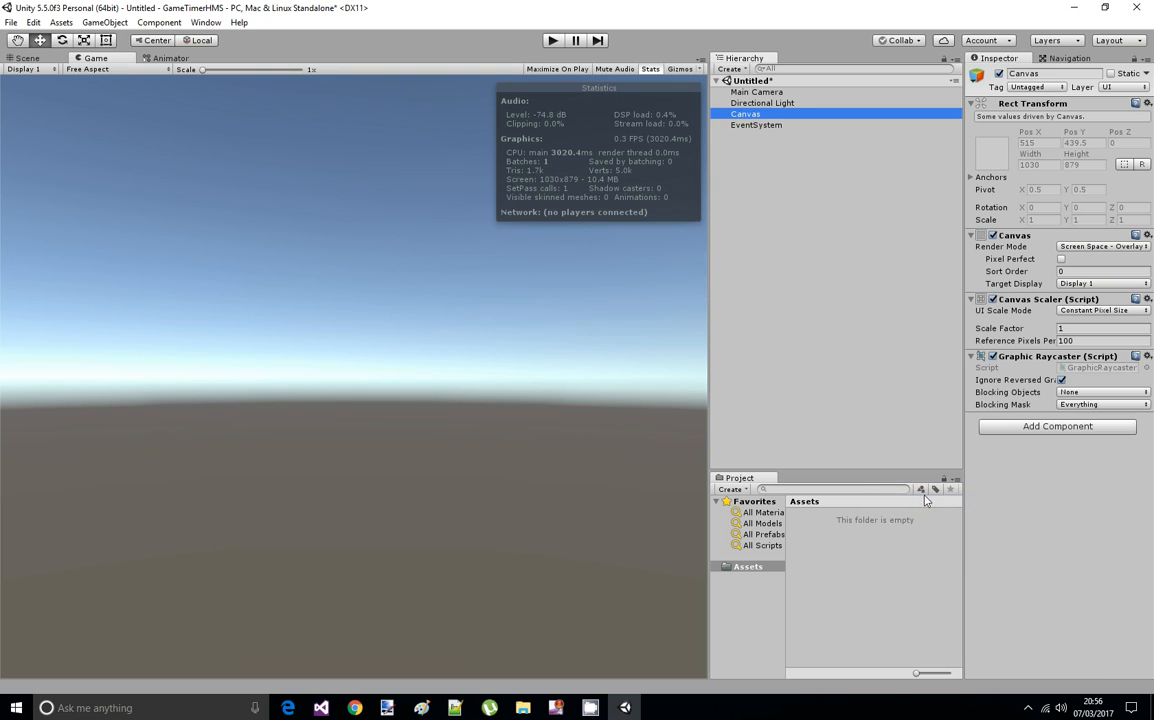
pyautogui.doubleClick(1022, 72)
pyautogui.write('UI')
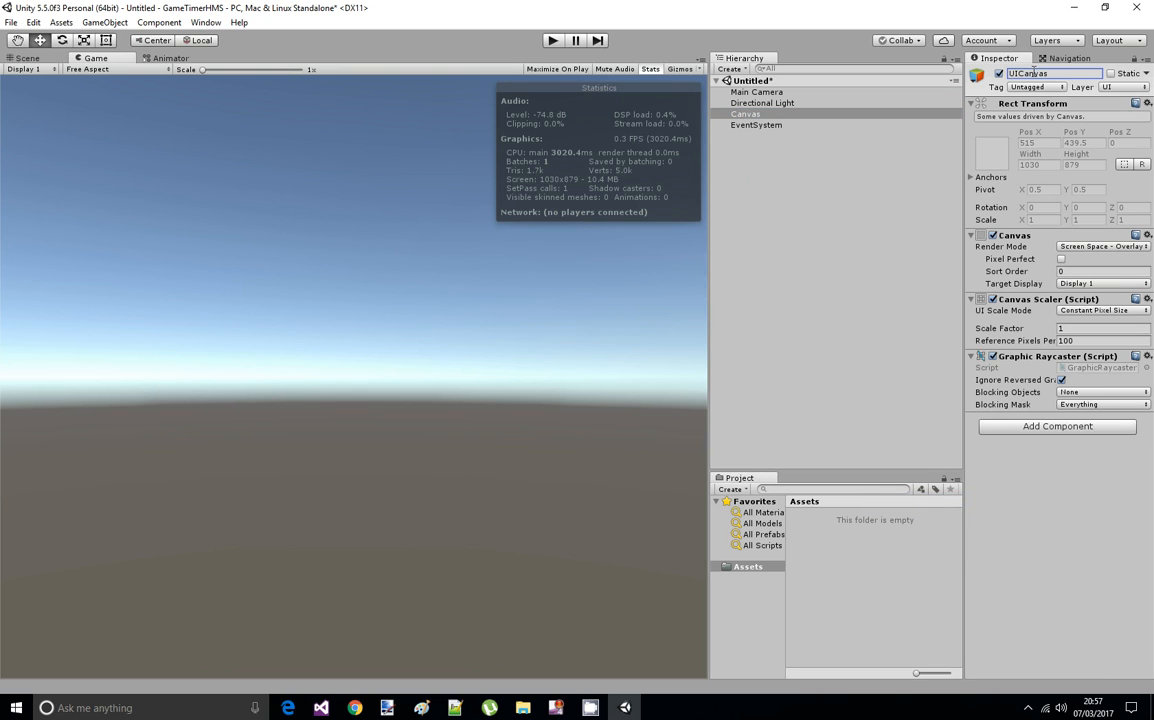
# Add a UI Text element under the canvas named GameTimerText
pyautogui.rightClick(750, 114)
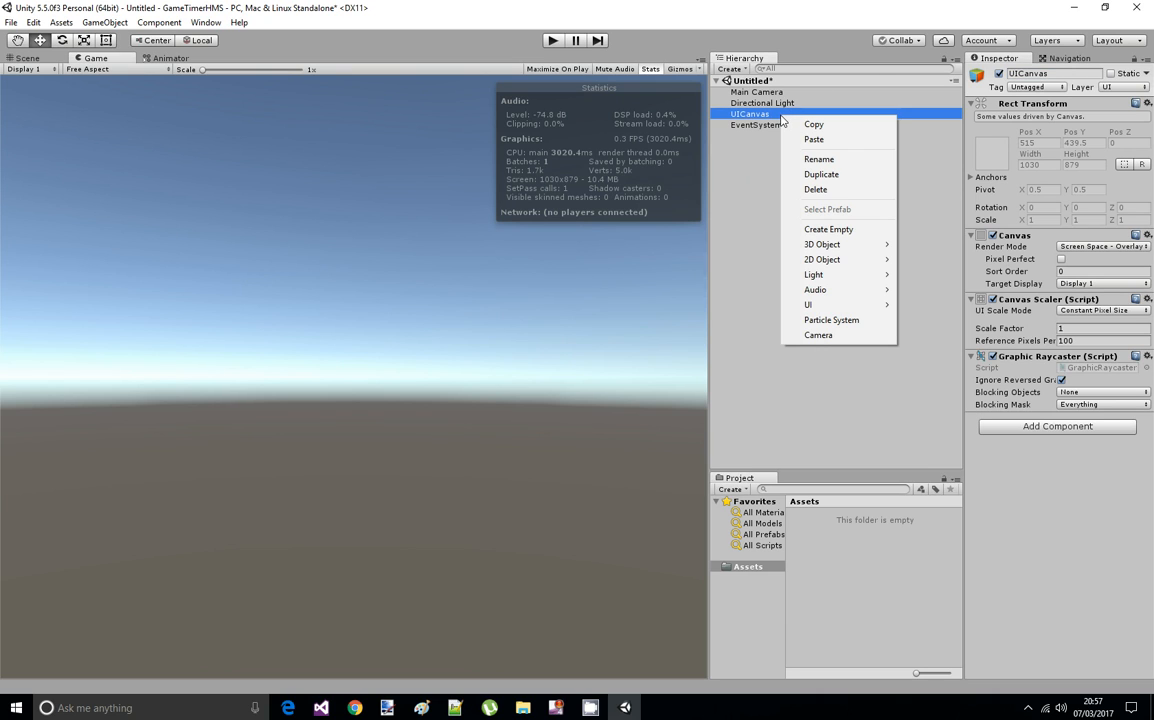
pyautogui.moveTo(808, 304)
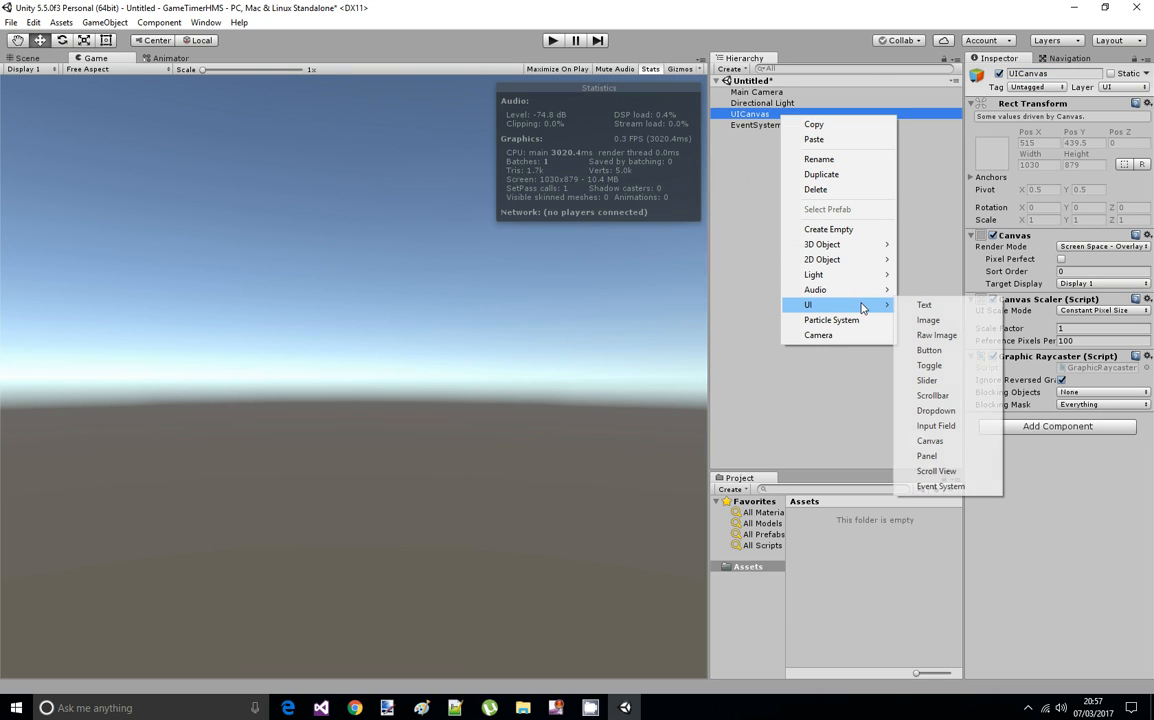
pyautogui.click(924, 304)
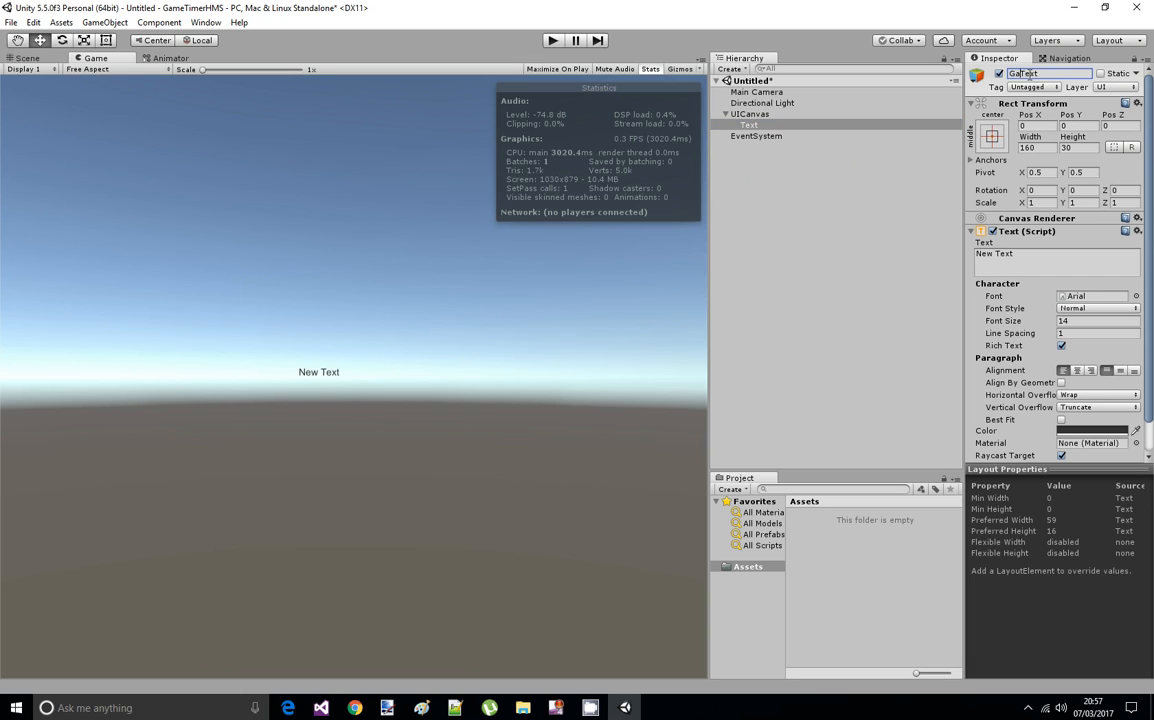
pyautogui.write('GameTimerText')
pyautogui.click(1098, 320)
pyautogui.write('20')
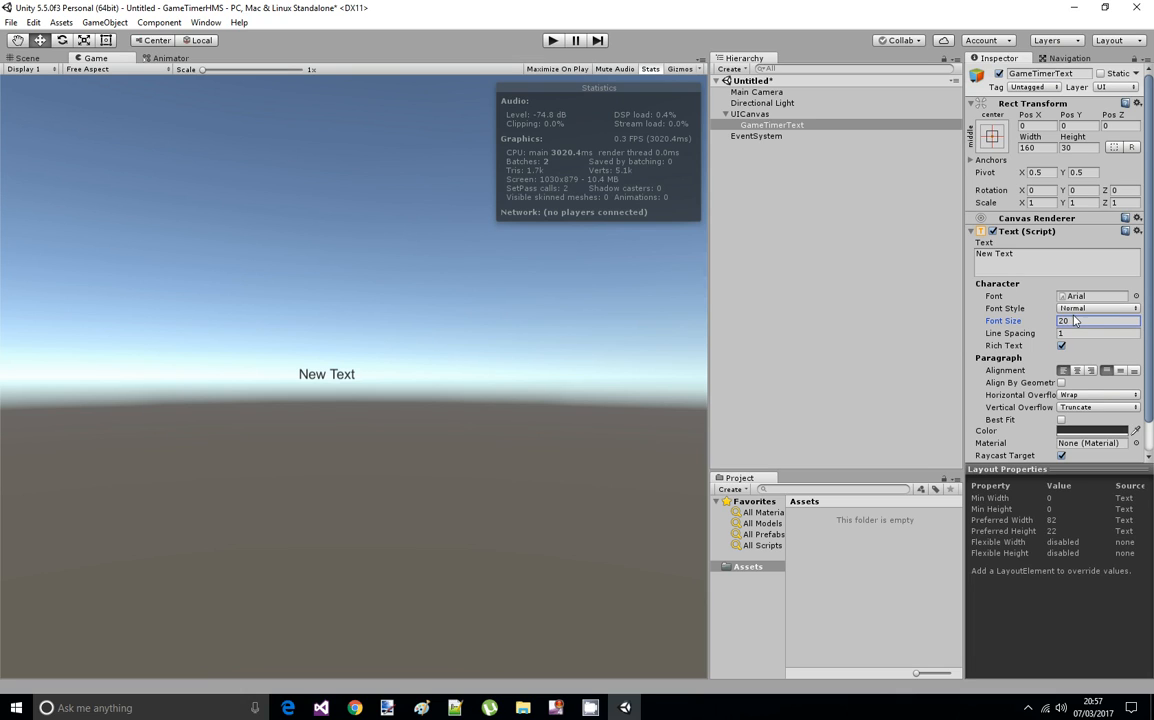
# Make GameTimerText bold, anchor it top centre and set its text to Timer
pyautogui.click(1096, 308)
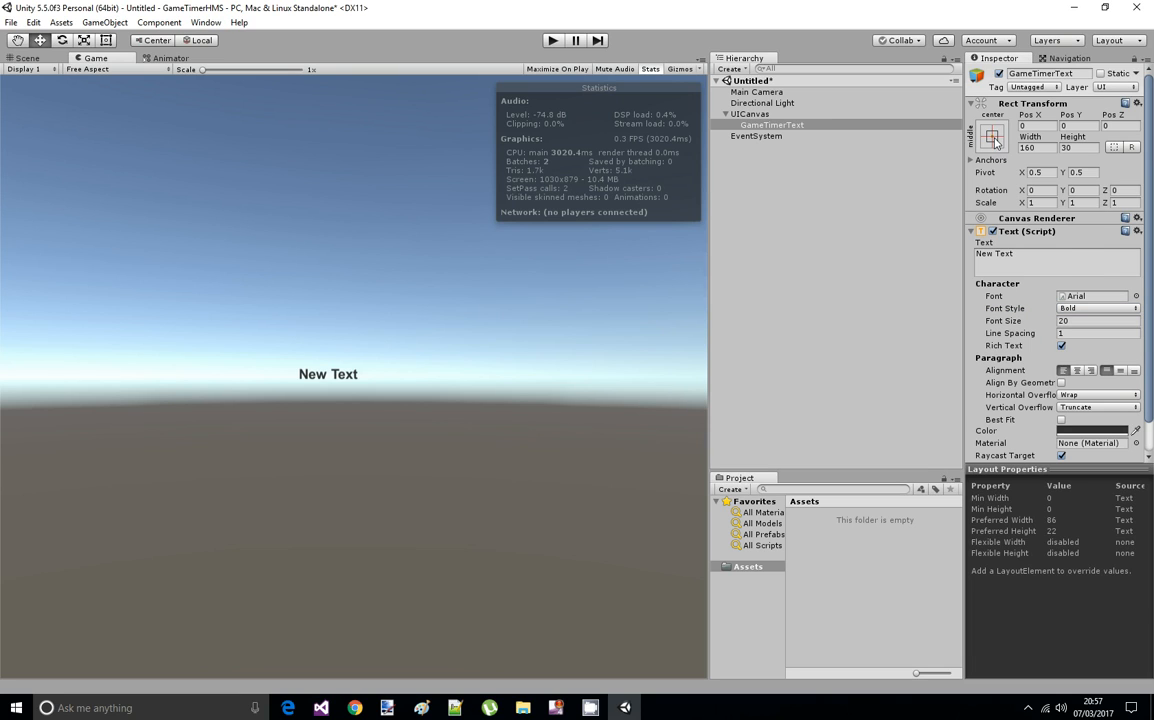
pyautogui.click(992, 138)
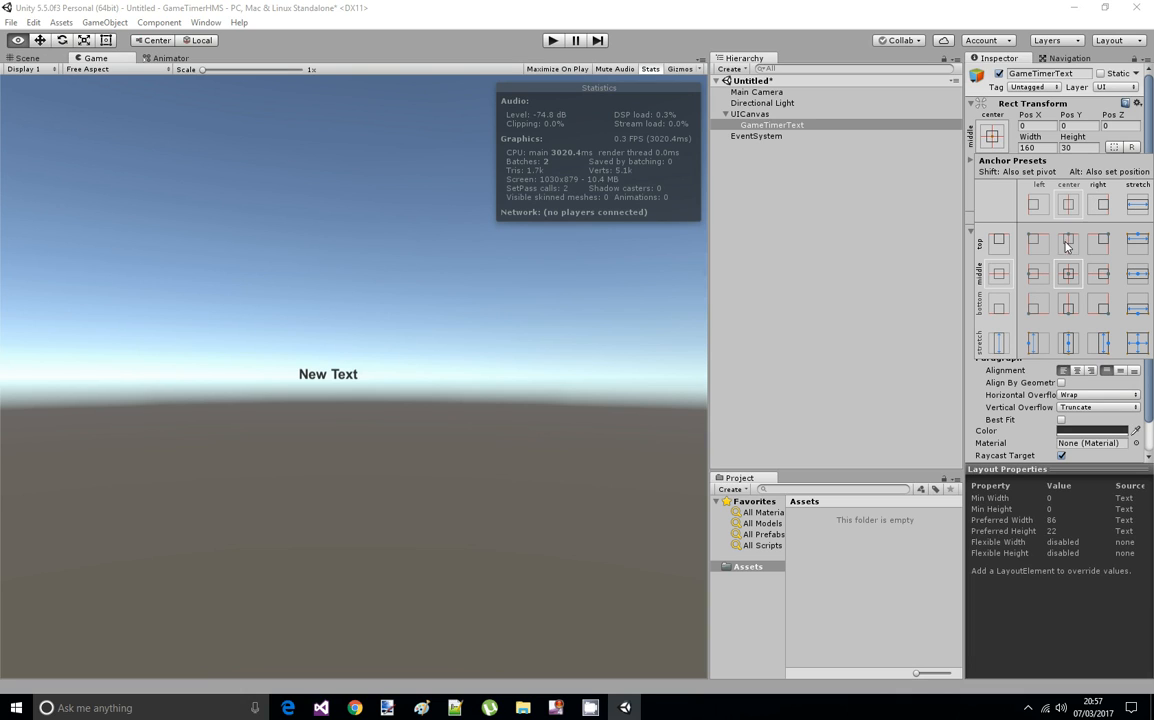
pyautogui.click(1068, 244)
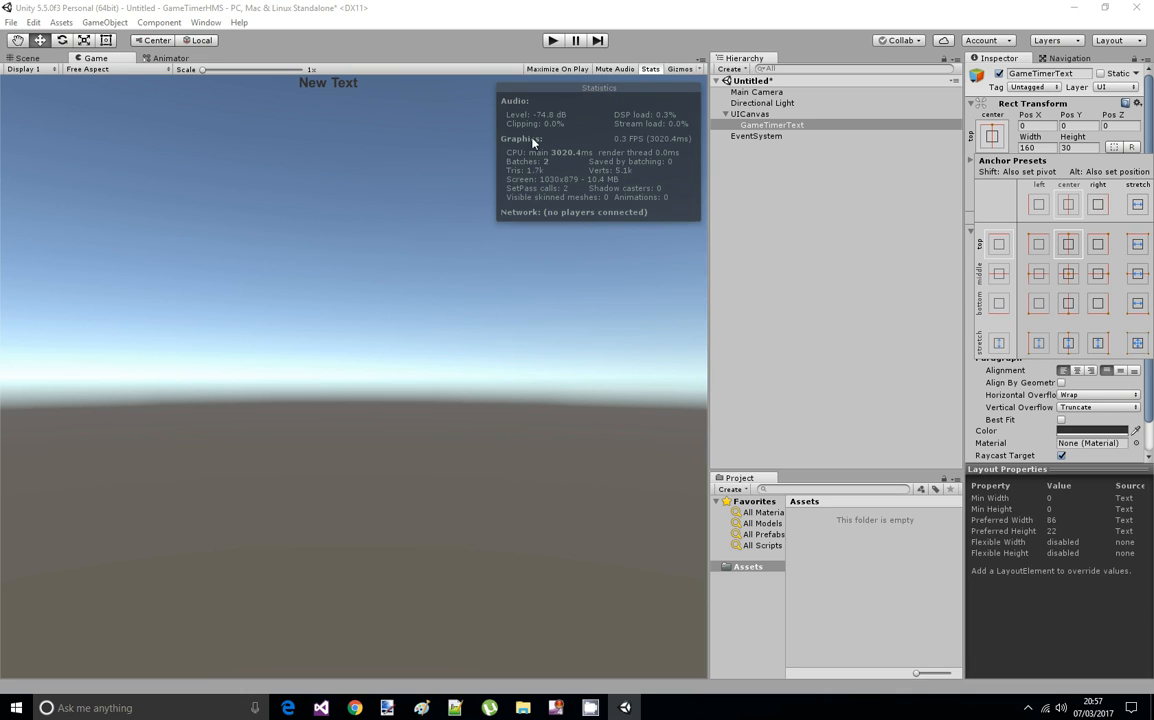
pyautogui.moveTo(344, 82)
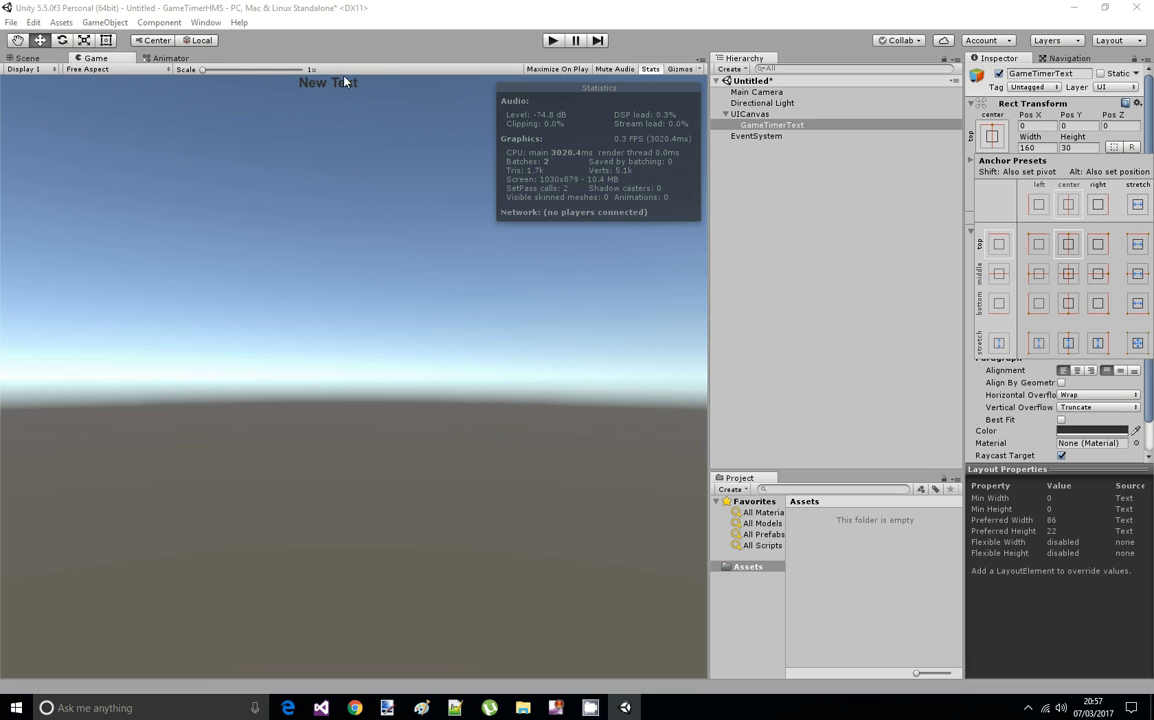
pyautogui.moveTo(1032, 320)
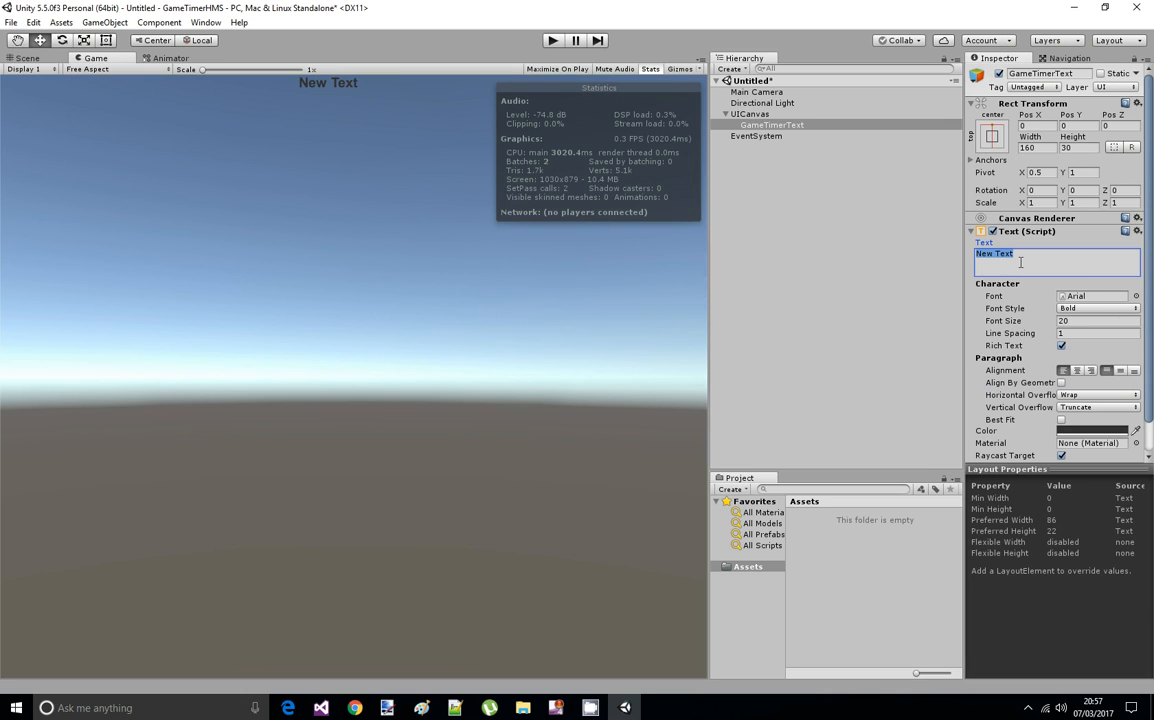
pyautogui.write('Timer')
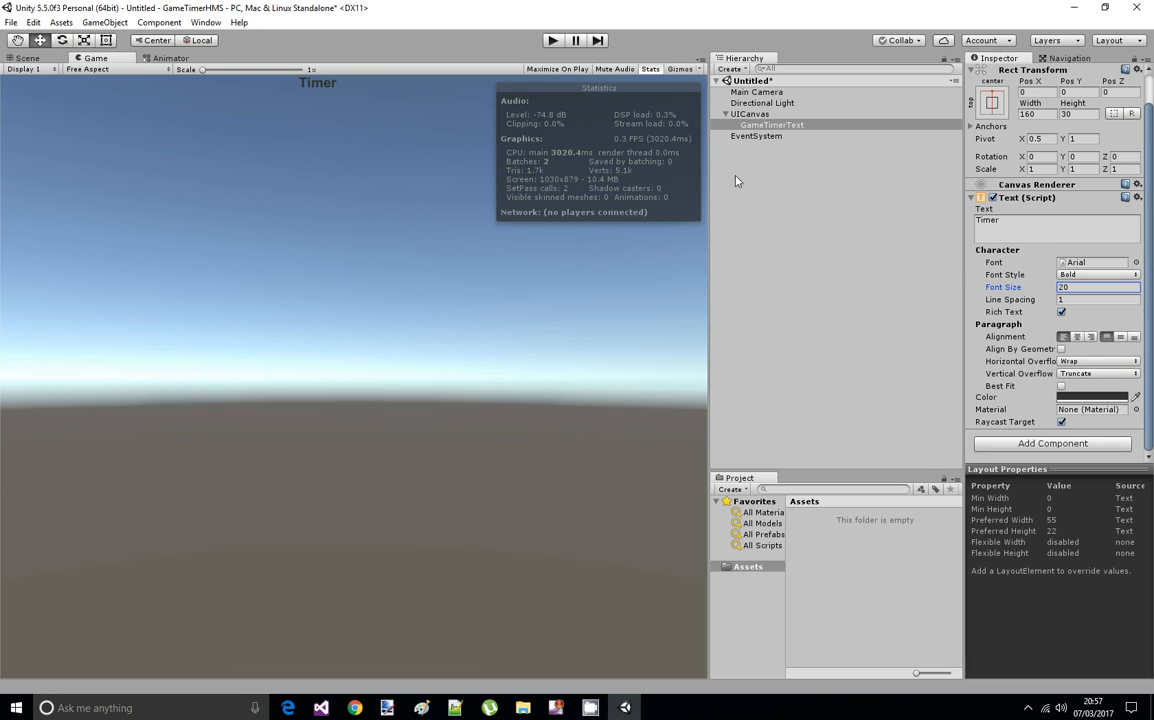
# Create an empty game object and rename it GameTimer
pyautogui.rightClick(756, 186)
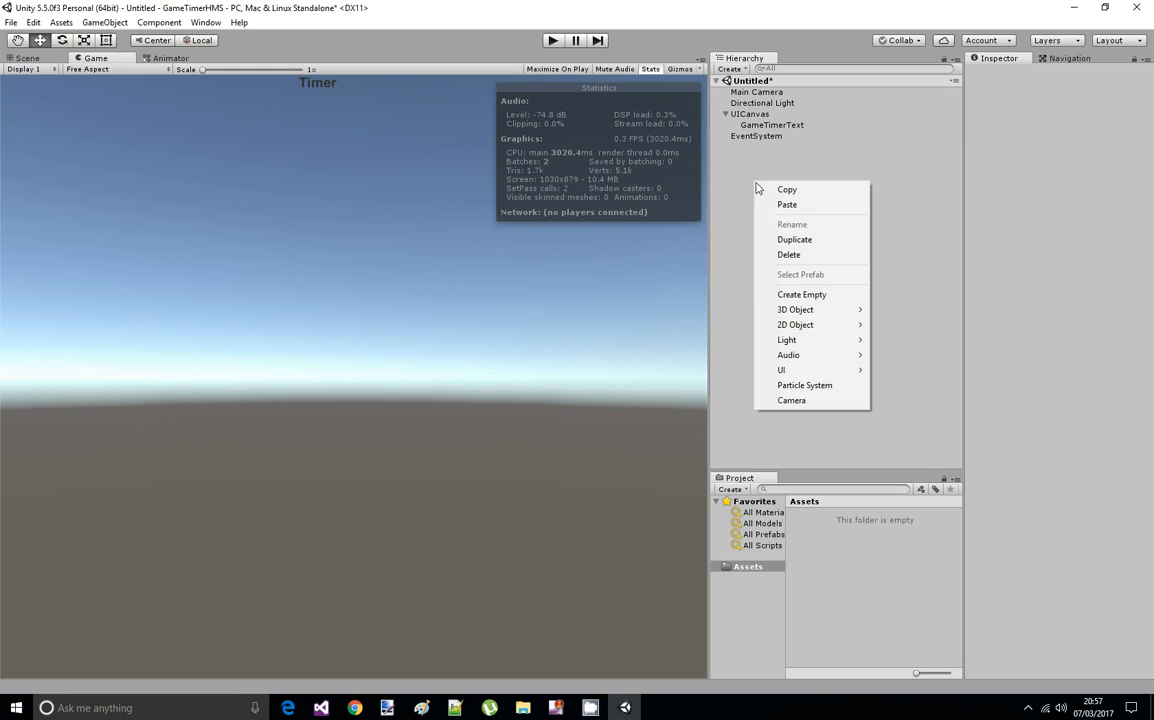
pyautogui.click(800, 294)
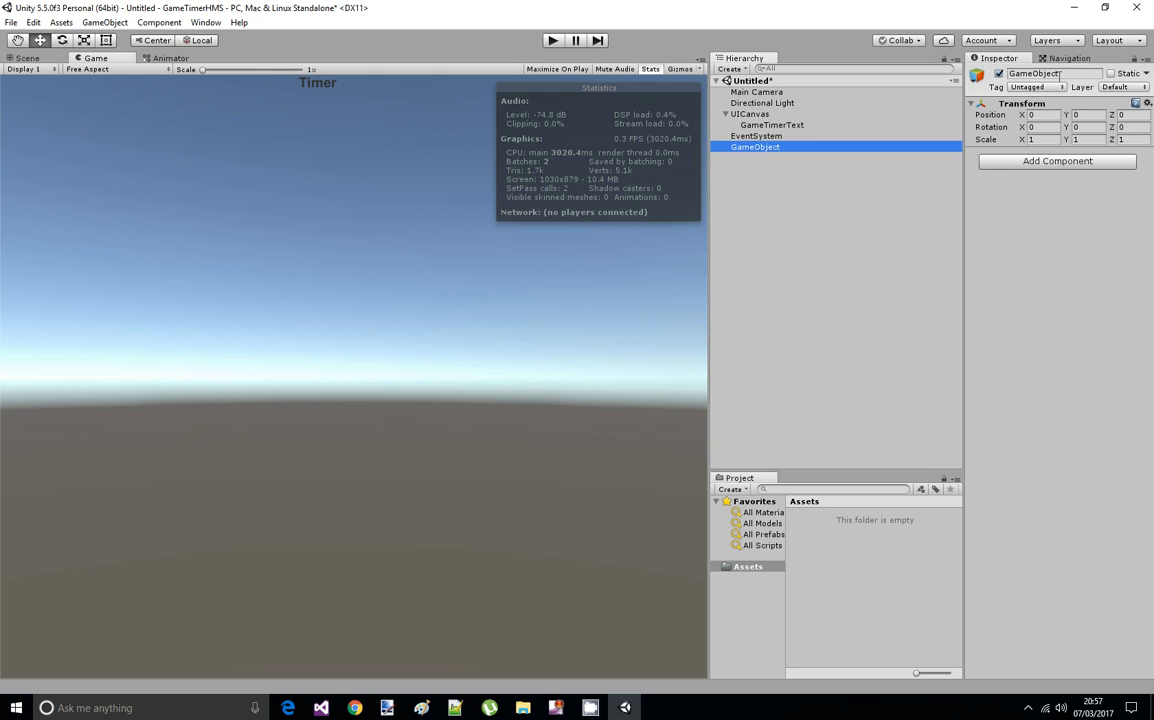
pyautogui.doubleClick(1032, 72)
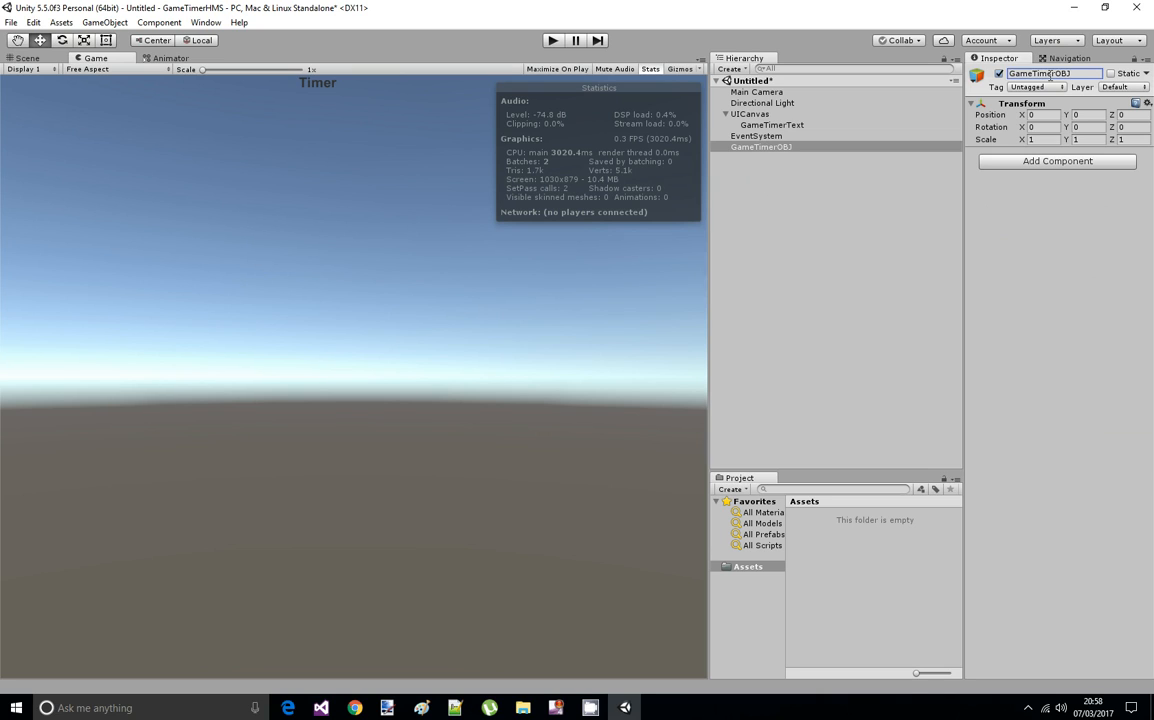
# Attach a new GameTimerScript component to GameTimer and open it in the code editor
pyautogui.click(1056, 160)
pyautogui.write('GameTimerScript')
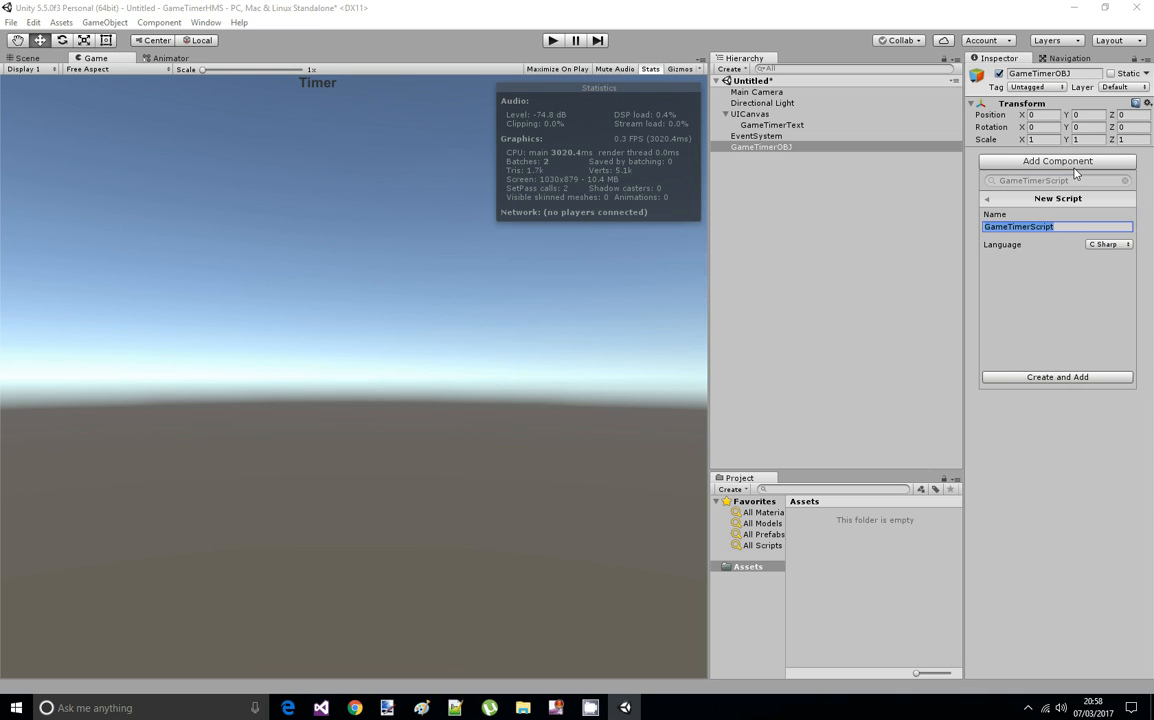
pyautogui.click(1056, 376)
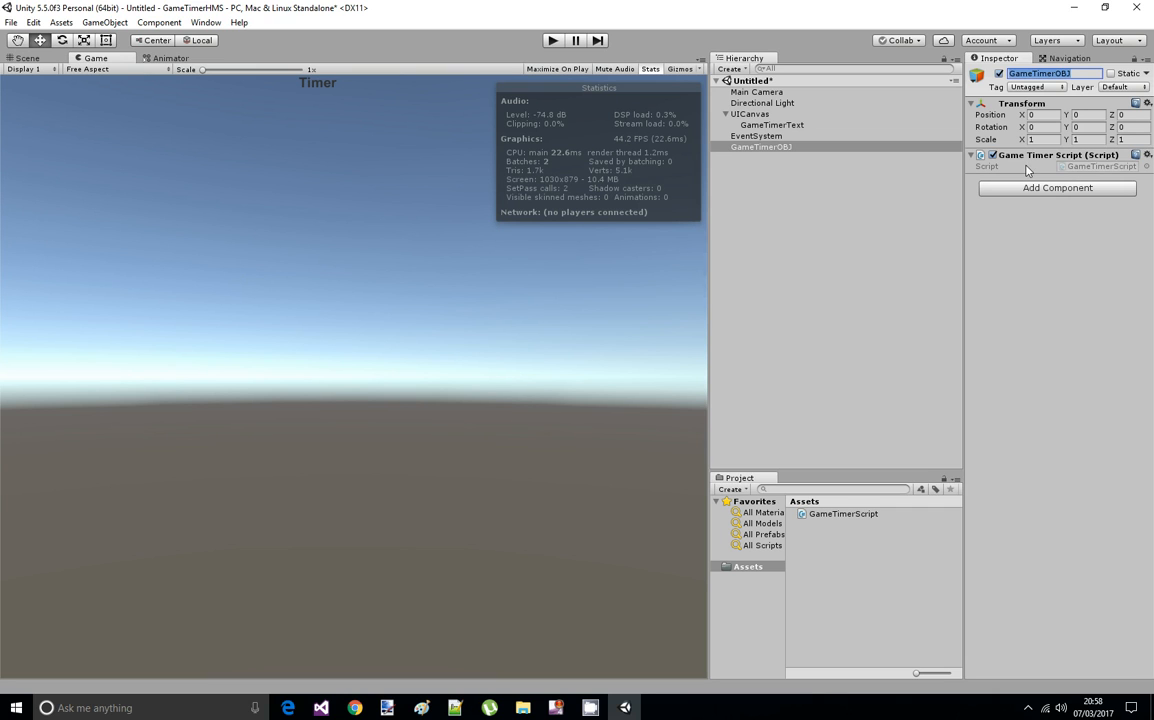
pyautogui.doubleClick(844, 512)
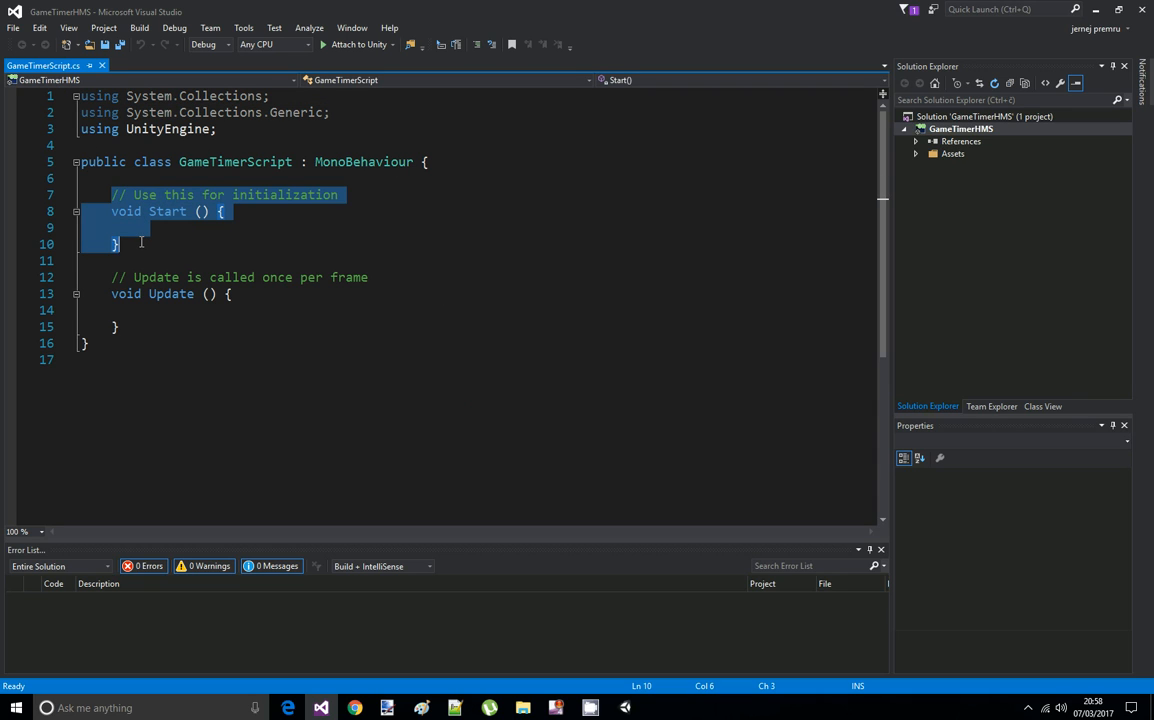
# Remove the Start method and add using UnityEngine.UI; to the script
pyautogui.press('Delete')
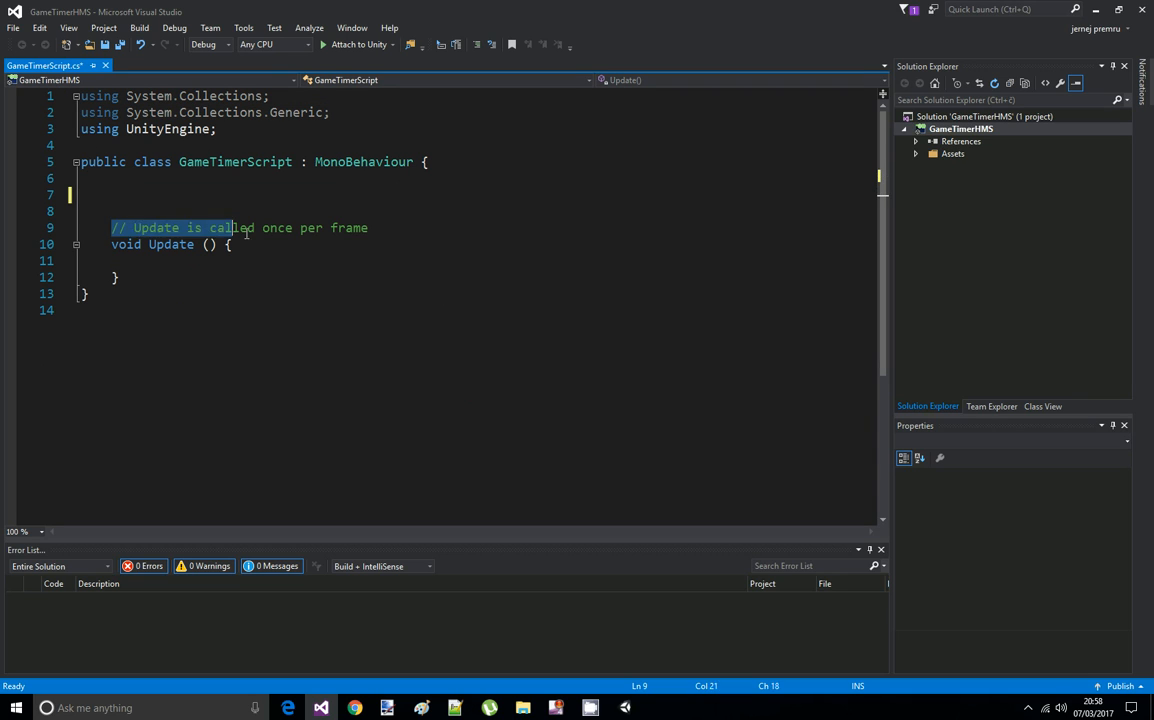
pyautogui.press('Delete')
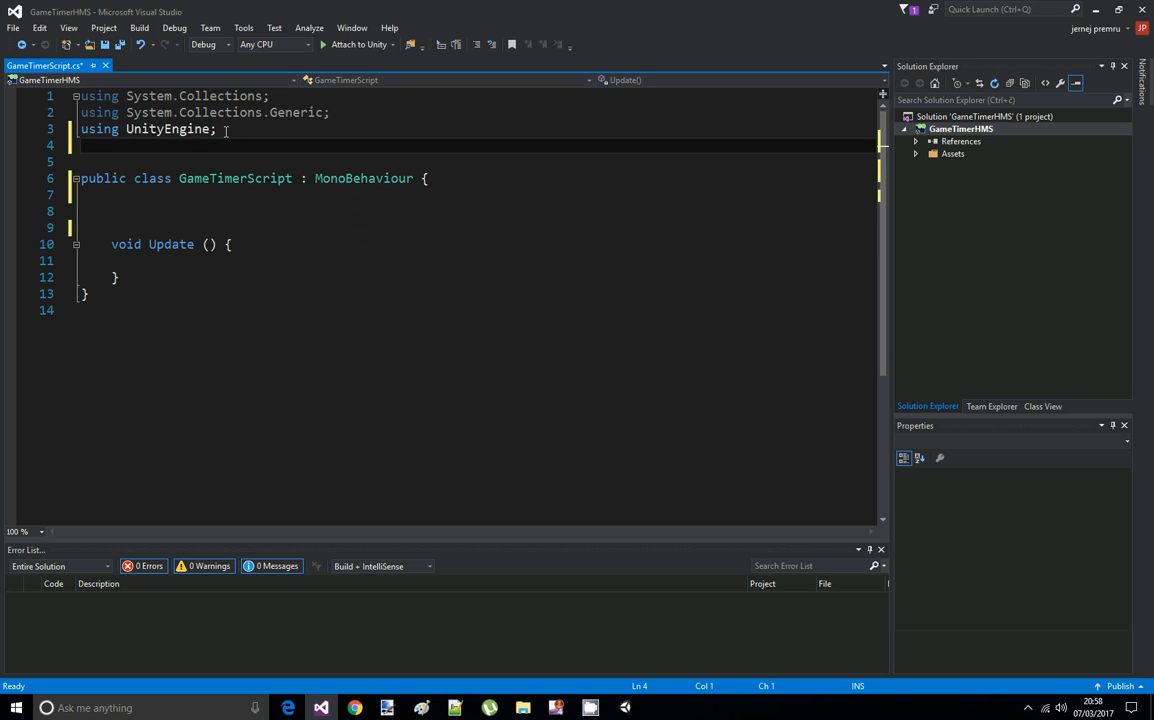
pyautogui.write('using')
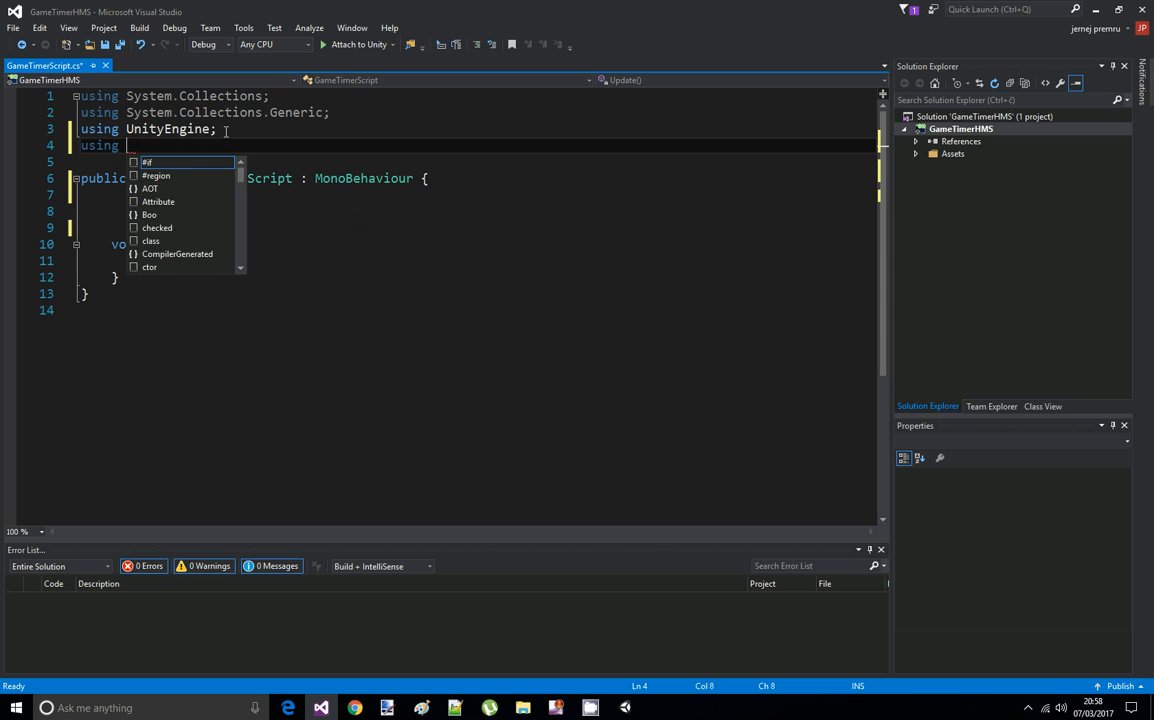
pyautogui.write('unit')
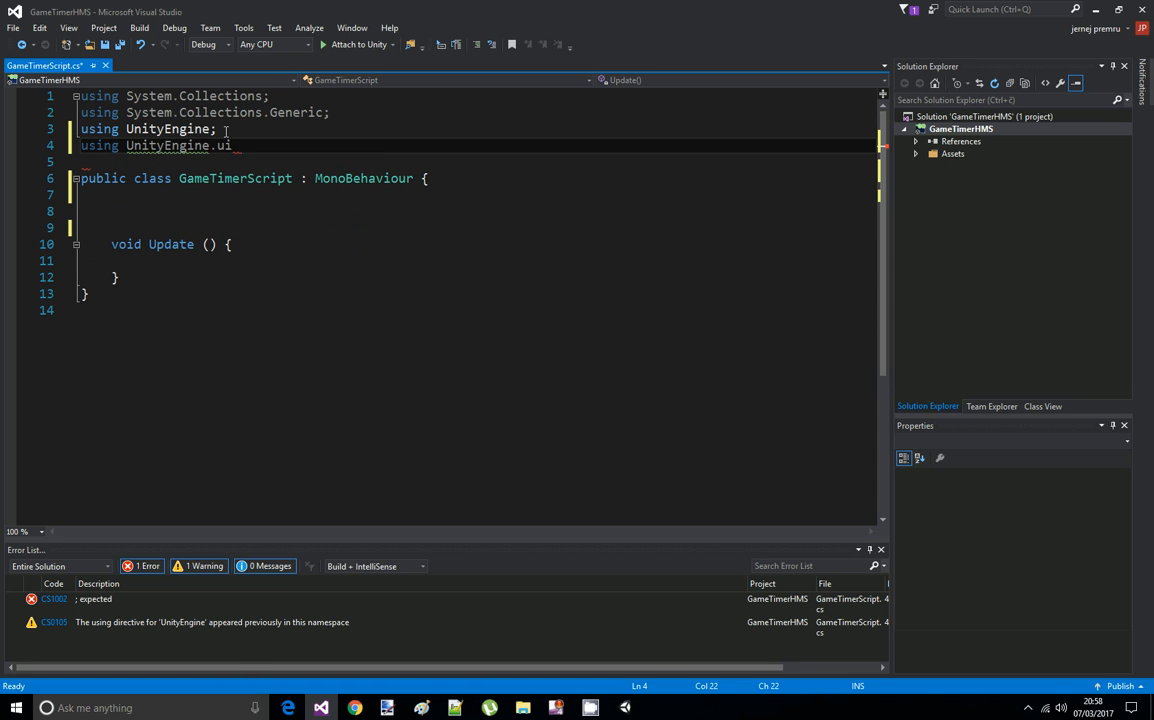
pyautogui.write('UI;')
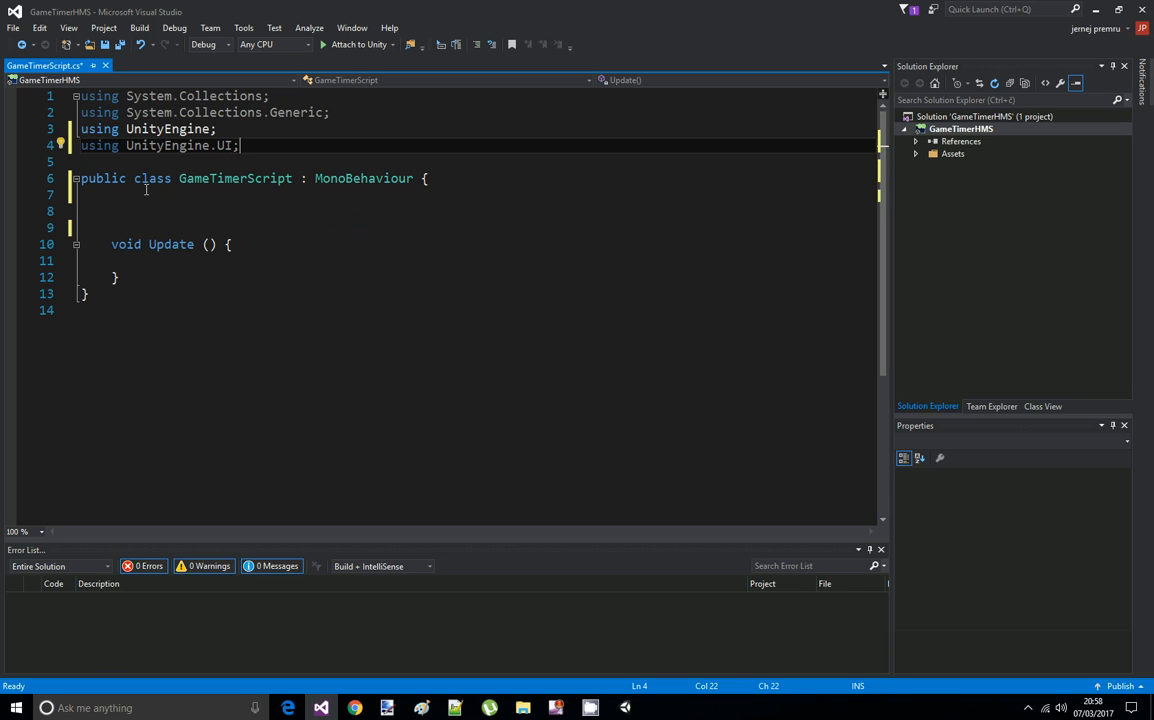
# Declare public Text gameTimerText; and float gameTimer = 0f; in the class
pyautogui.write('public Text ga')
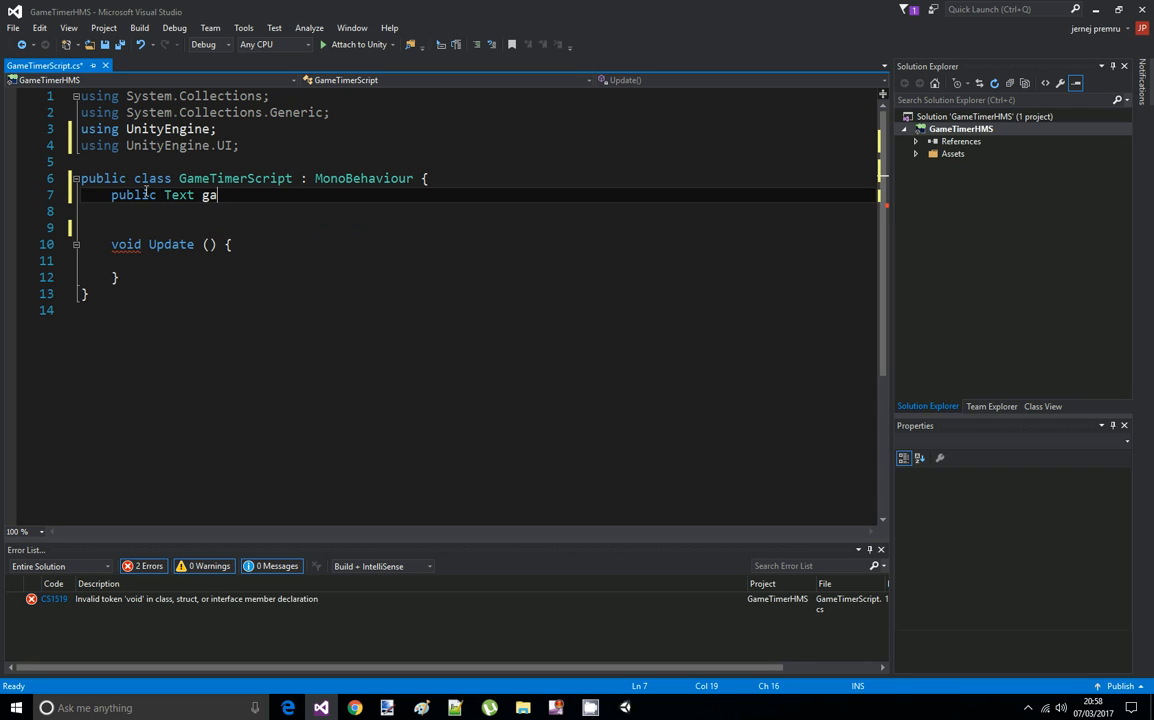
pyautogui.write('meTimer')
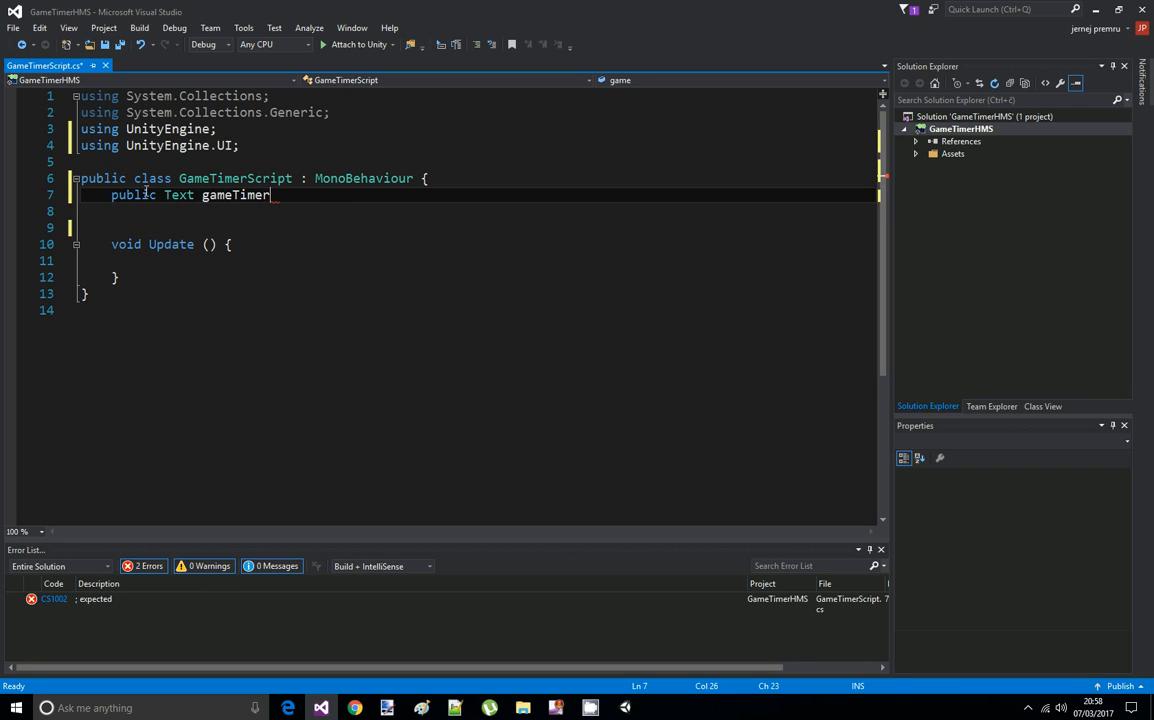
pyautogui.write('Text;')
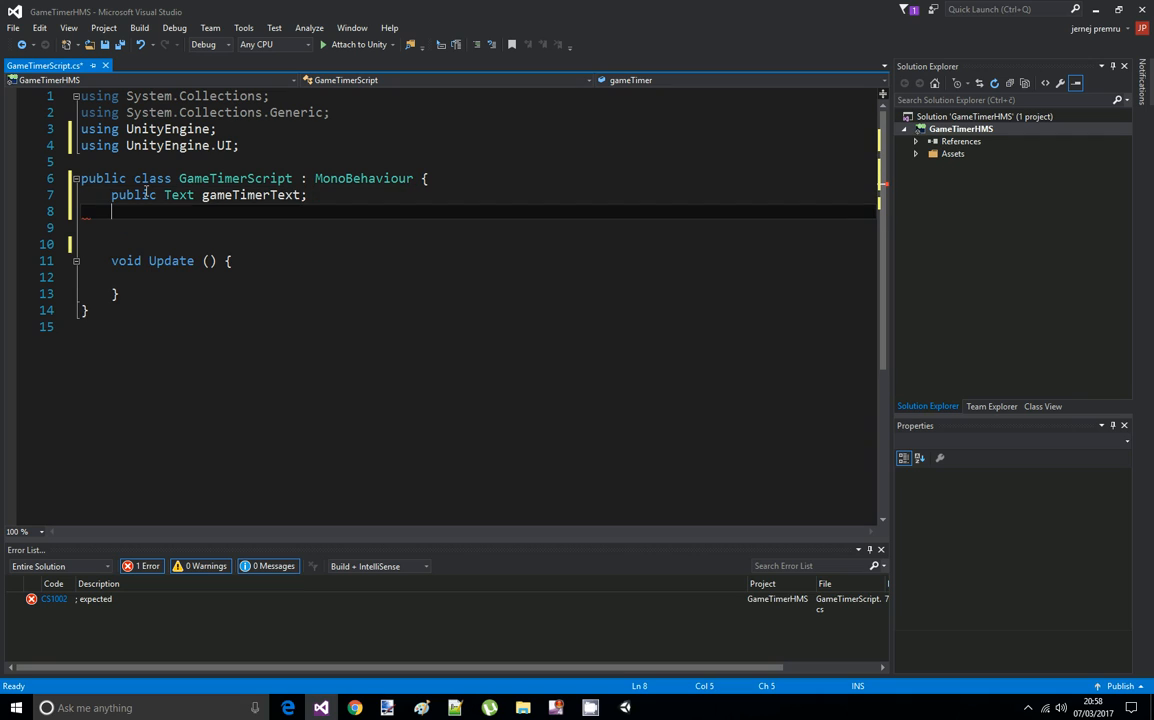
pyautogui.write('f')
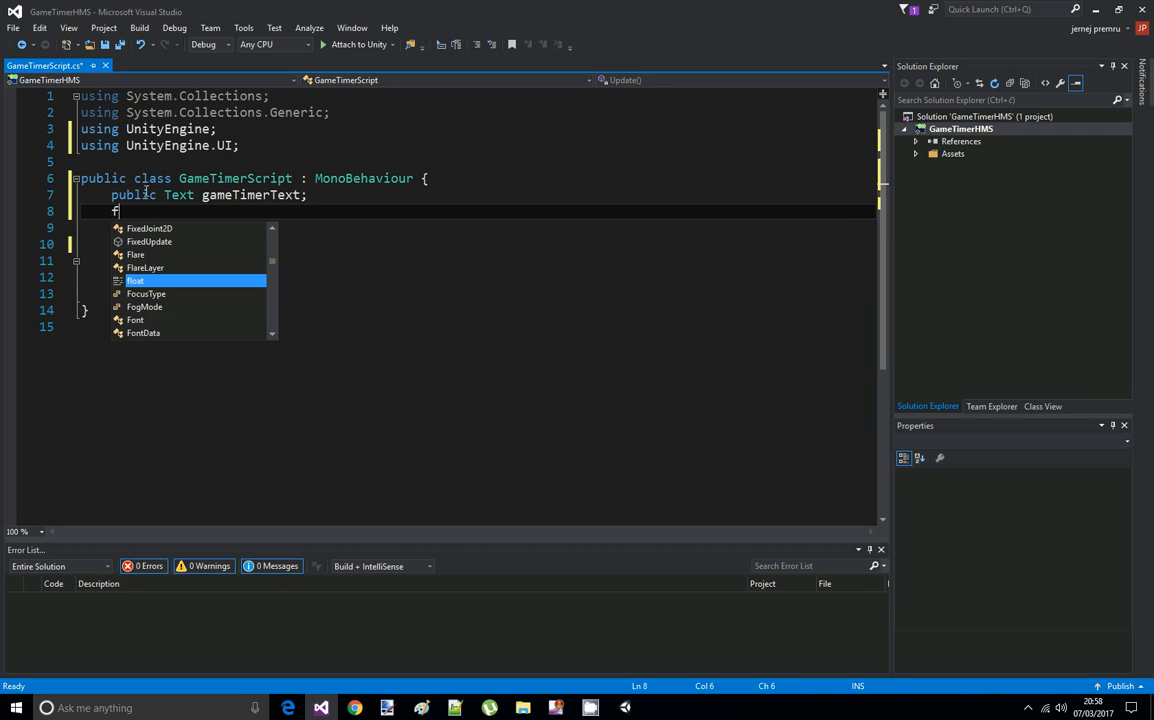
pyautogui.write('loat game')
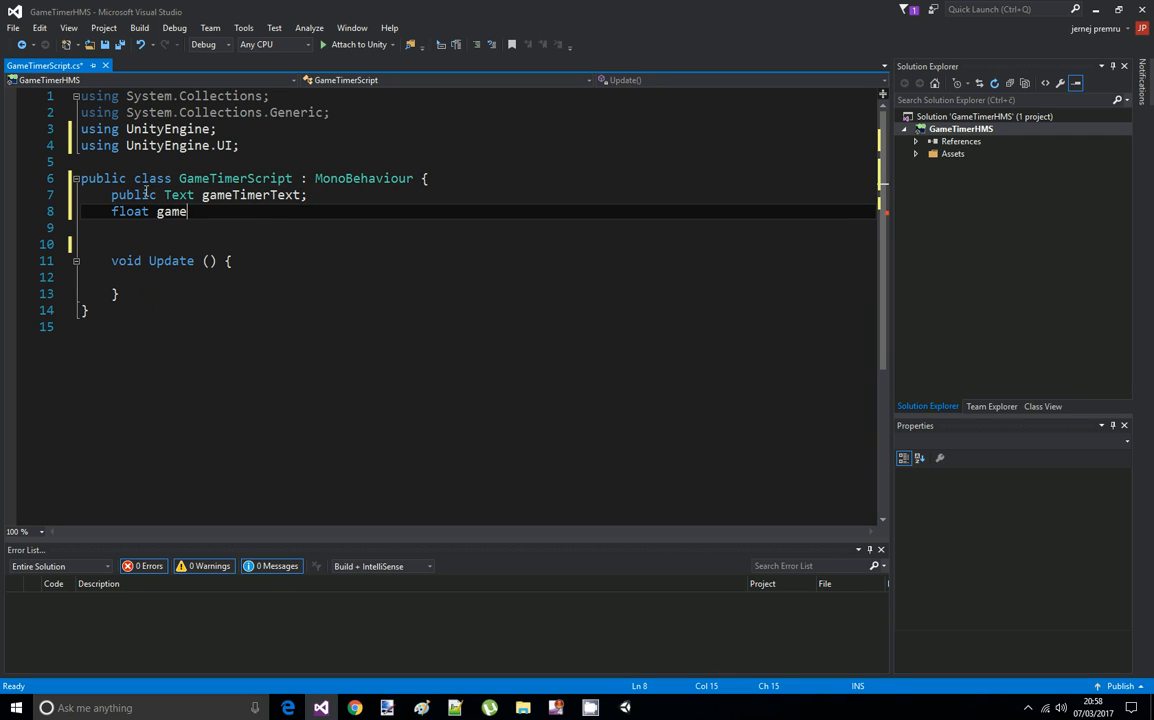
pyautogui.write('Timer;')
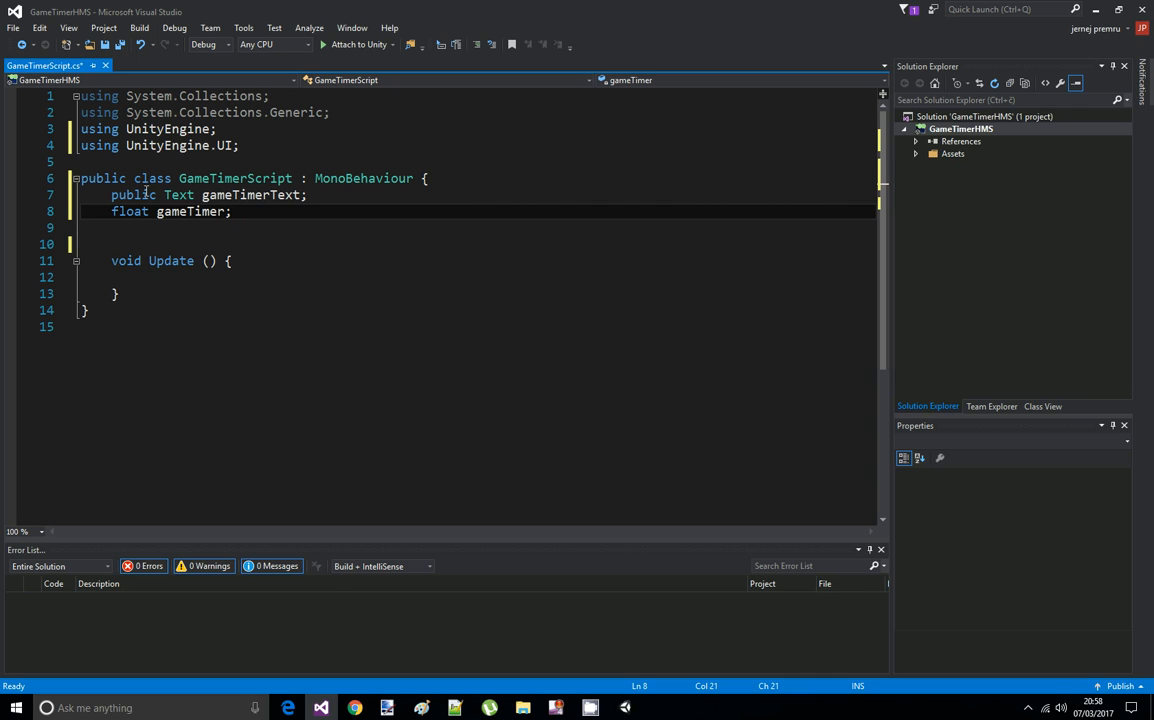
pyautogui.click(228, 212)
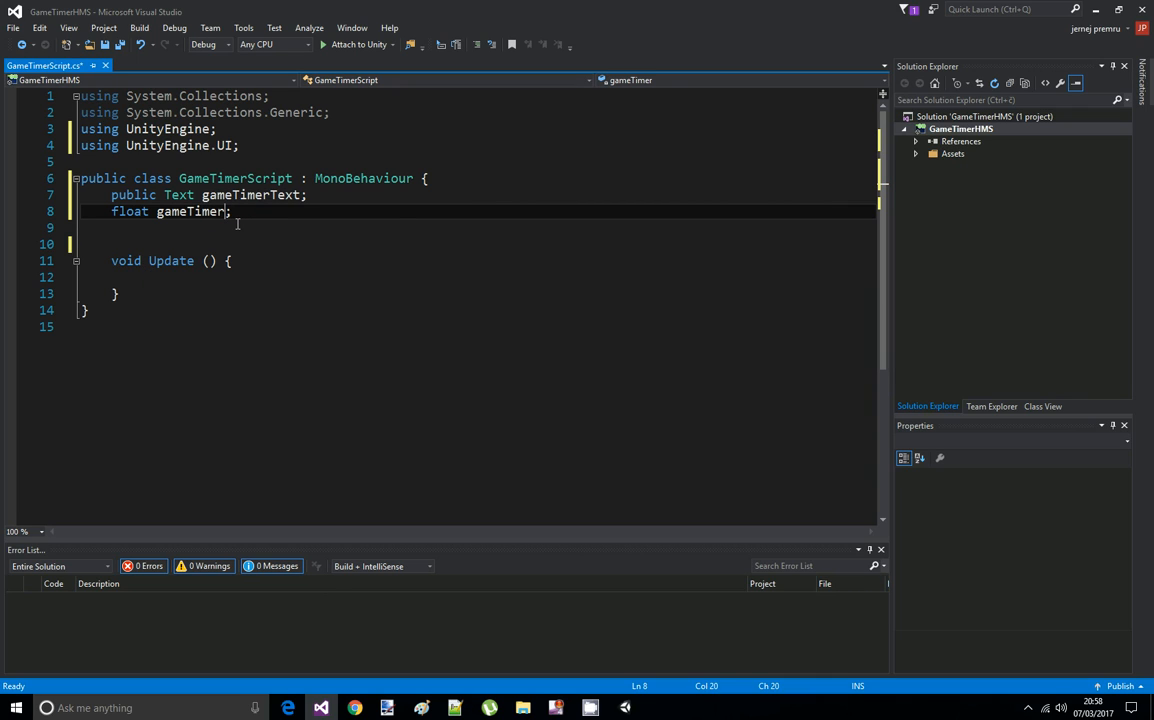
pyautogui.write('=0f')
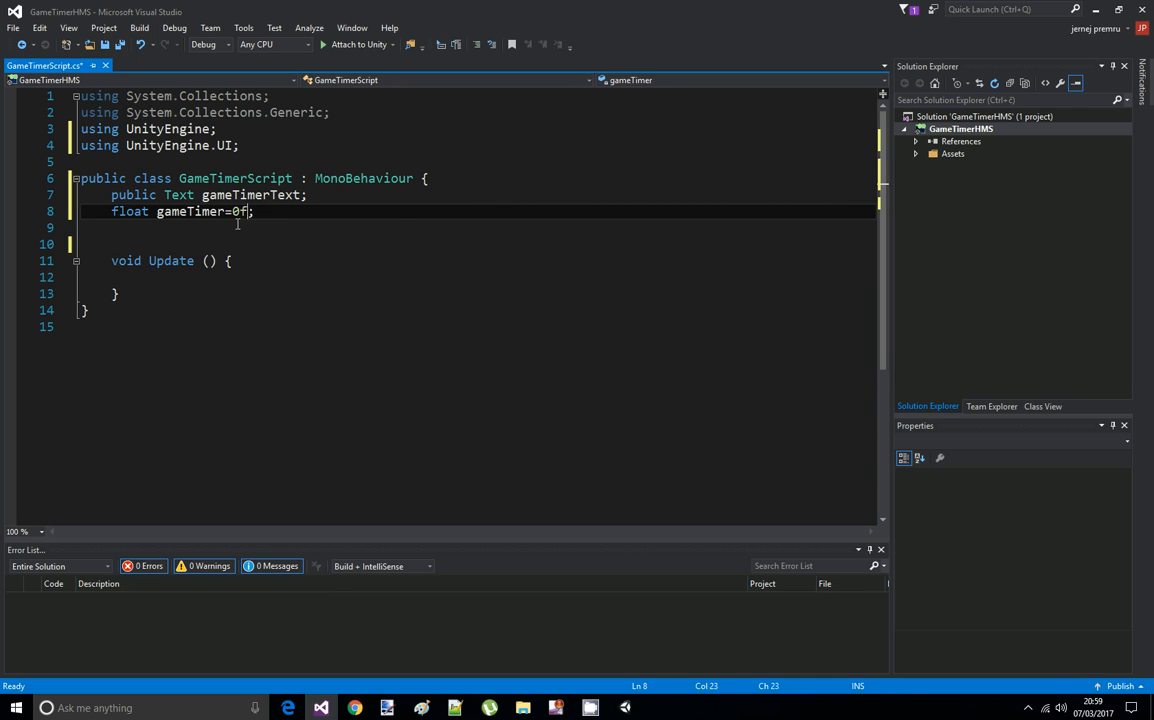
pyautogui.click(176, 276)
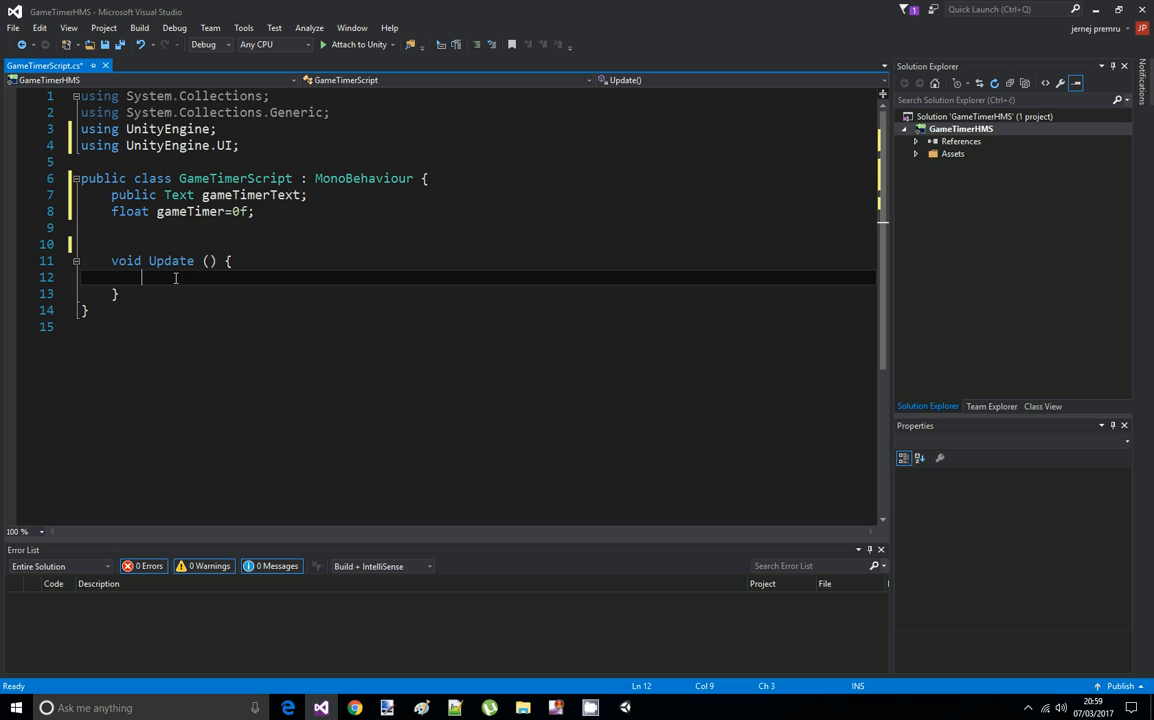
# Write gameTimer += Time.deltaTime; inside Update
pyautogui.write('gameTimer')
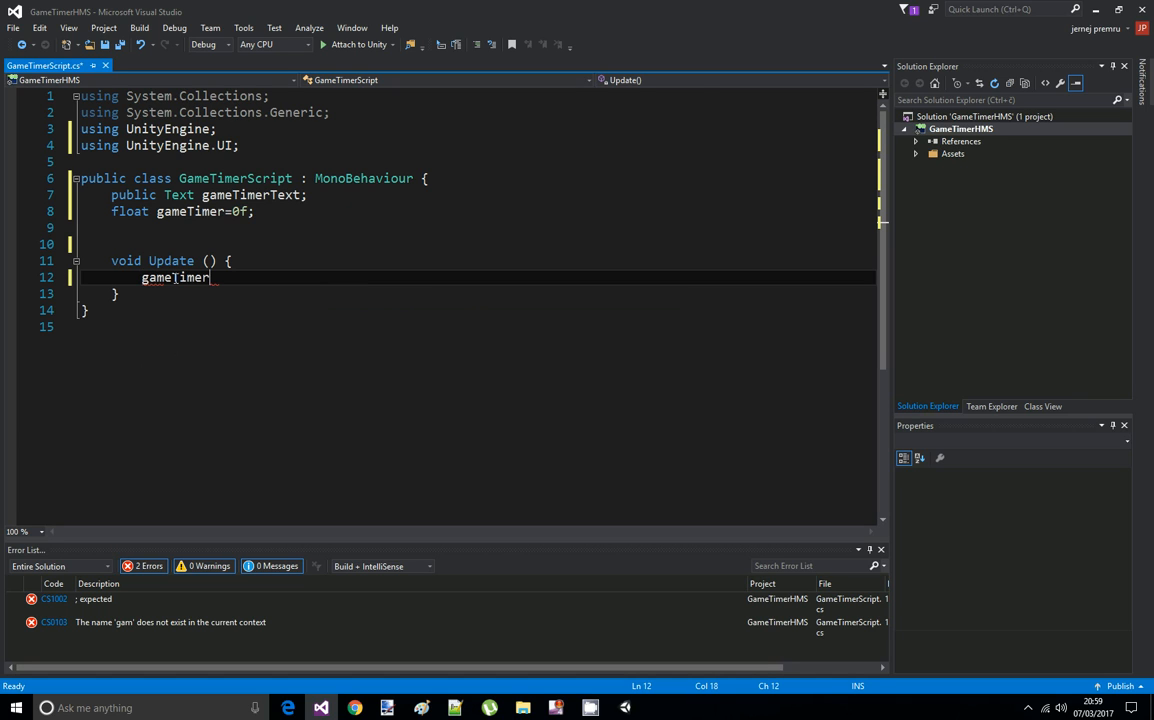
pyautogui.write('+')
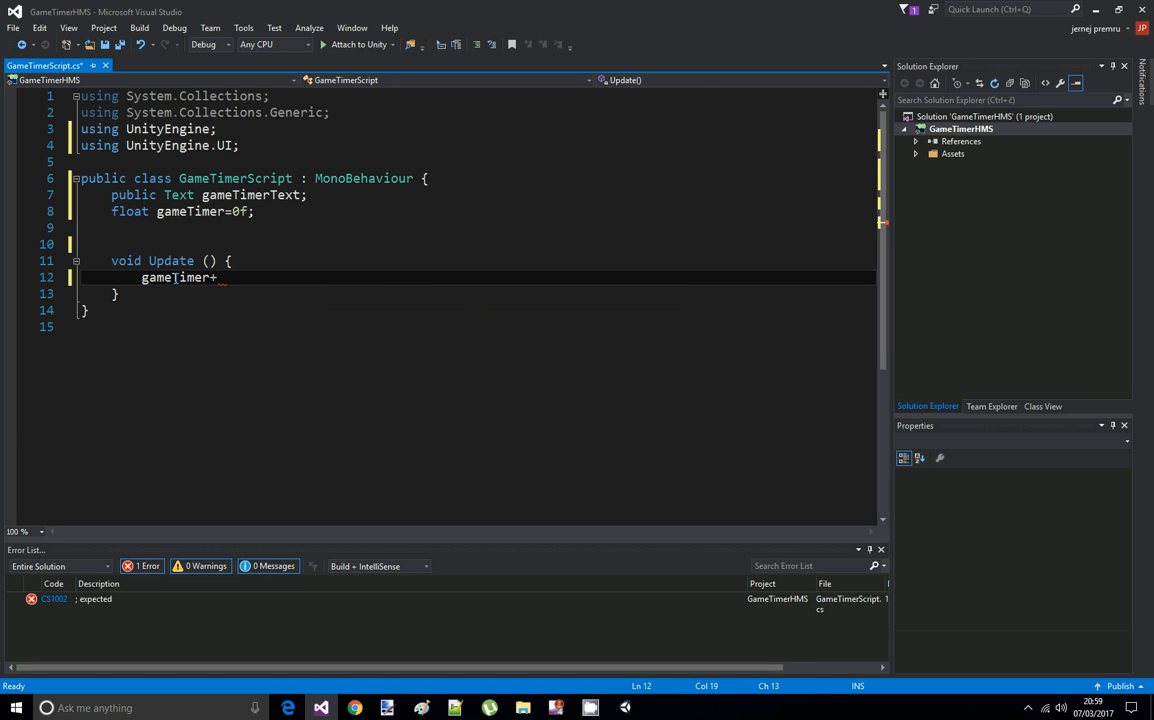
pyautogui.write('=')
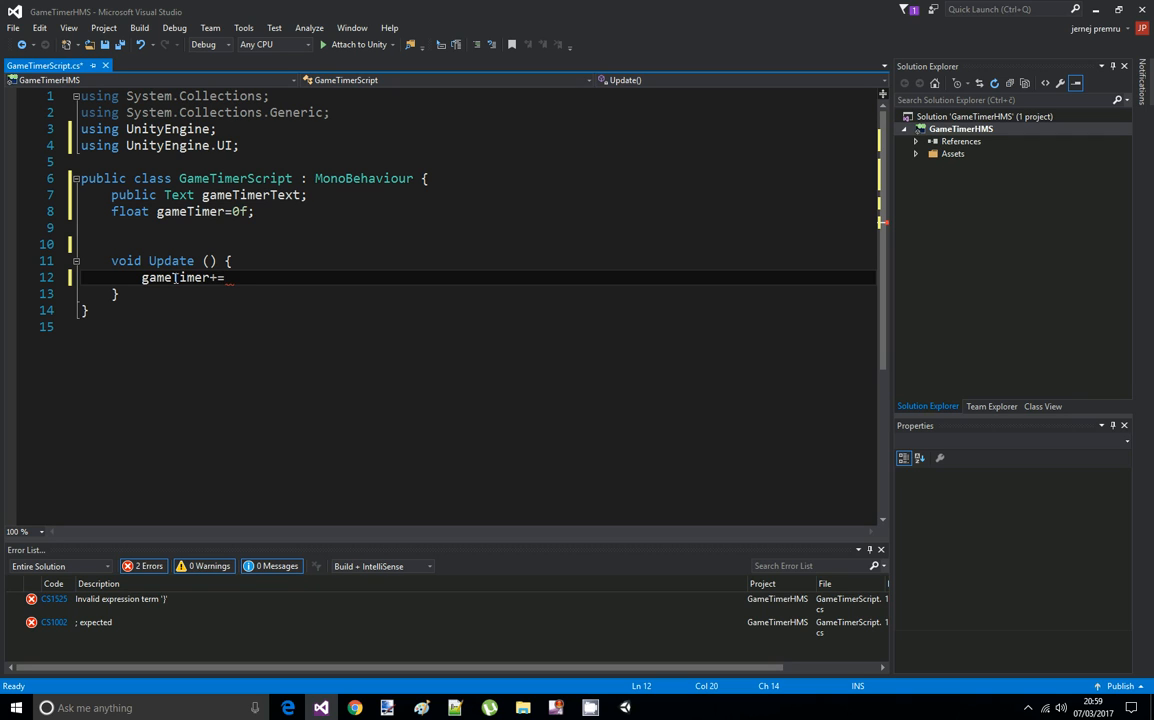
pyautogui.write('Time')
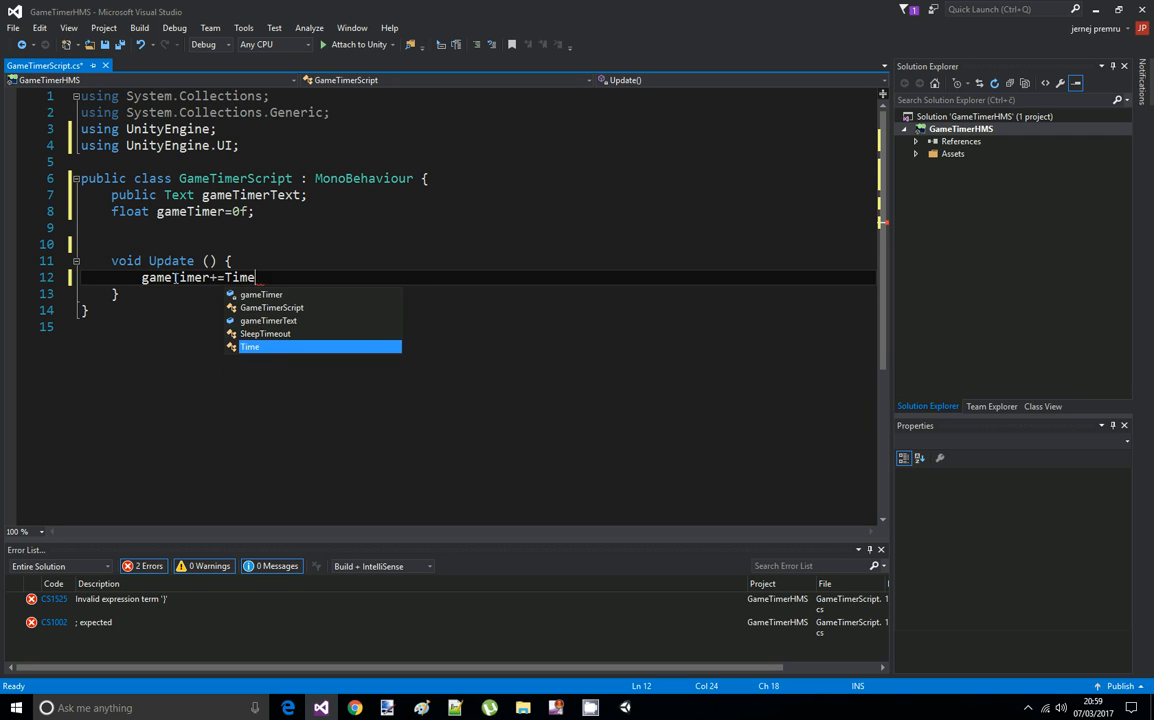
pyautogui.write('.deltaTime;')
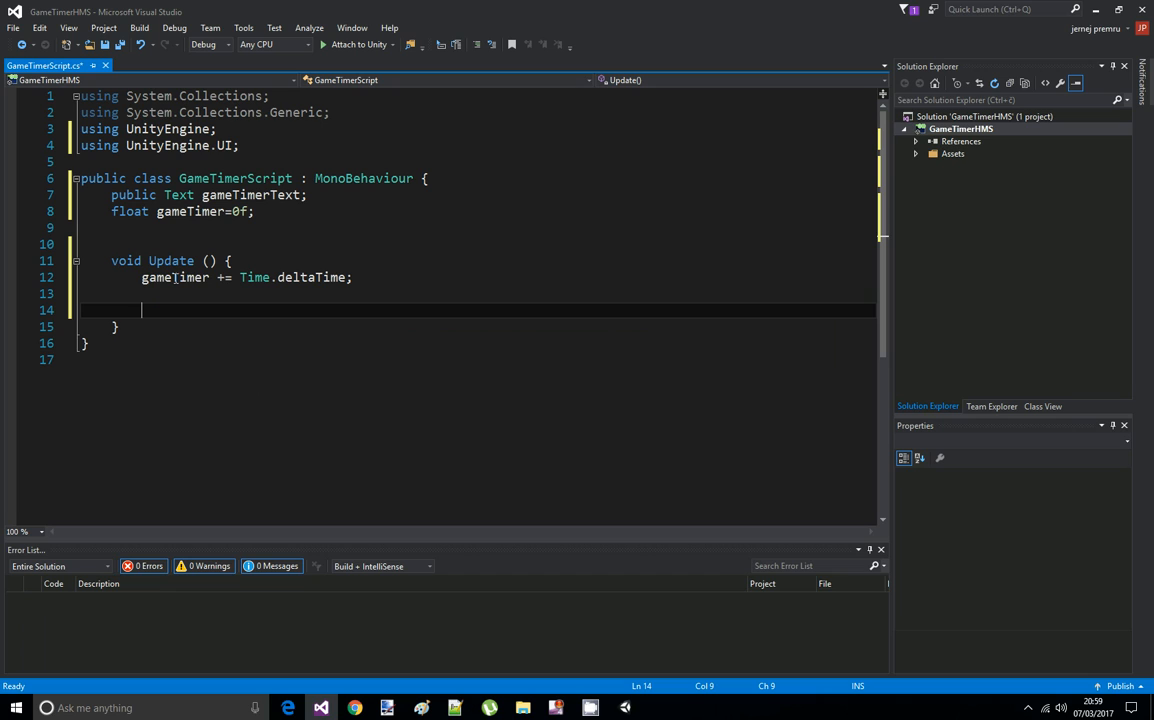
# Declare int seconds, int minutes and int hours on separate lines in Update
pyautogui.write('int')
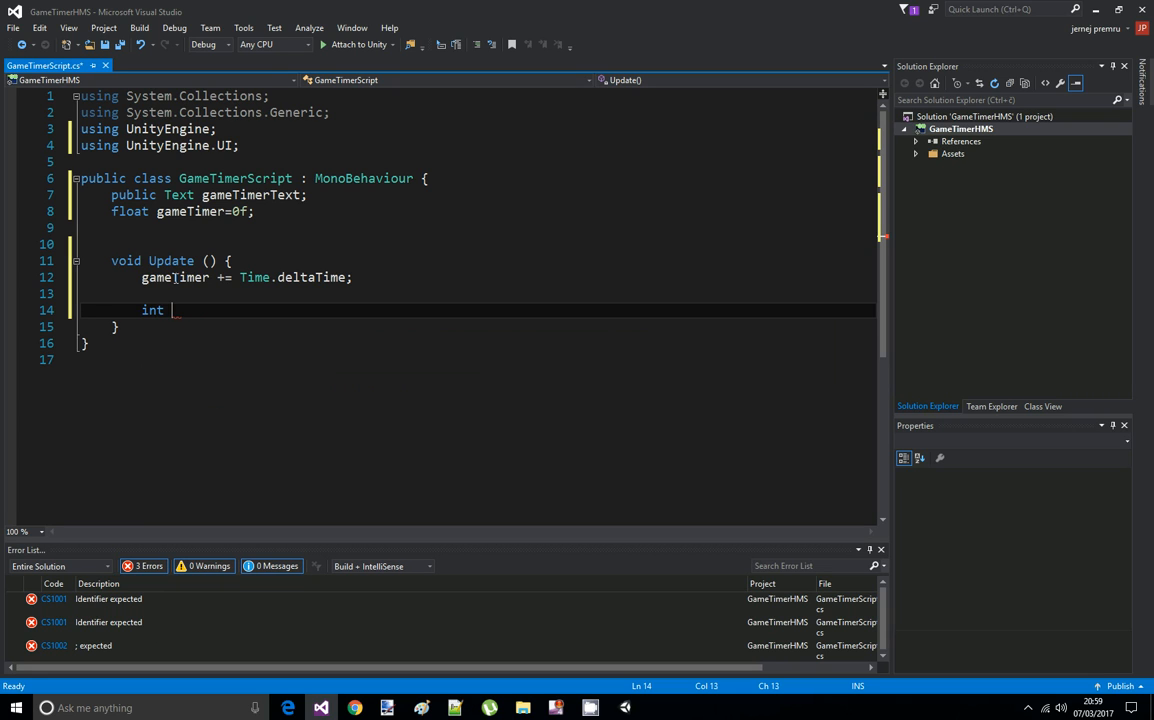
pyautogui.write('seconds')
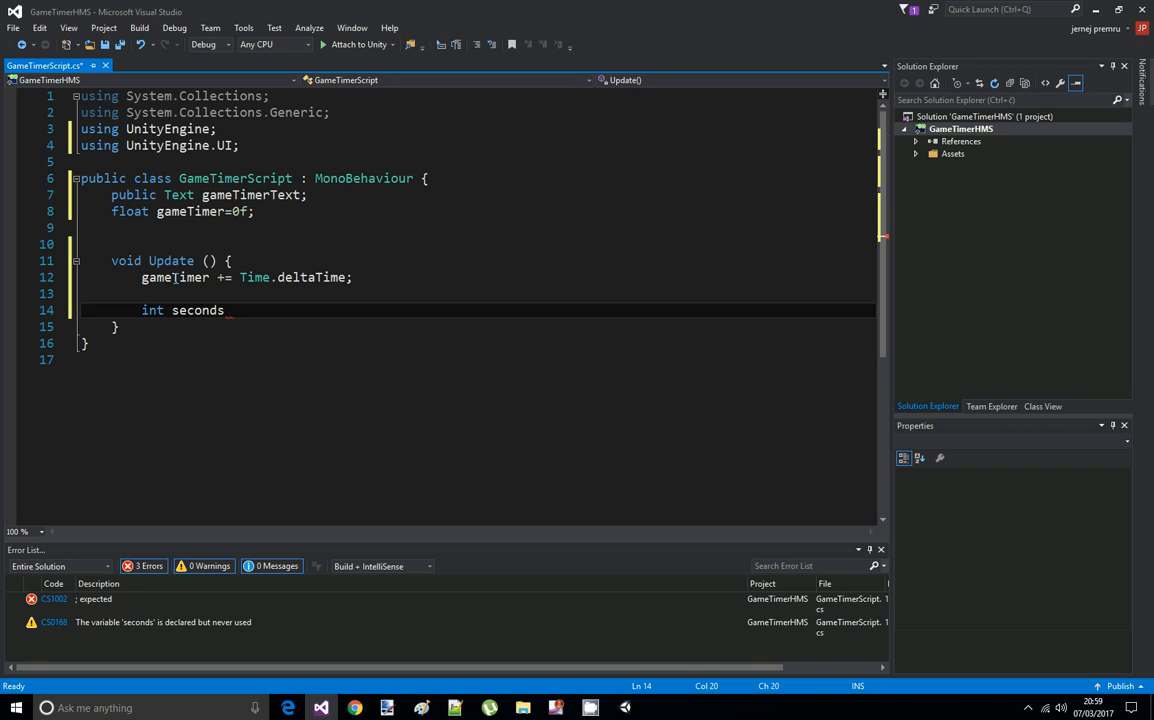
pyautogui.press('Return')
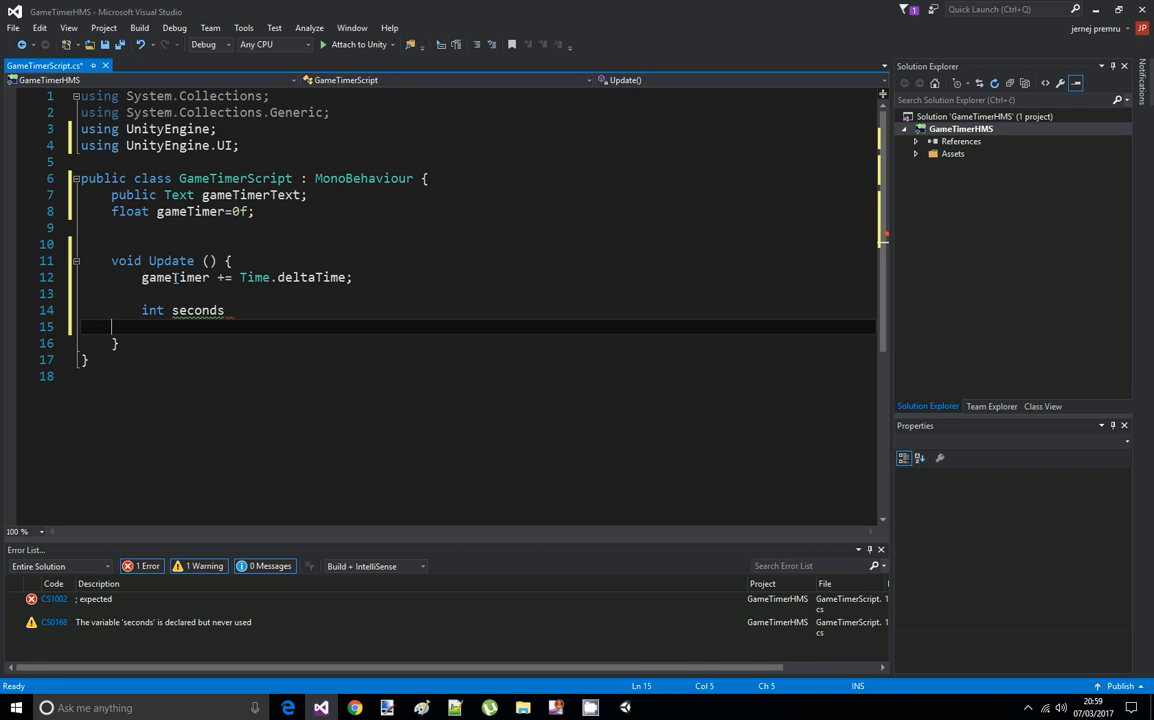
pyautogui.write('int')
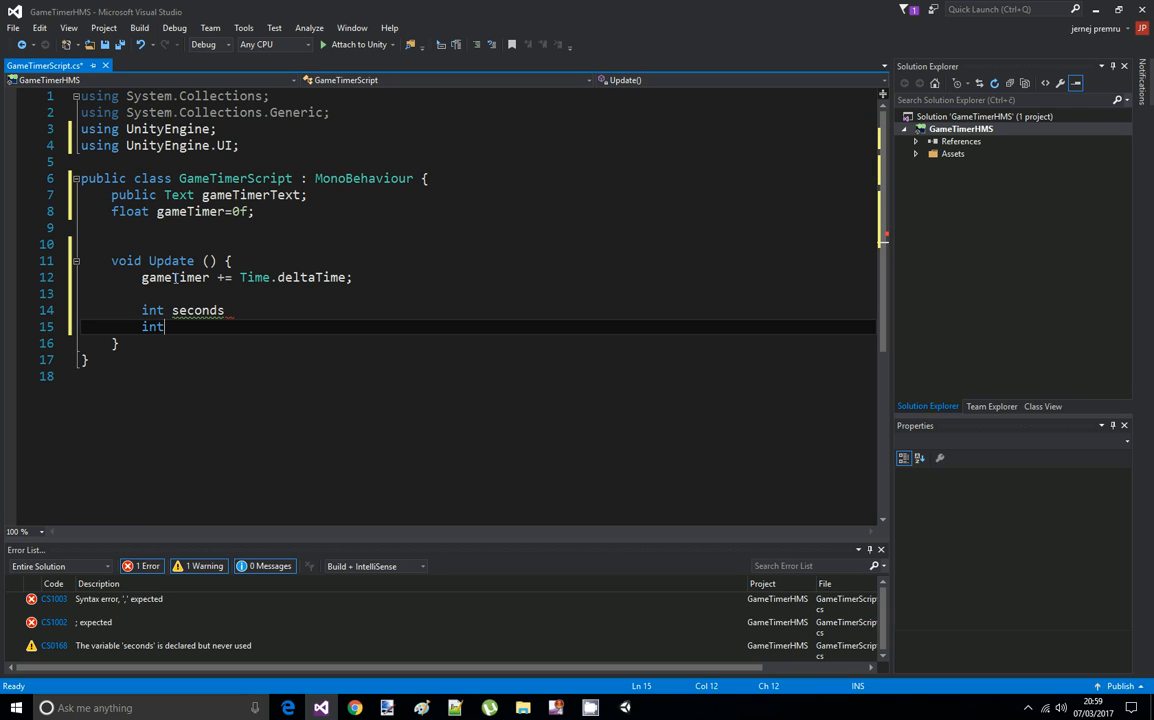
pyautogui.write('minutes')
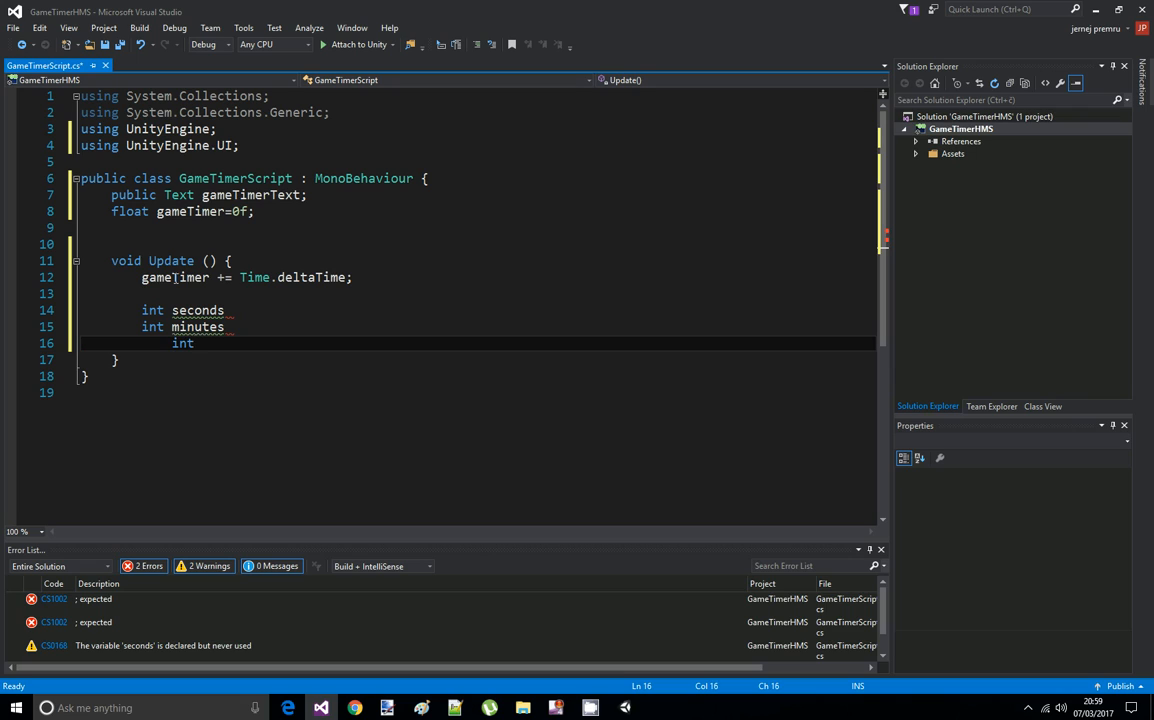
pyautogui.write('hours')
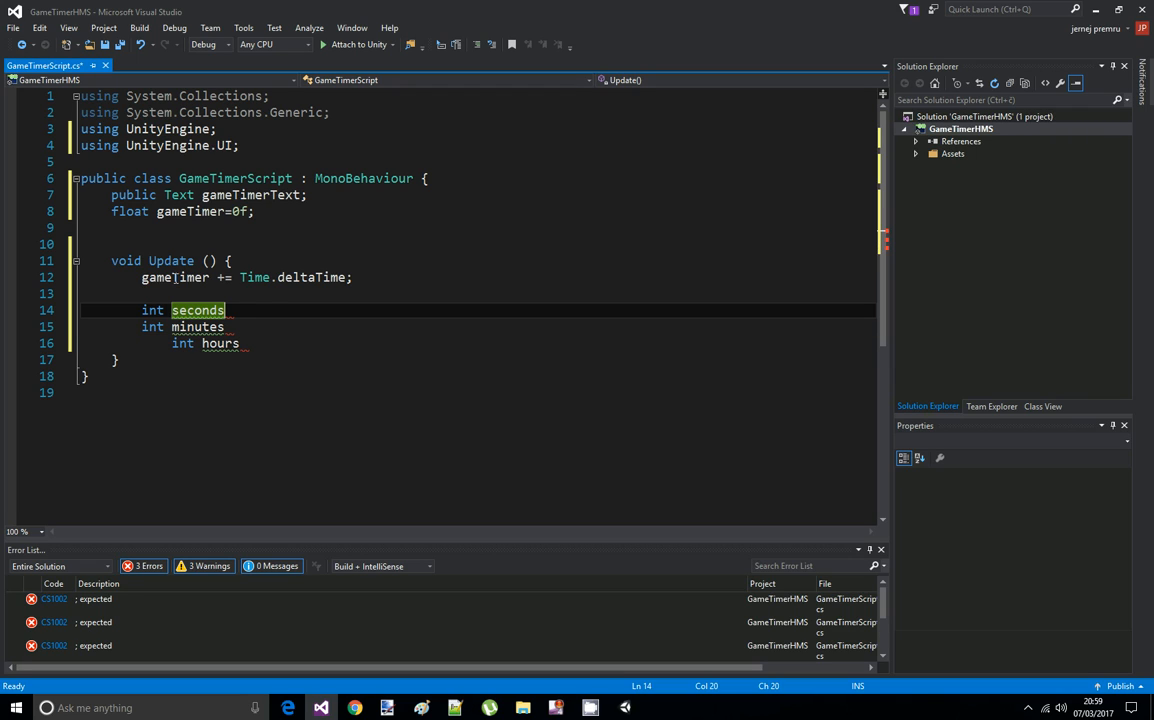
# Assign seconds = (int)(gameTimer % 60)
pyautogui.write('=(int')
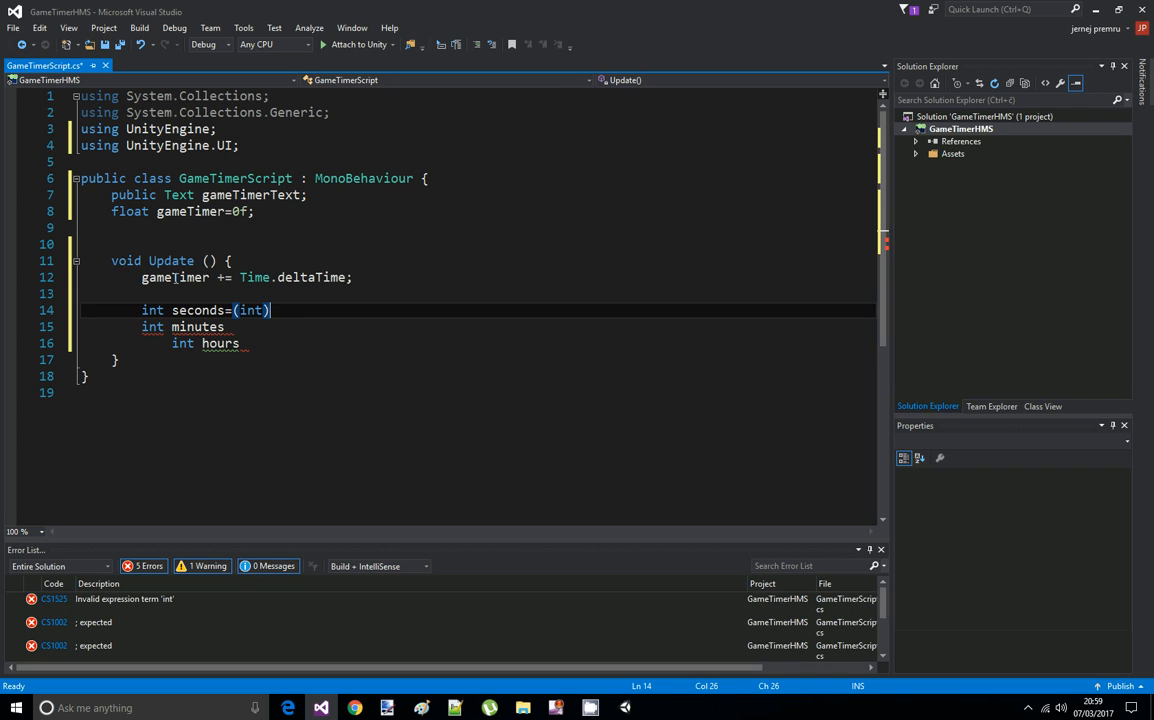
pyautogui.write('()')
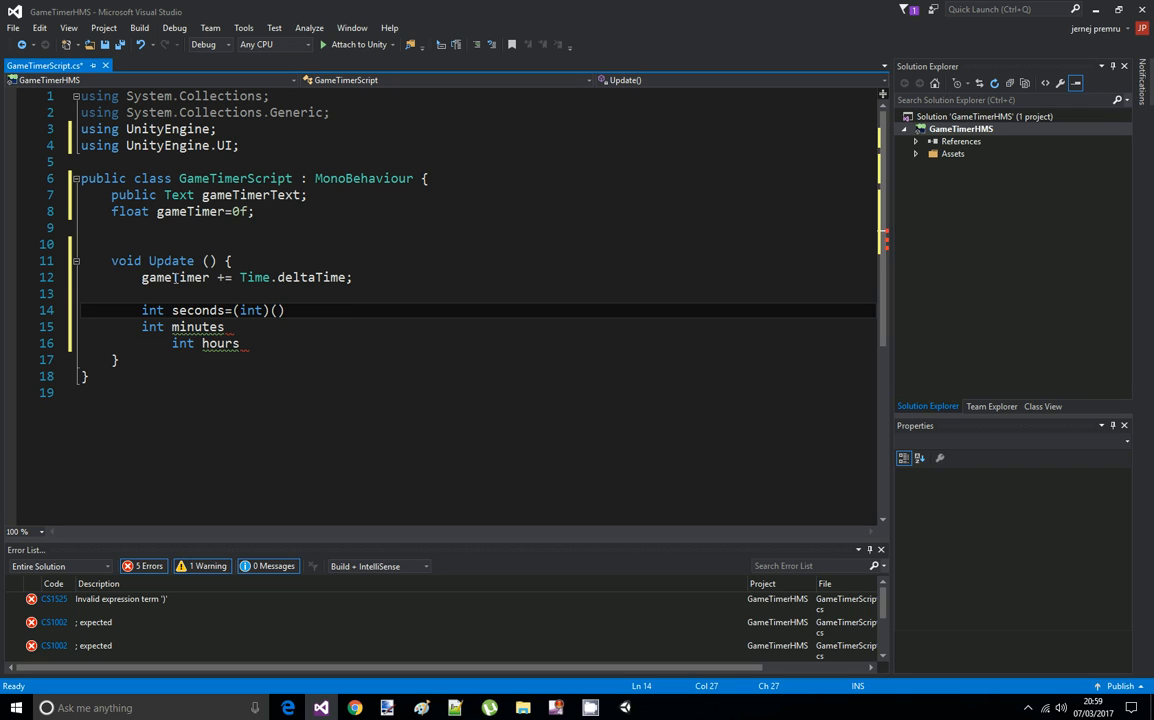
pyautogui.write('gameTimer')
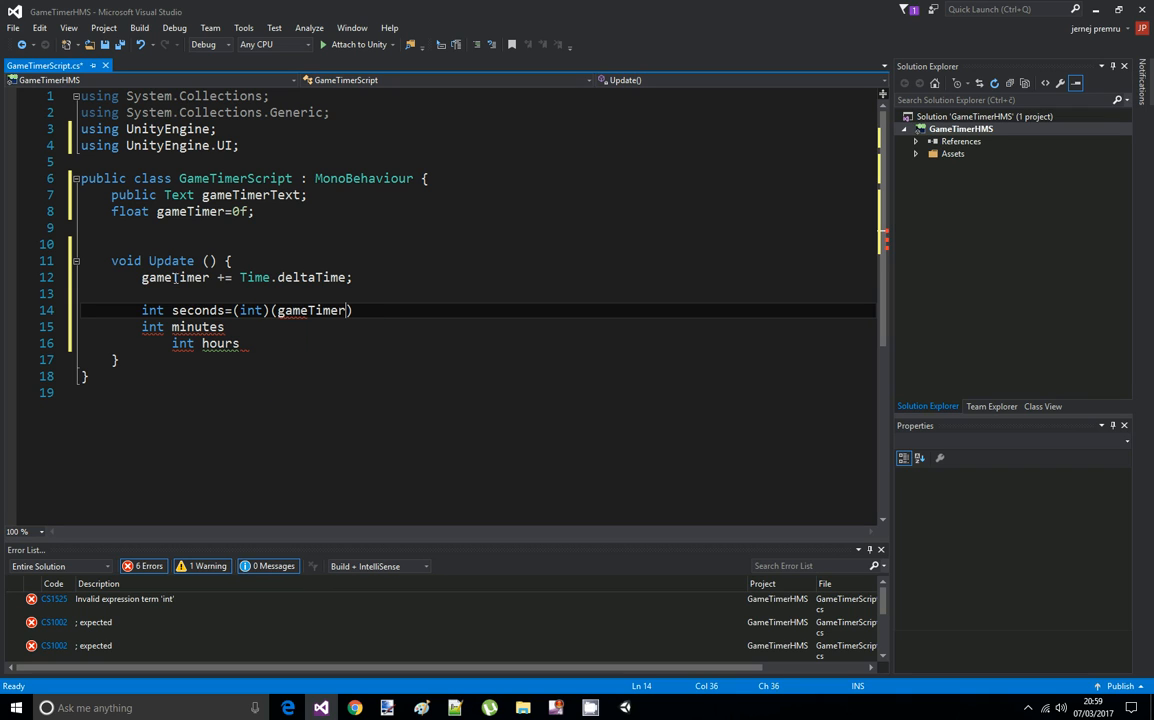
pyautogui.write('%')
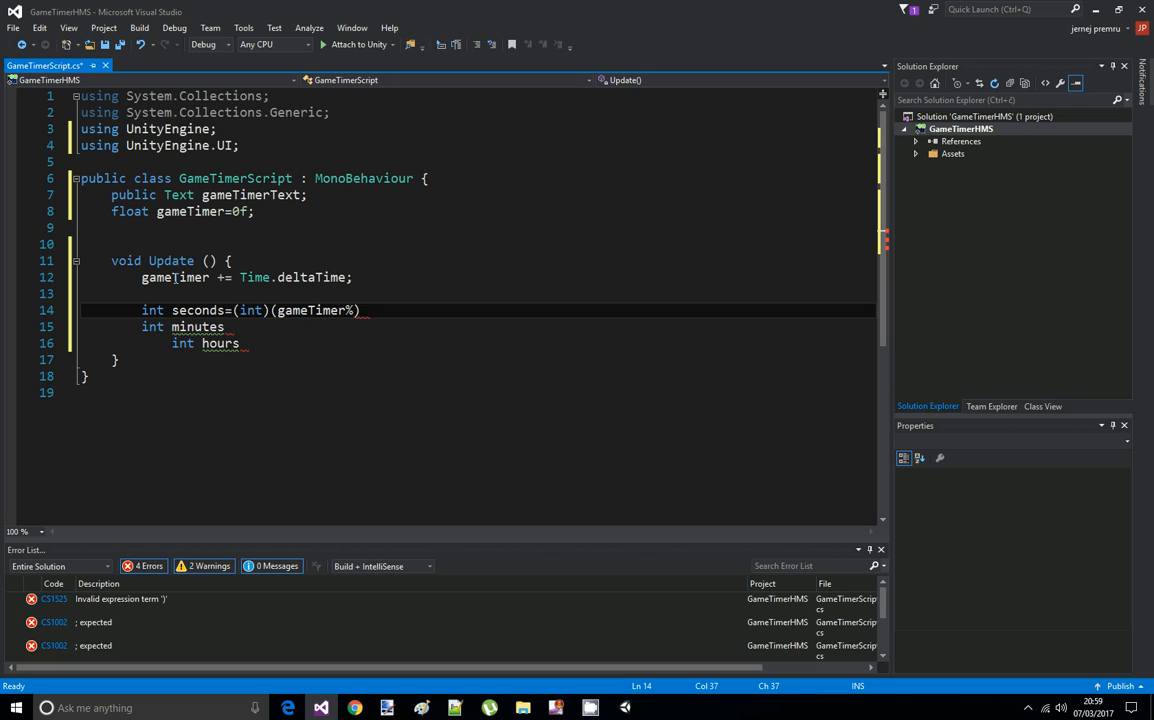
pyautogui.write('60')
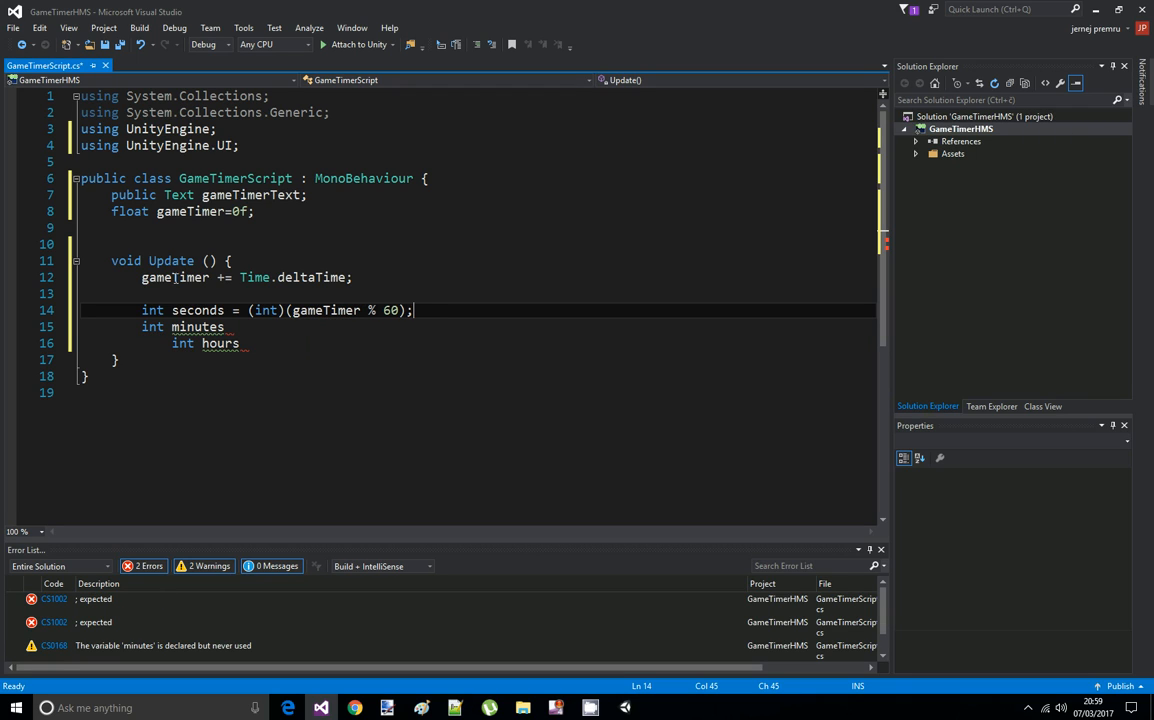
# Assign minutes = (int)(gameTimer / 60) % 60
pyautogui.write('=')
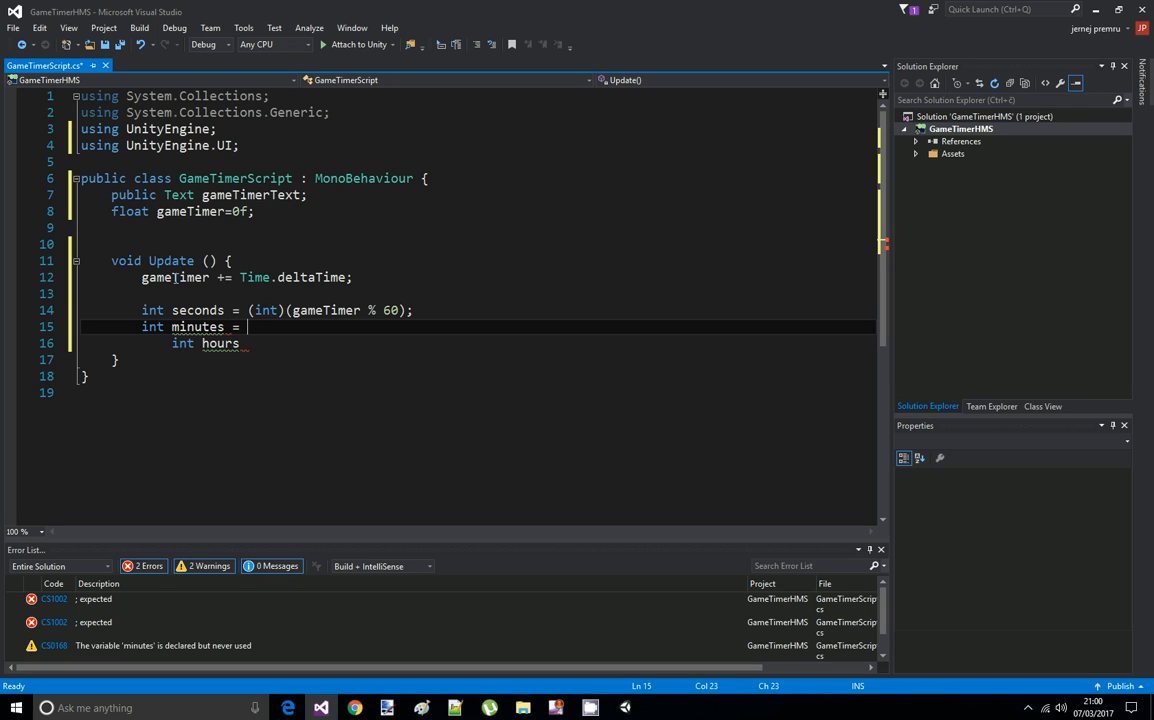
pyautogui.write('()')
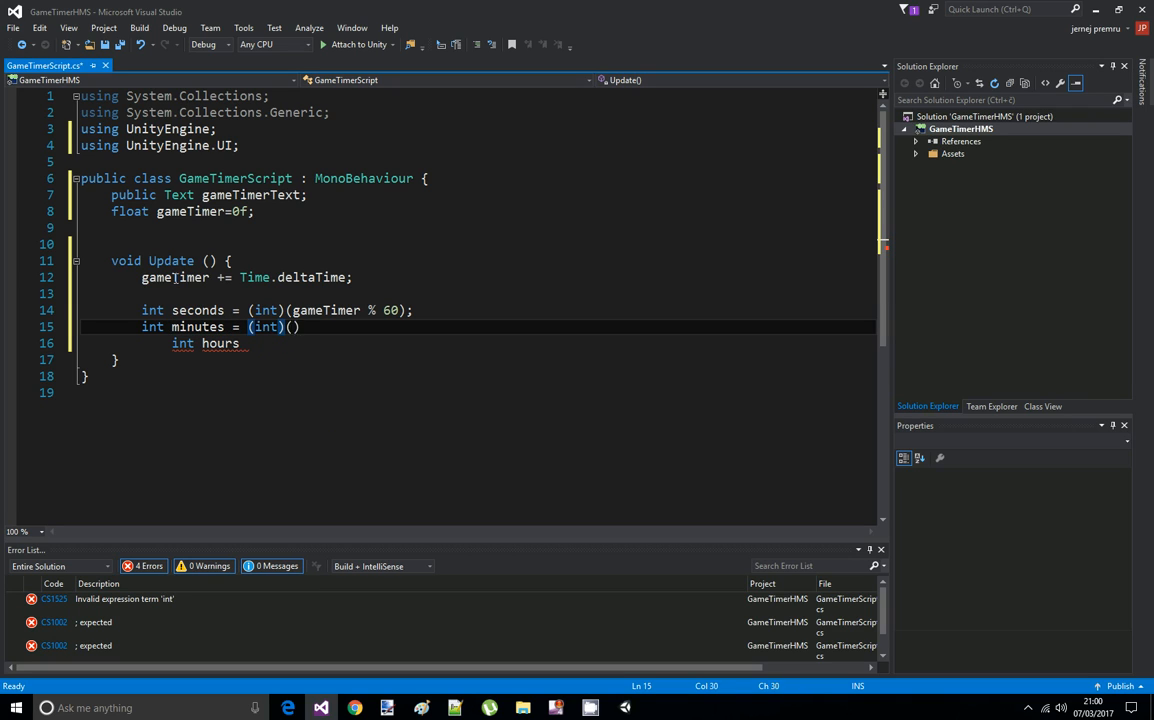
pyautogui.write('gameTimer')
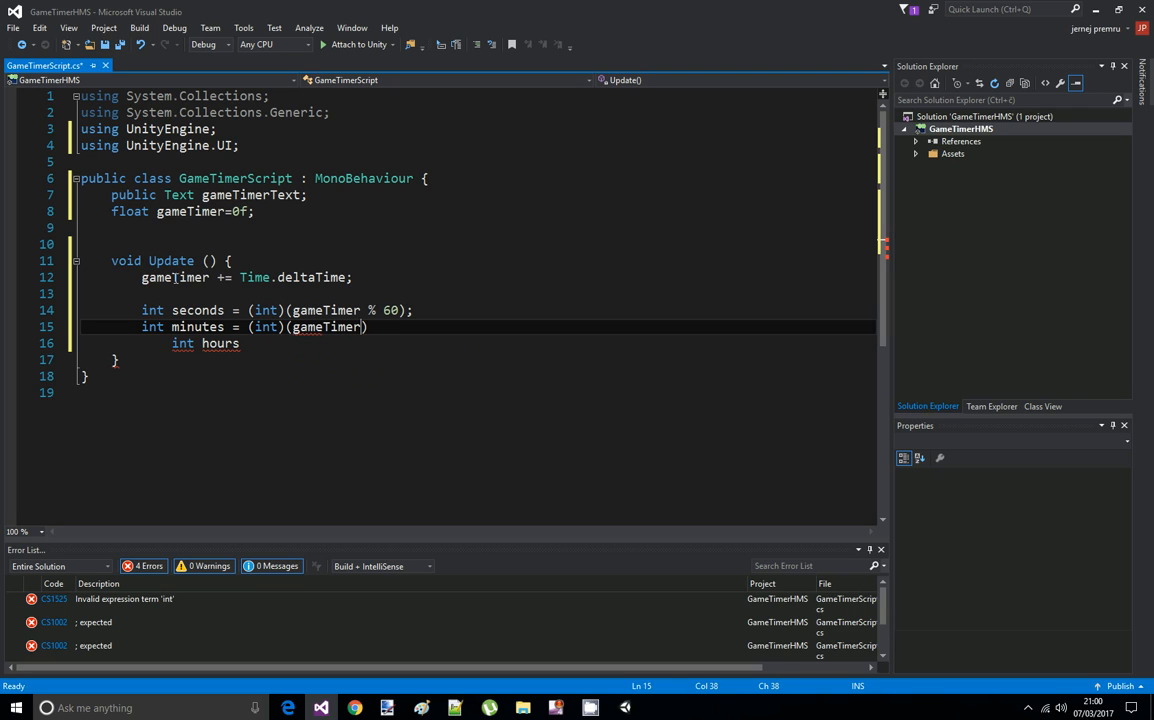
pyautogui.write('/60')
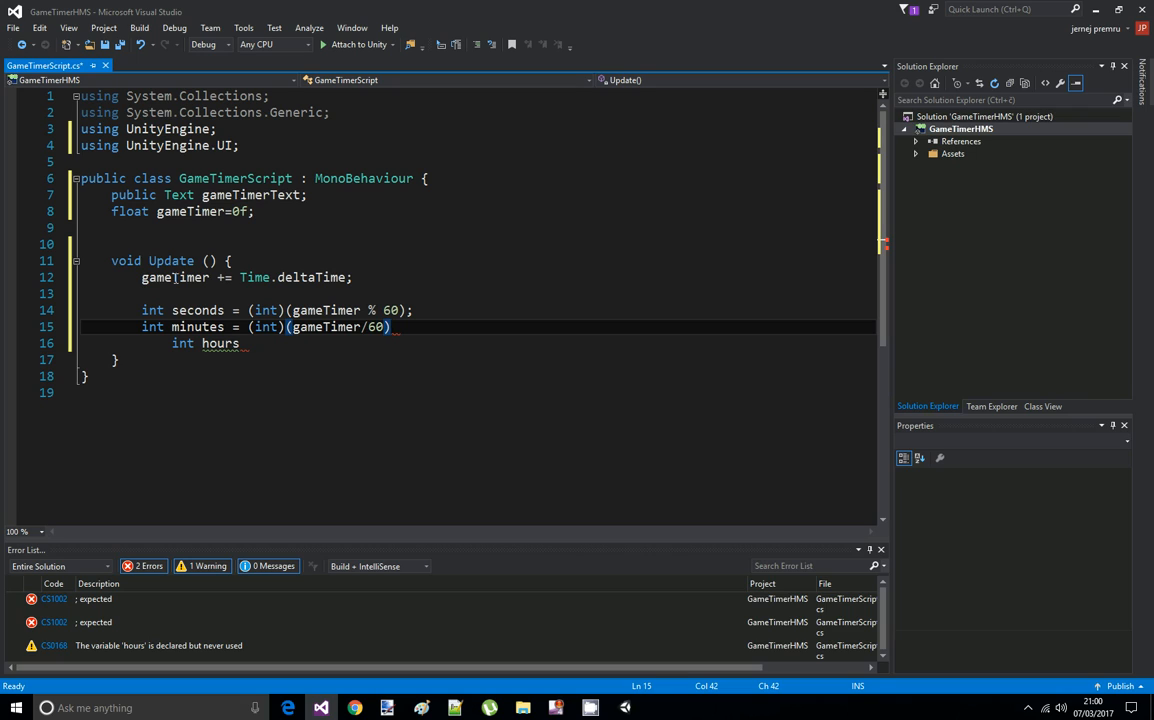
pyautogui.write('%')
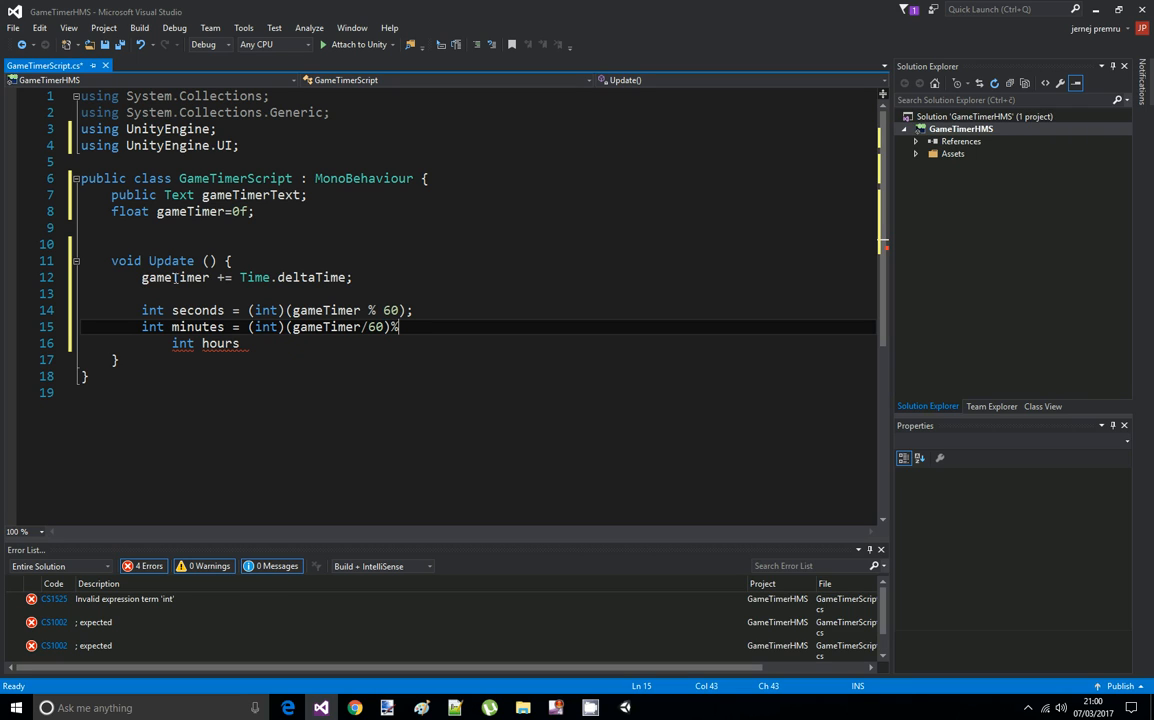
pyautogui.write('60')
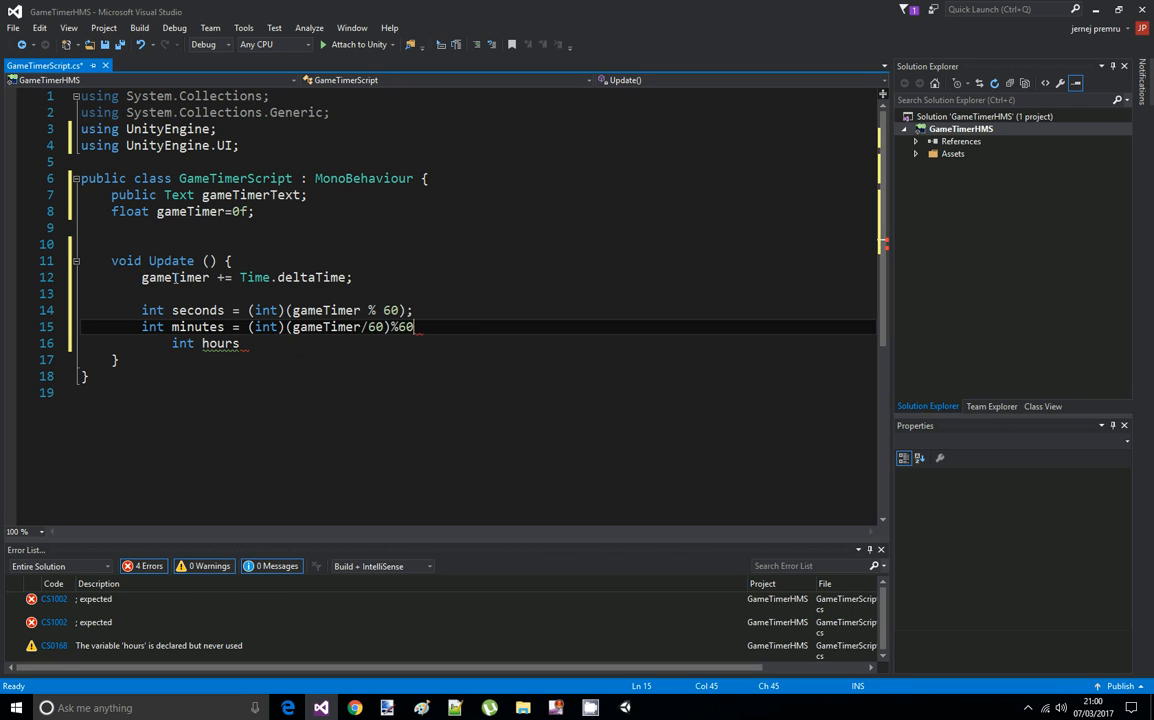
pyautogui.write('/ 60) % 60;')
pyautogui.click(478, 344)
pyautogui.write(' = (')
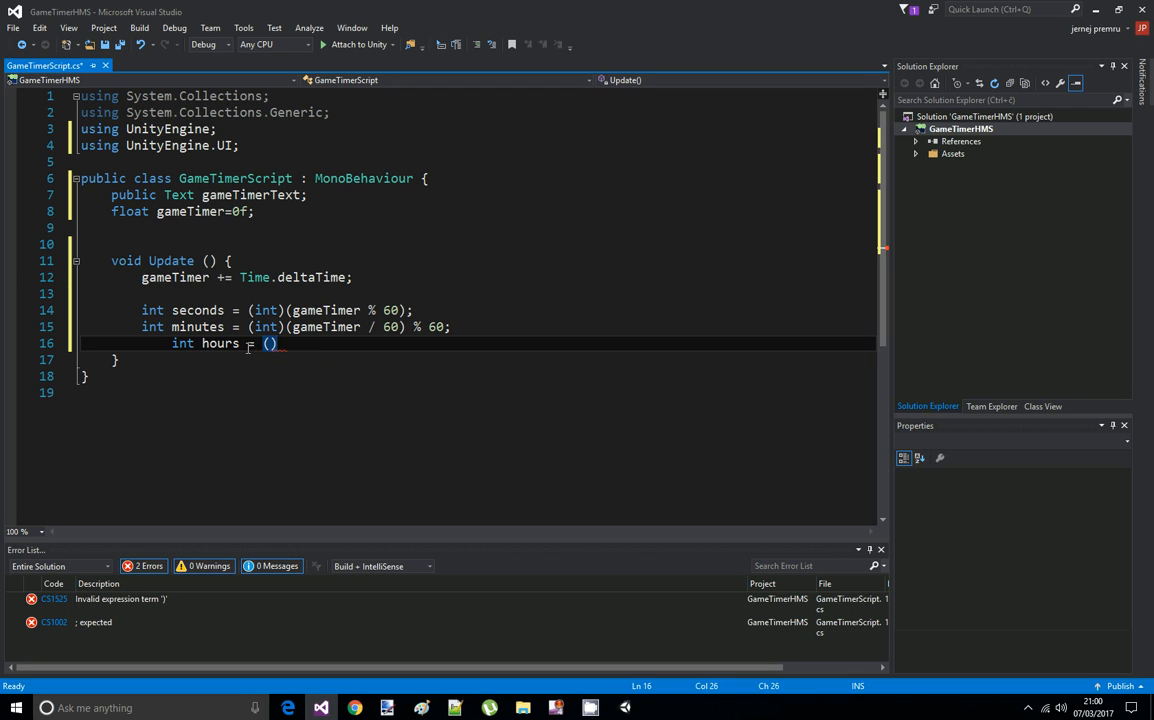
# Assign int hours = (int)(gameTimer / 3600) % 24
pyautogui.write('int')
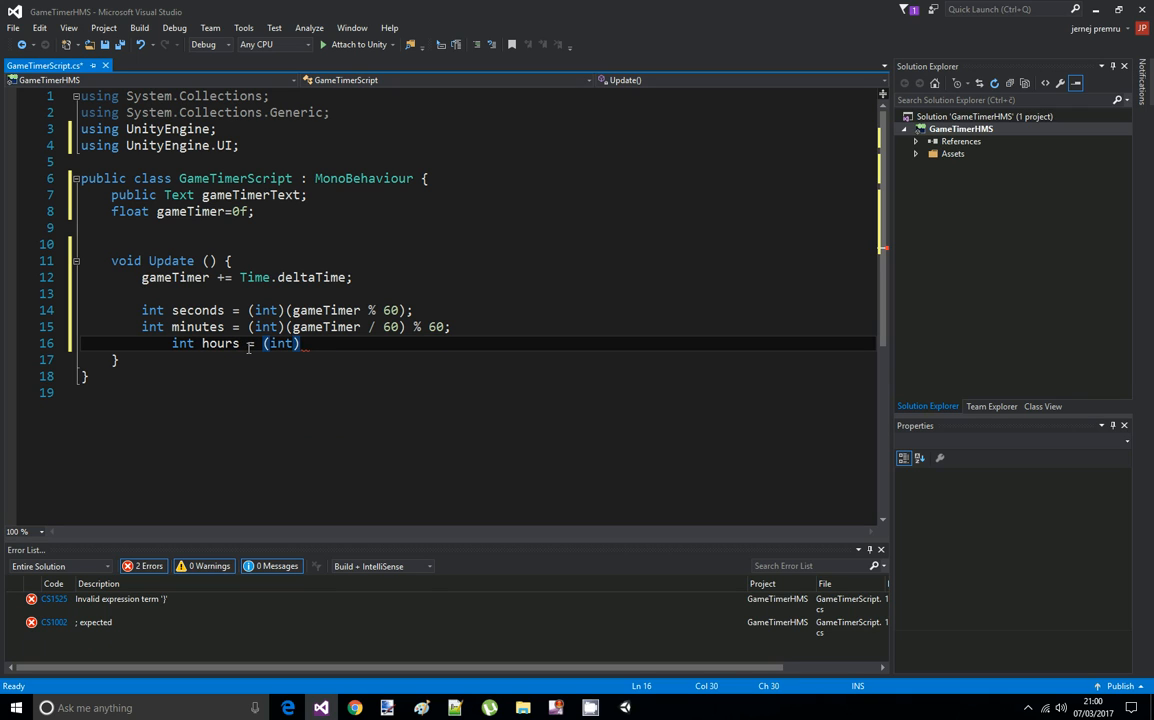
pyautogui.write('gameTimer/)')
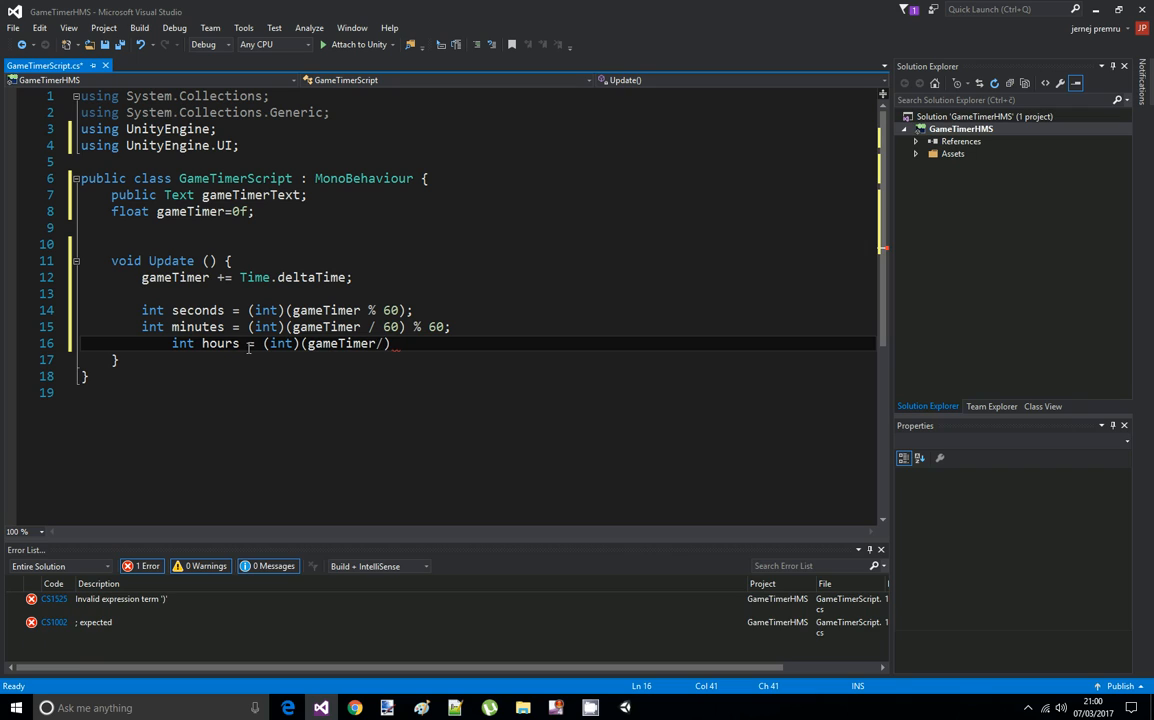
pyautogui.write('3600')
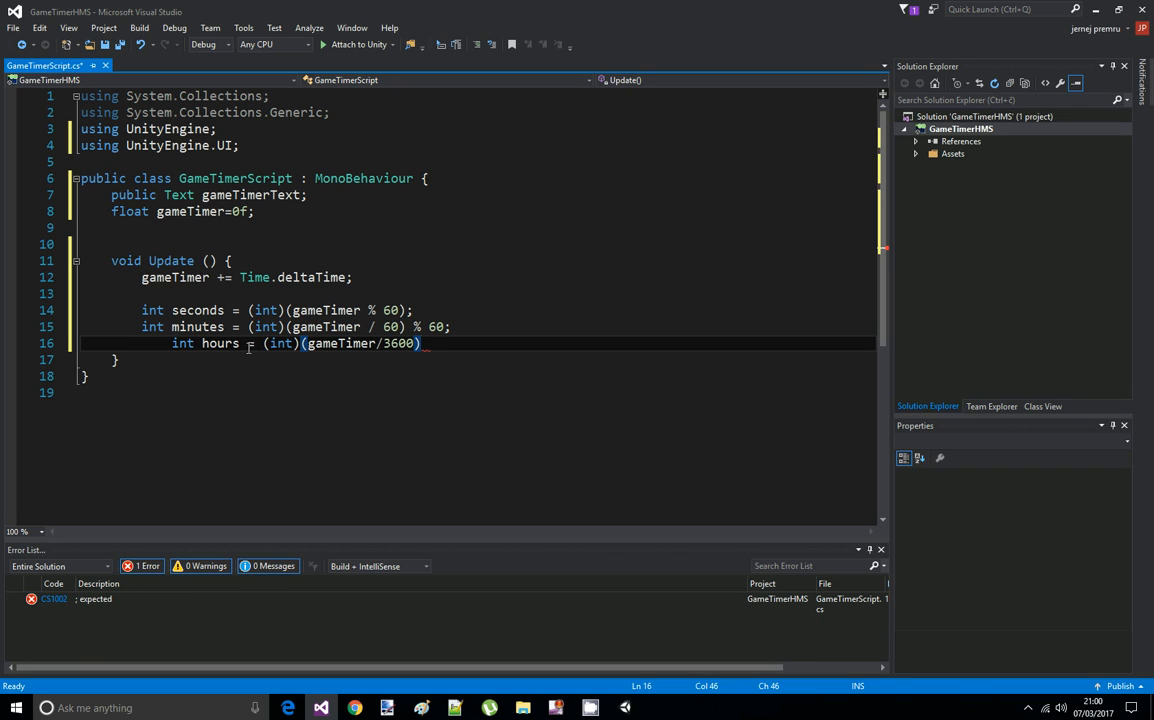
pyautogui.write('%2')
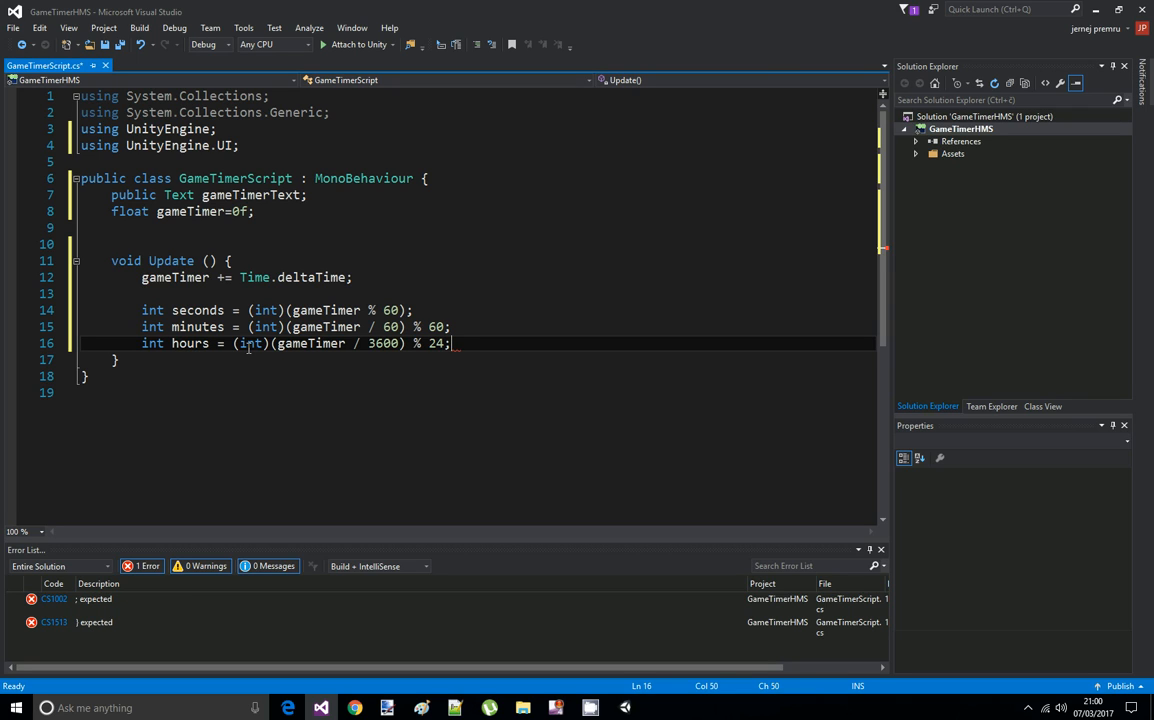
# Write string timerString = string.Format("{0}{1}{2}", hours, minutes, seconds);
pyautogui.press('enter')
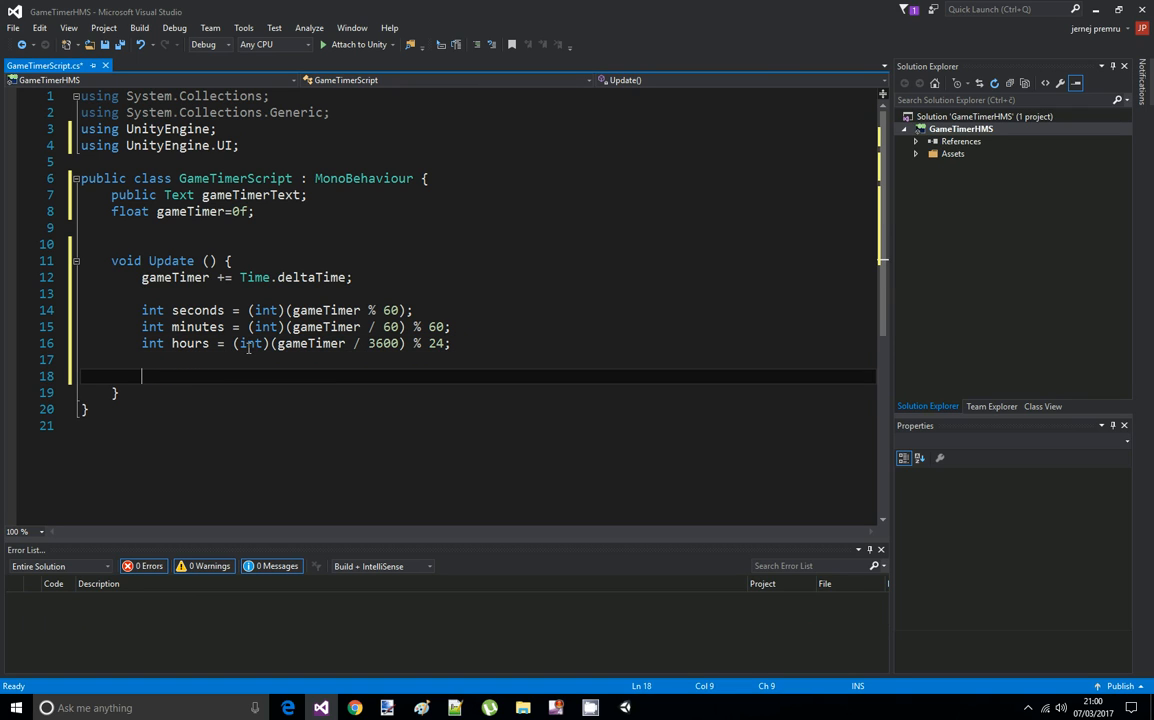
pyautogui.write('string')
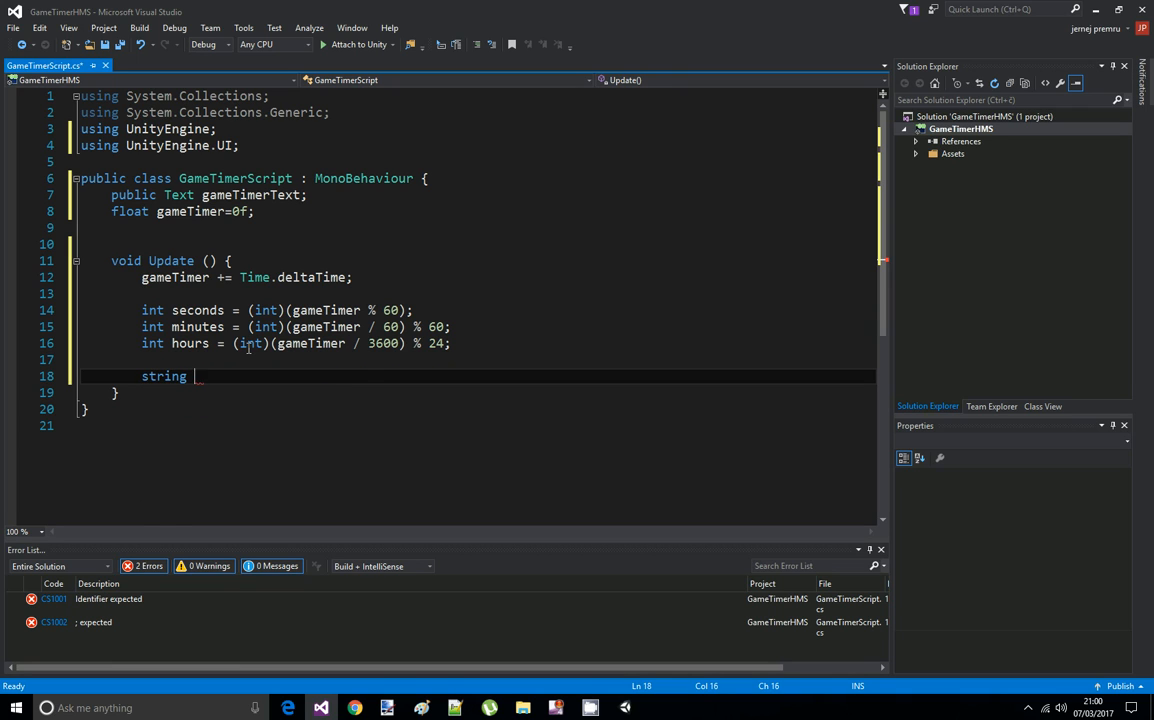
pyautogui.write('t')
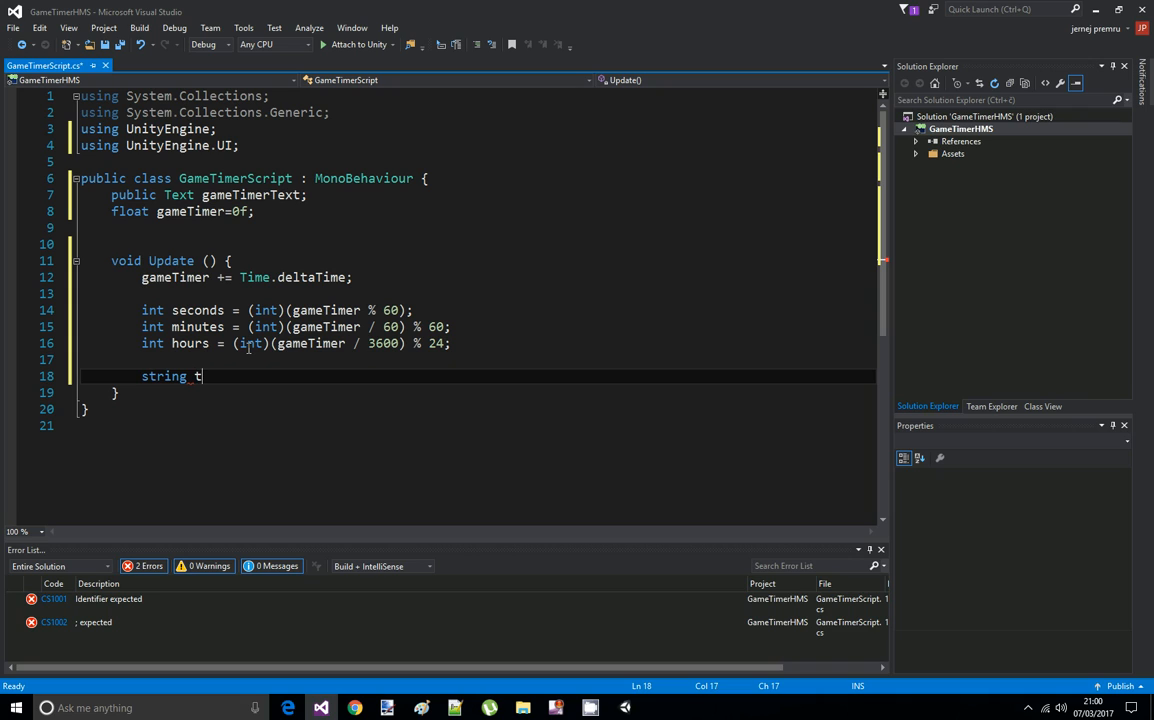
pyautogui.write('imerStrin')
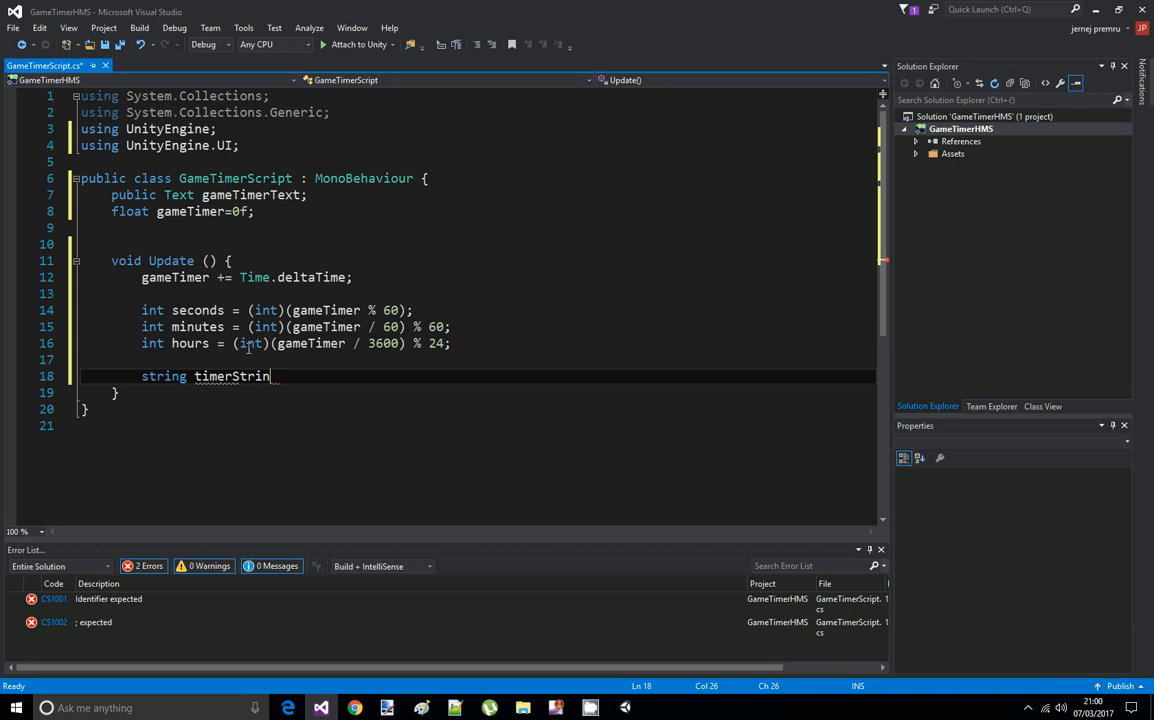
pyautogui.write('= string.Format();')
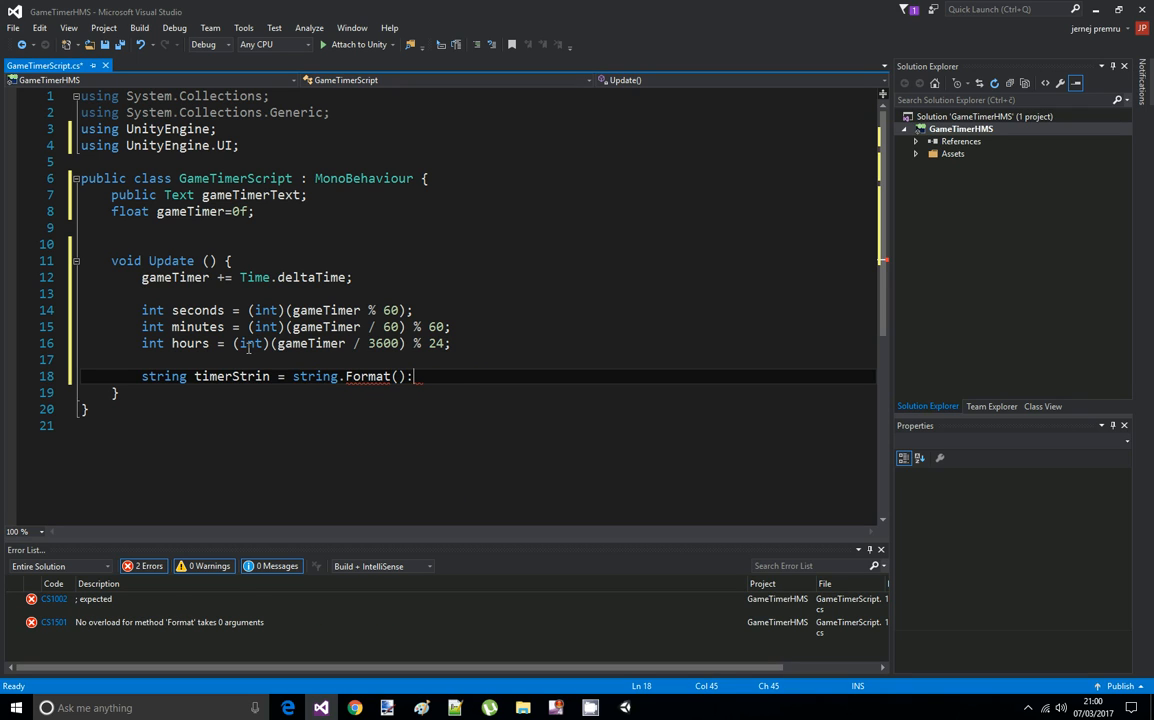
pyautogui.press('Backspace')
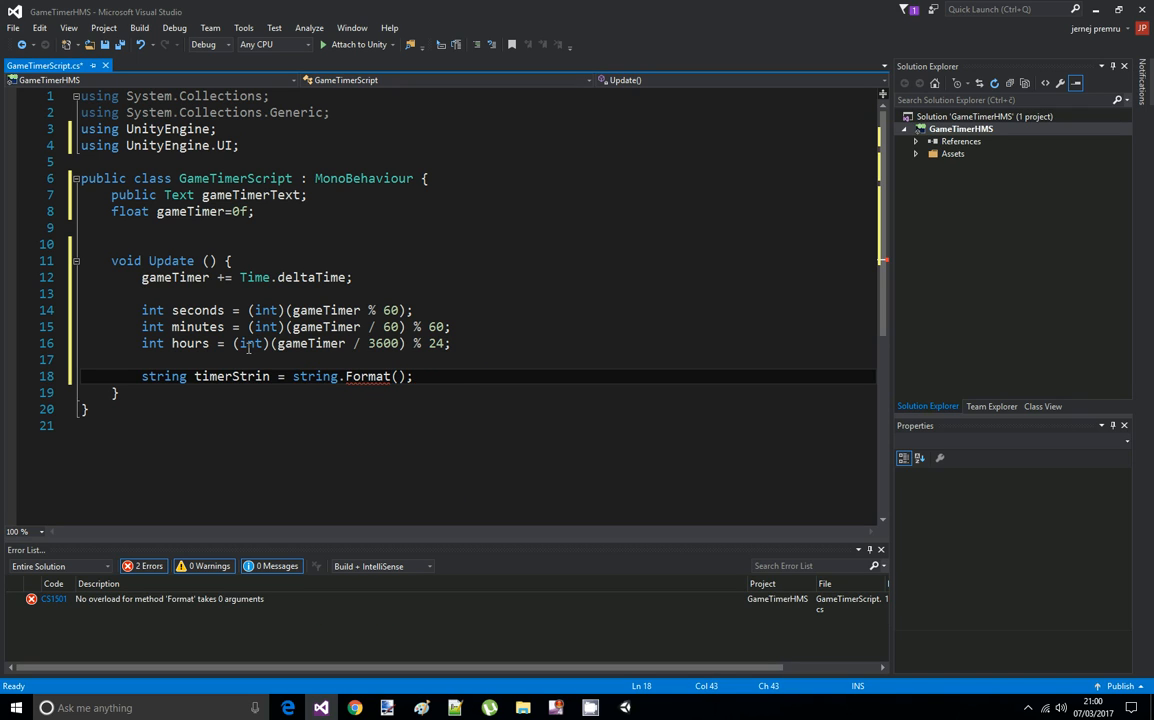
pyautogui.write('""')
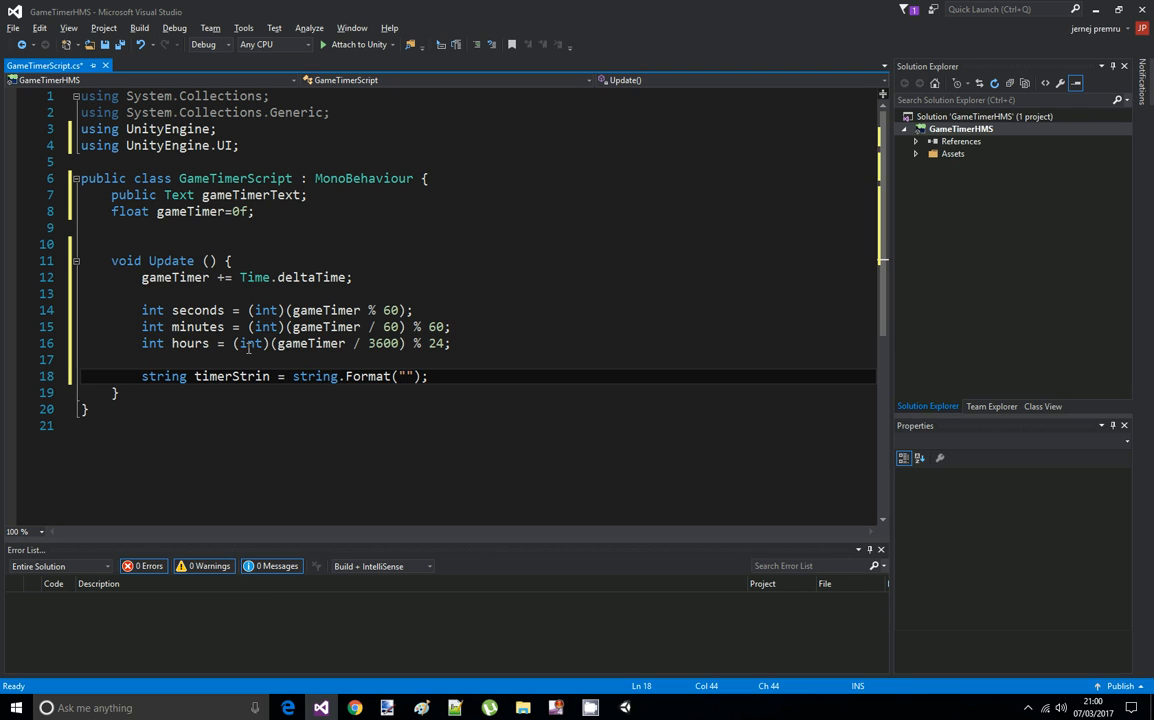
pyautogui.write('{}{}{}')
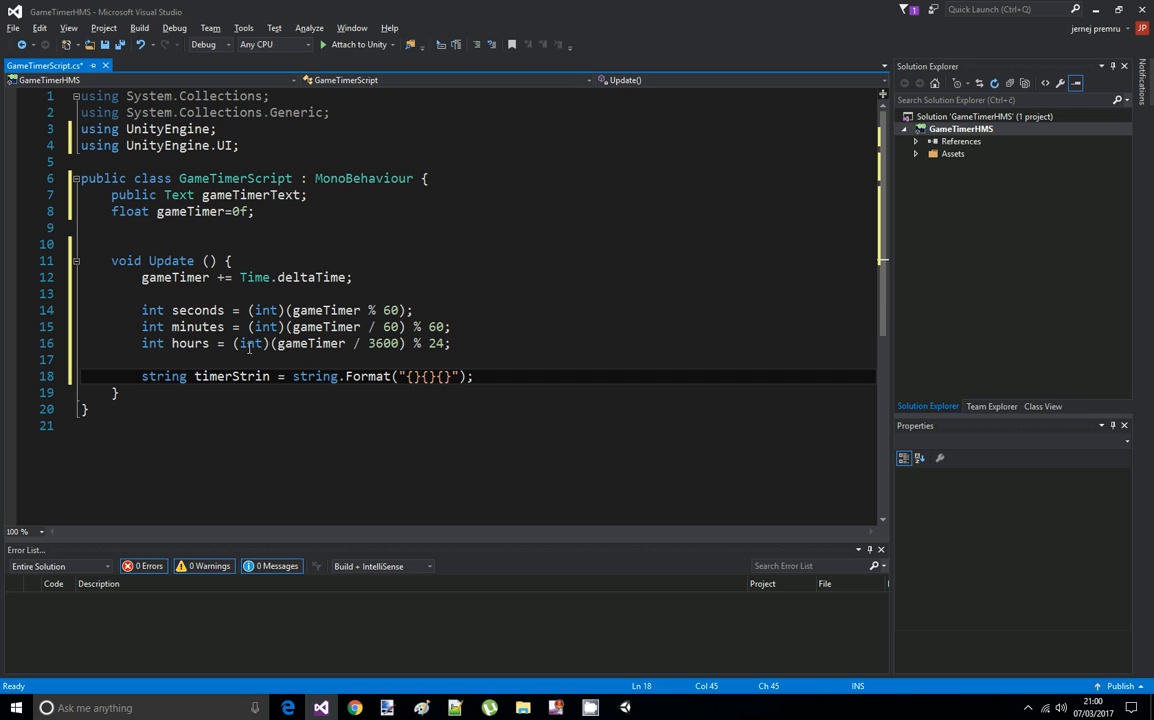
pyautogui.write('0')
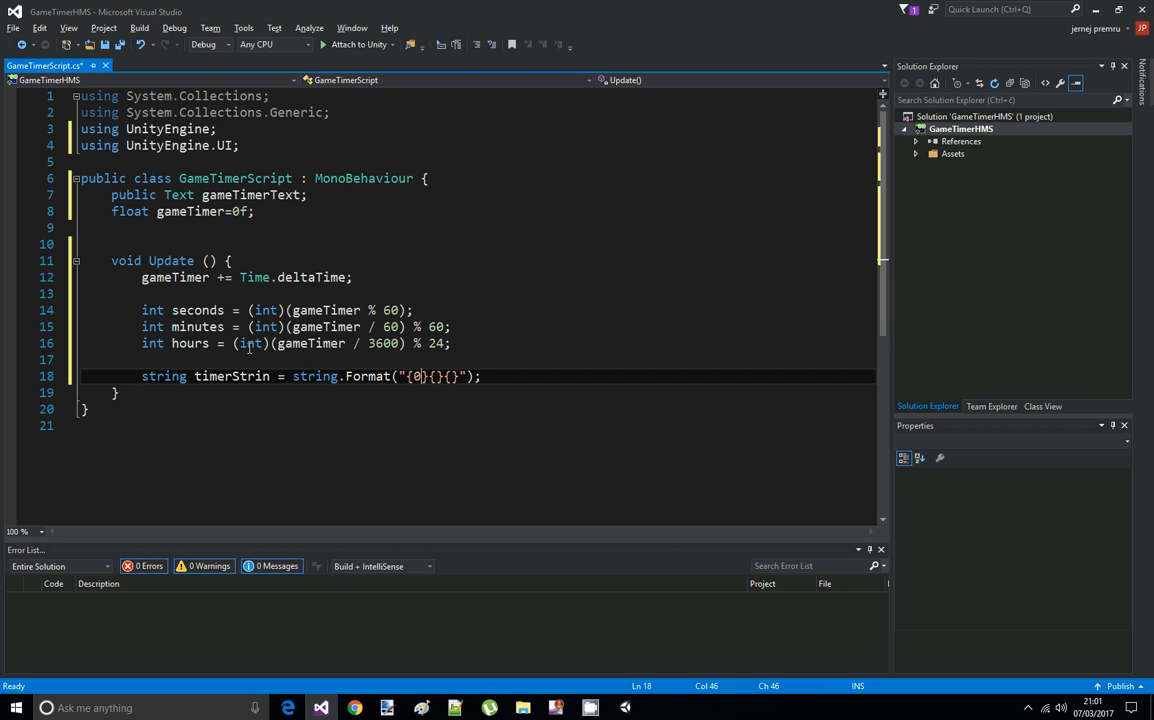
pyautogui.write('1')
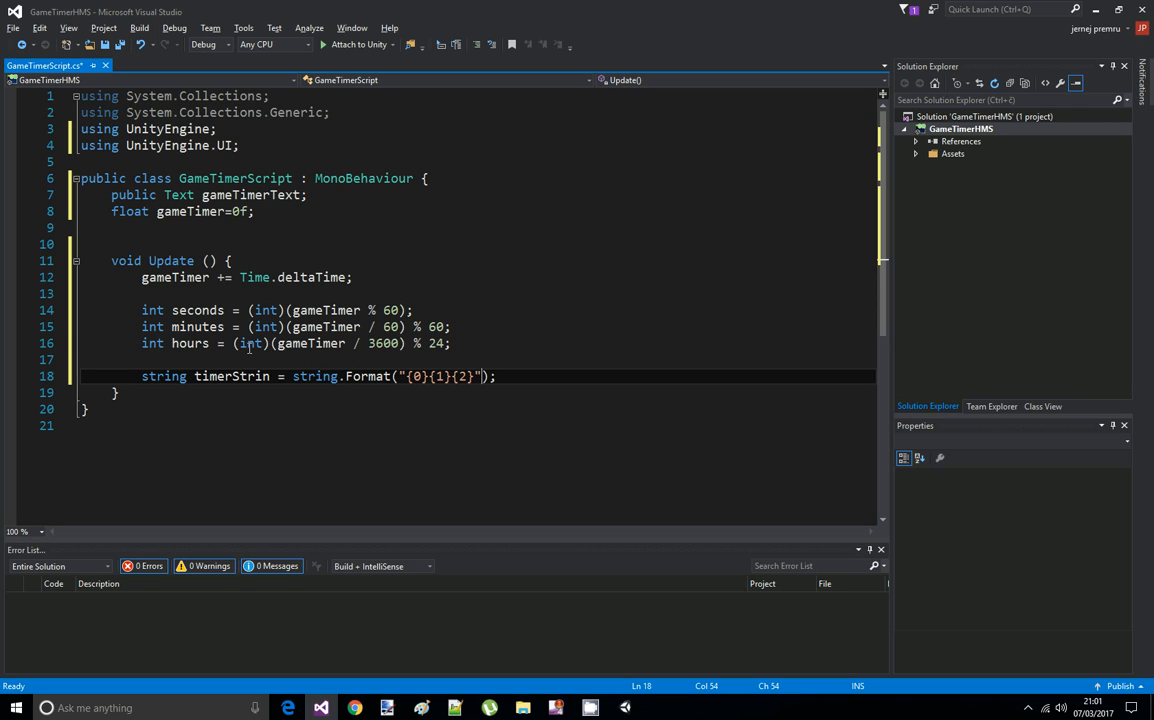
pyautogui.write(',hour')
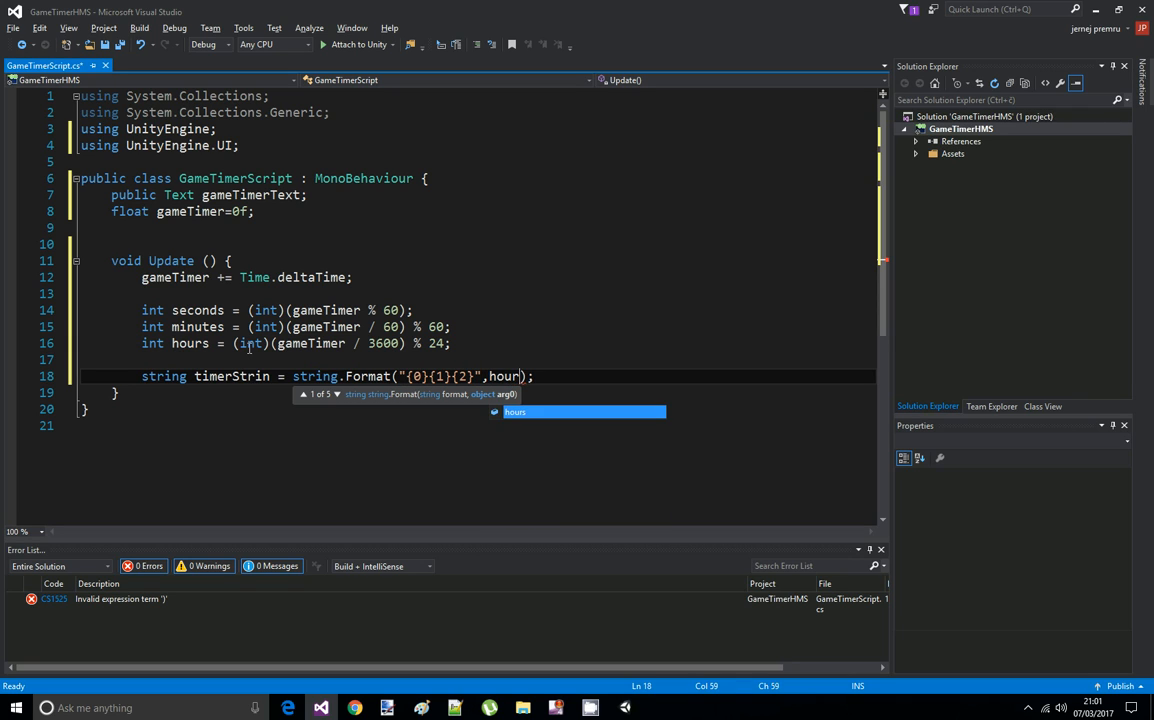
pyautogui.write(',mi')
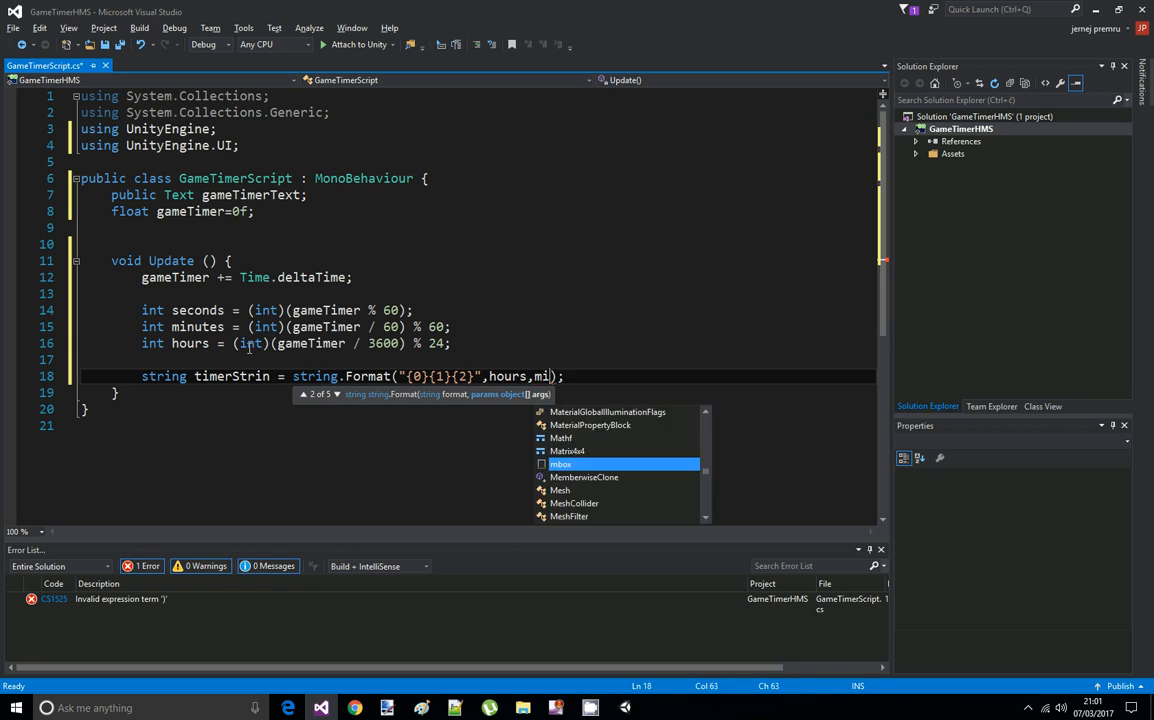
pyautogui.write('nutes,')
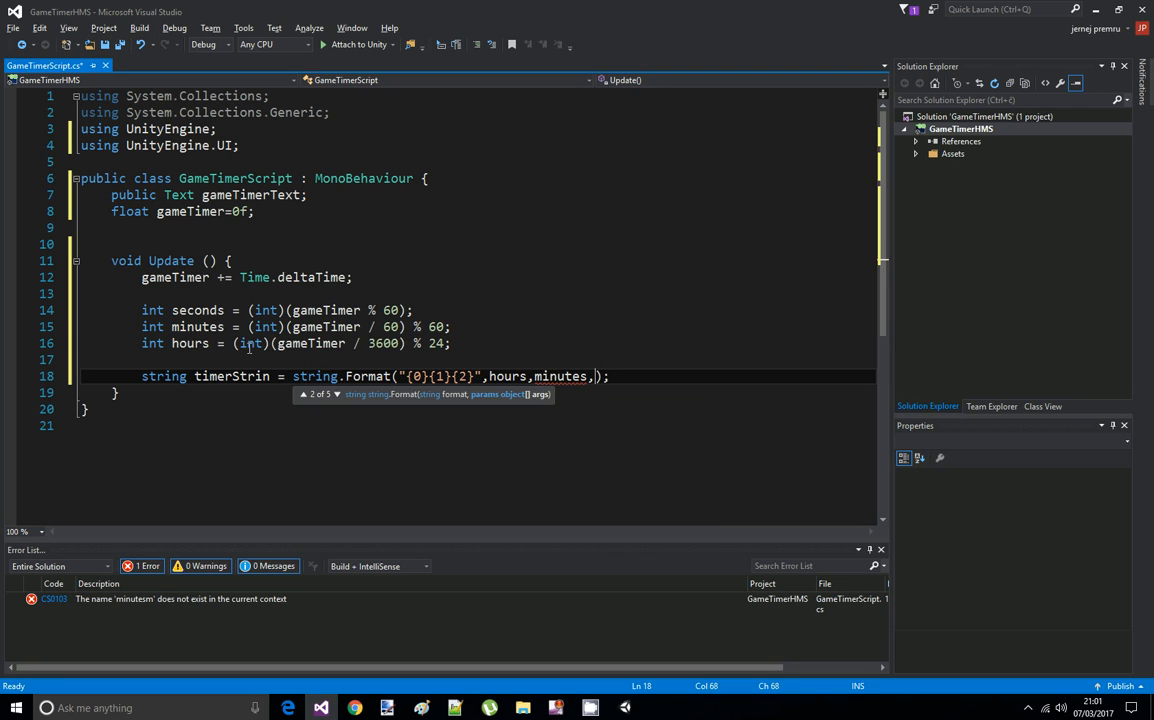
pyautogui.write('seconds')
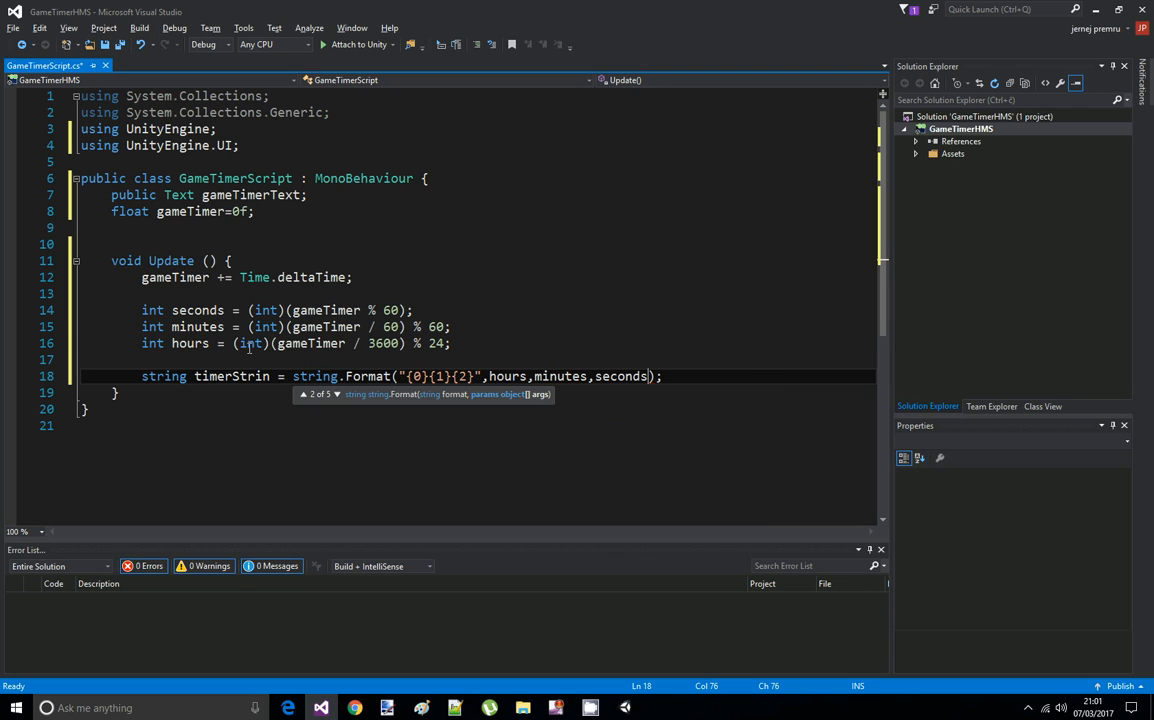
# Refine the format string to "{0:0}:{1:00}:{2:00}" for zero-padded minutes and seconds
pyautogui.doubleClick(620, 376)
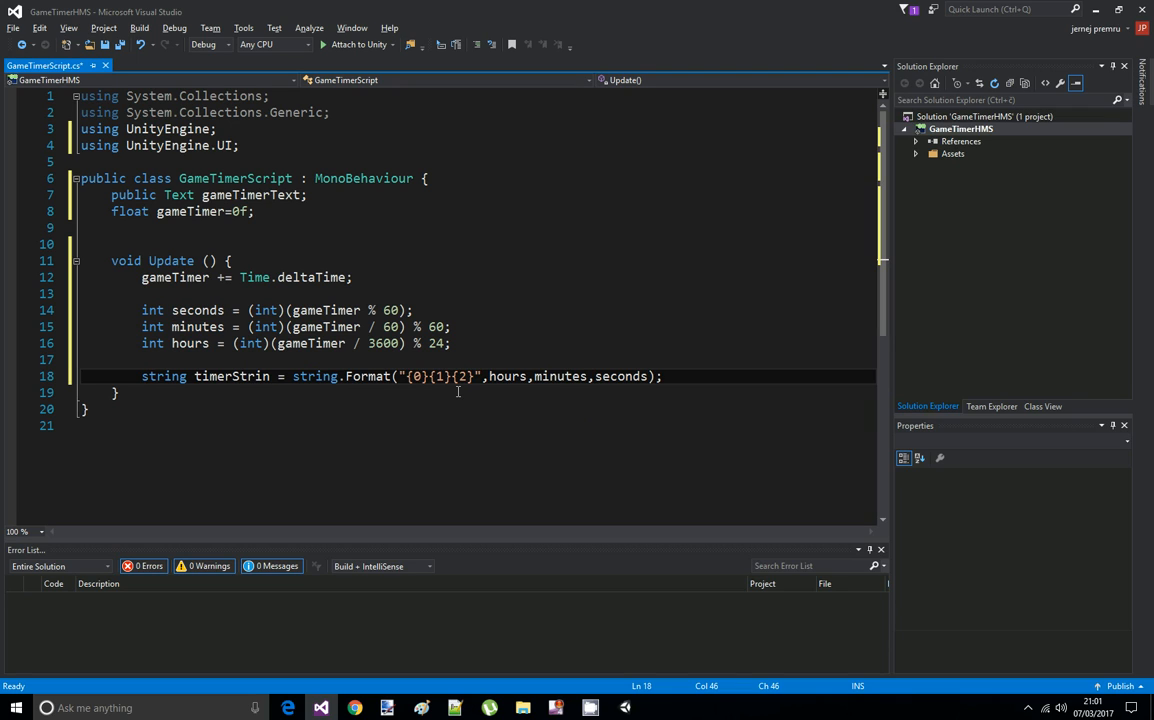
pyautogui.write(':0')
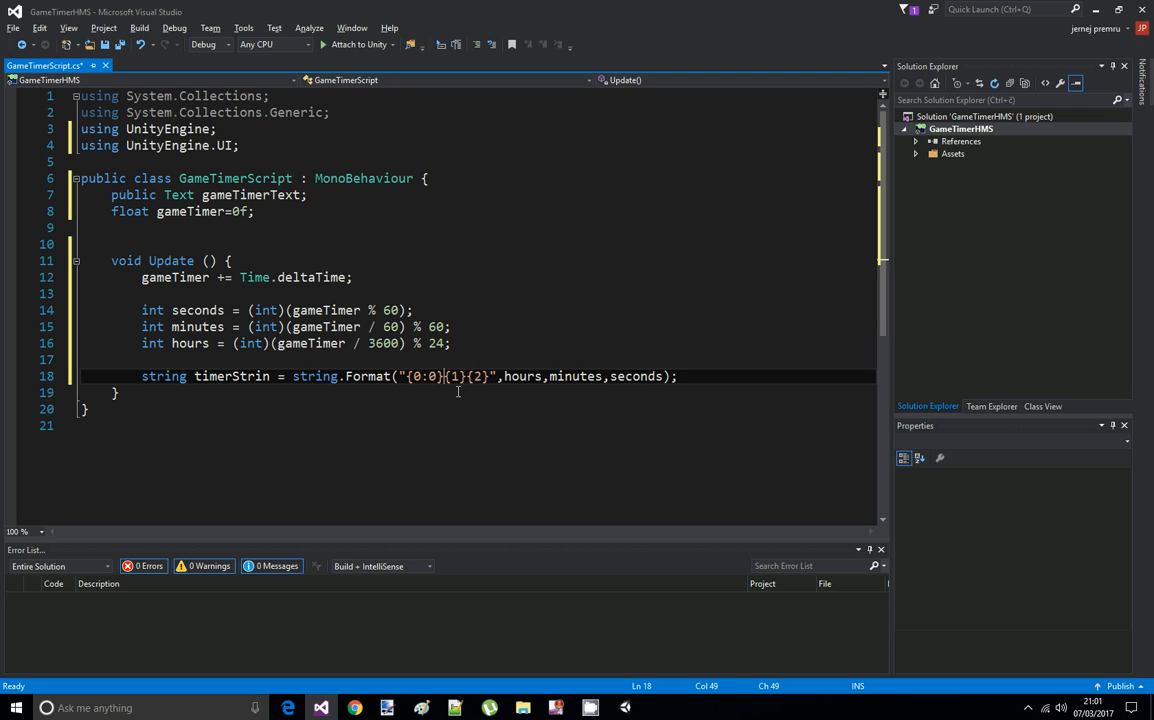
pyautogui.write(':0')
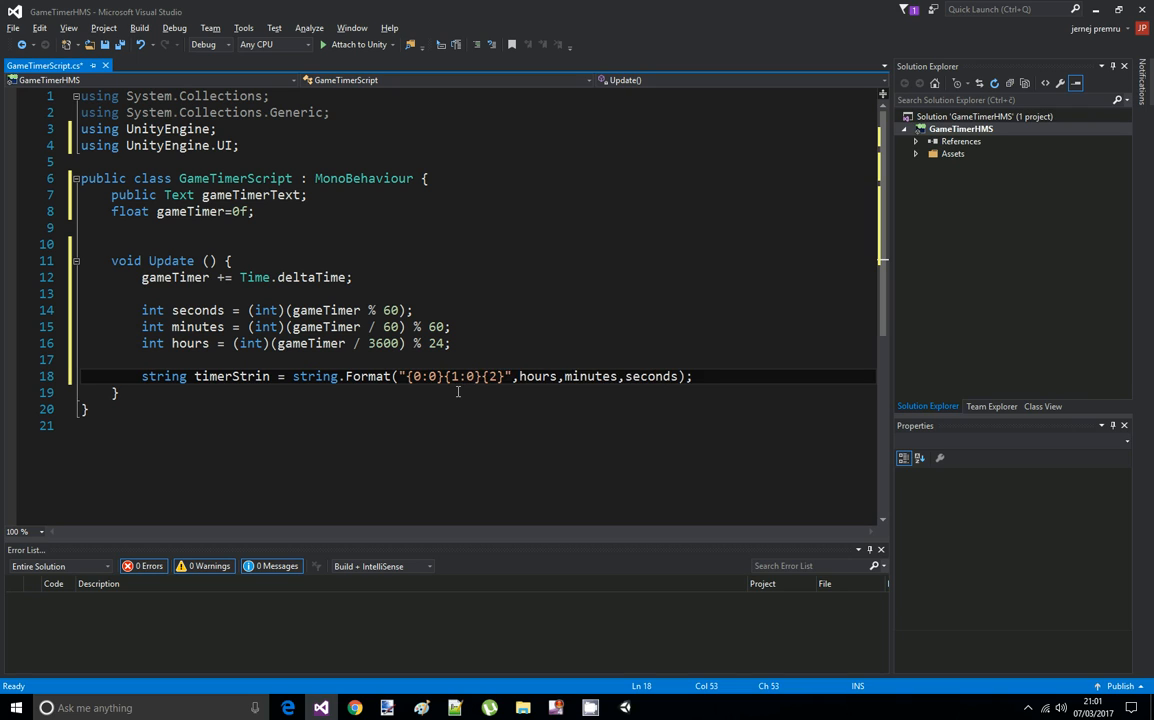
pyautogui.write('0')
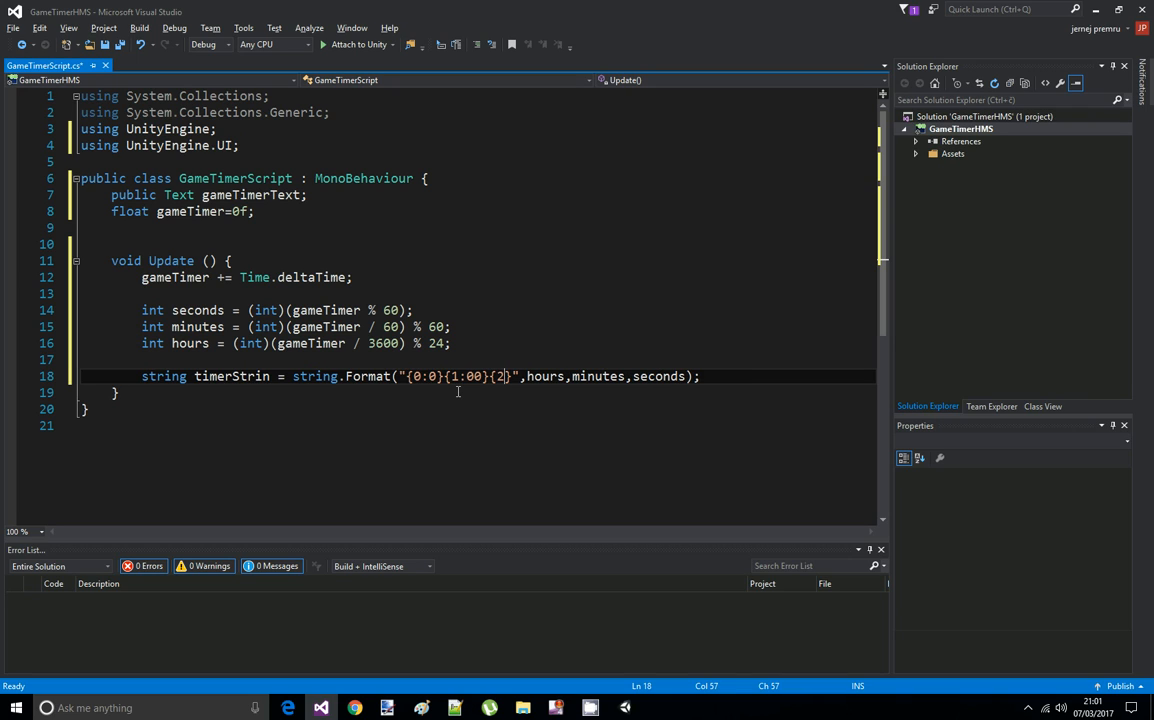
pyautogui.write(':00')
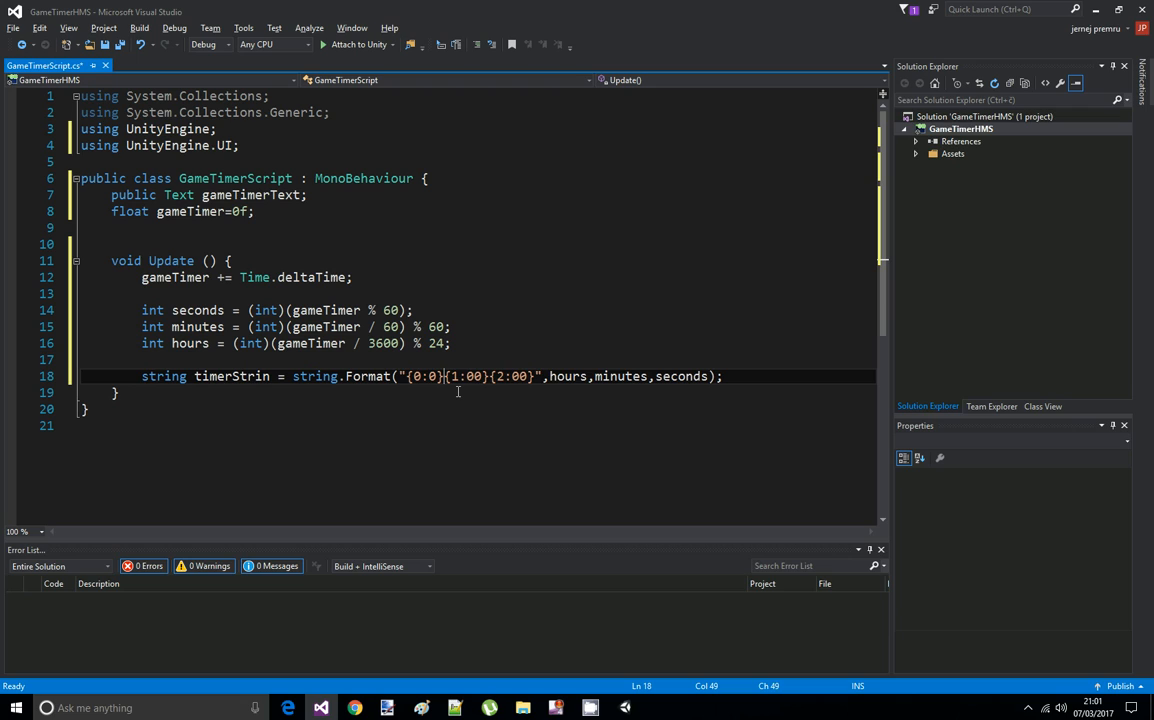
pyautogui.write(':')
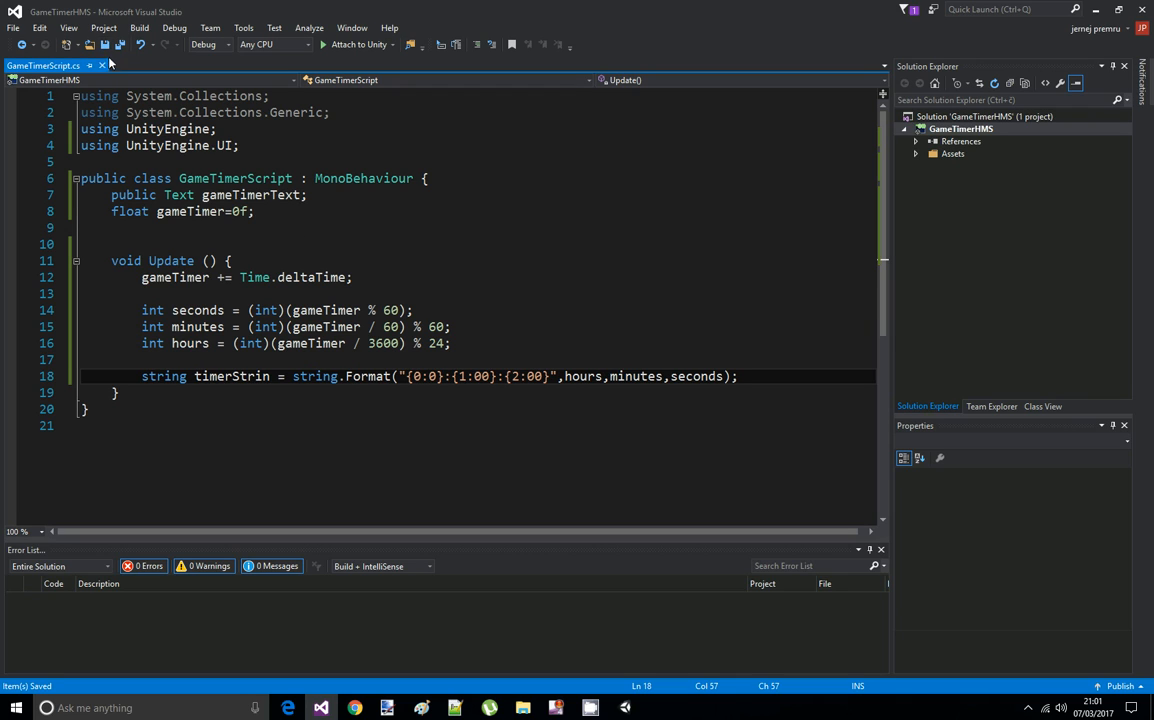
# Write gameTimerText.text = timerString; at the end of Update
pyautogui.click(738, 376)
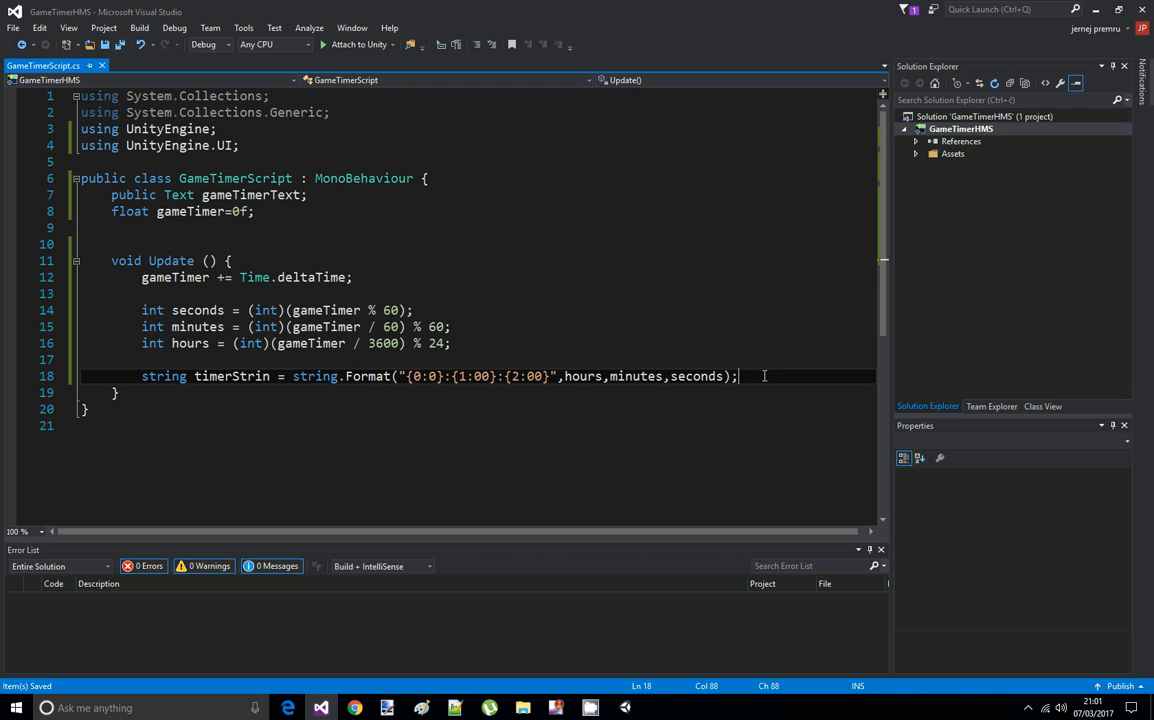
pyautogui.write('gameTimerText')
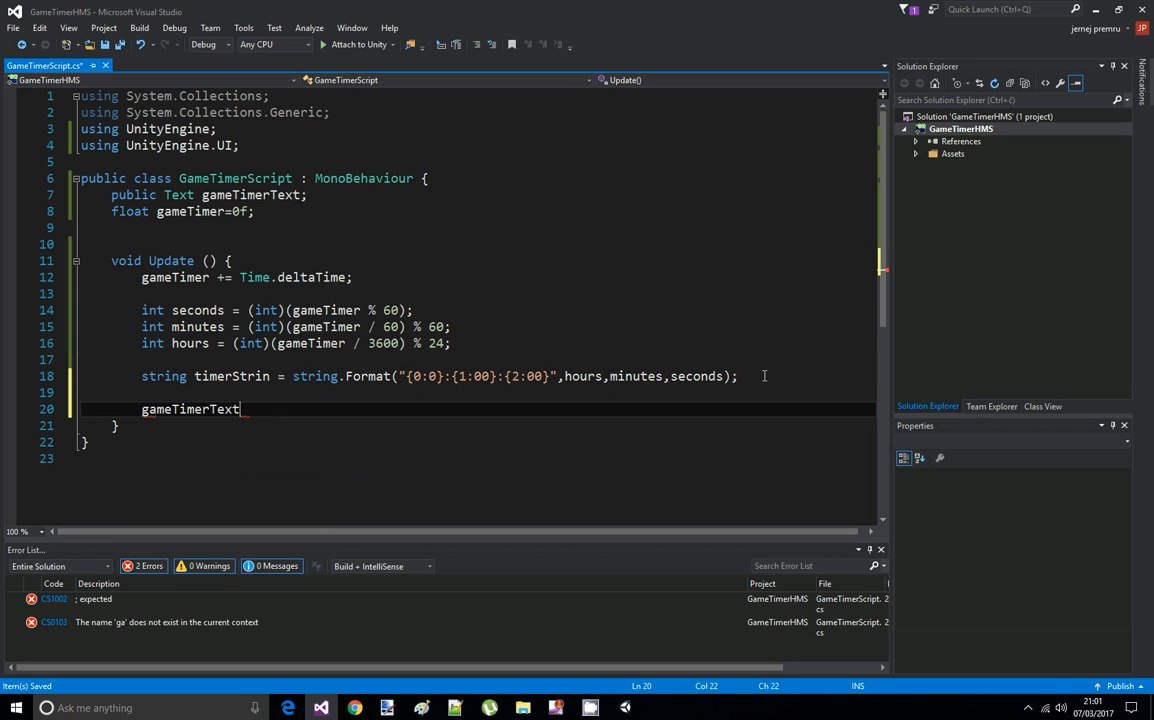
pyautogui.write('.text =')
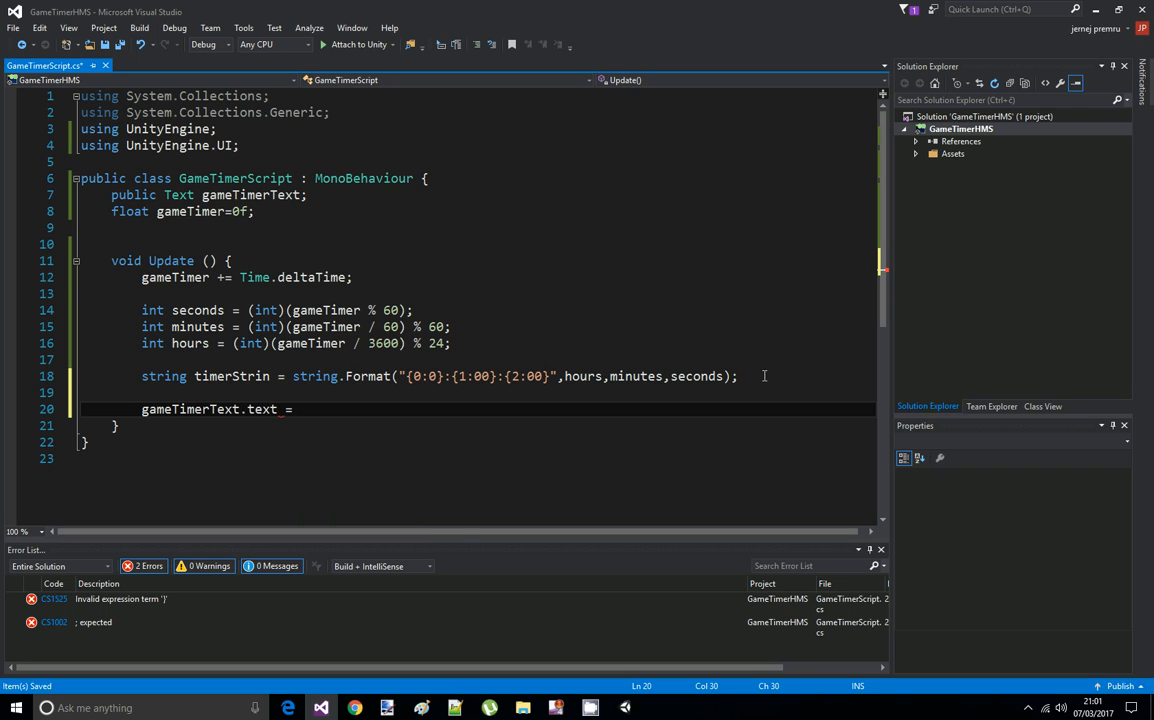
pyautogui.write('timerStrin')
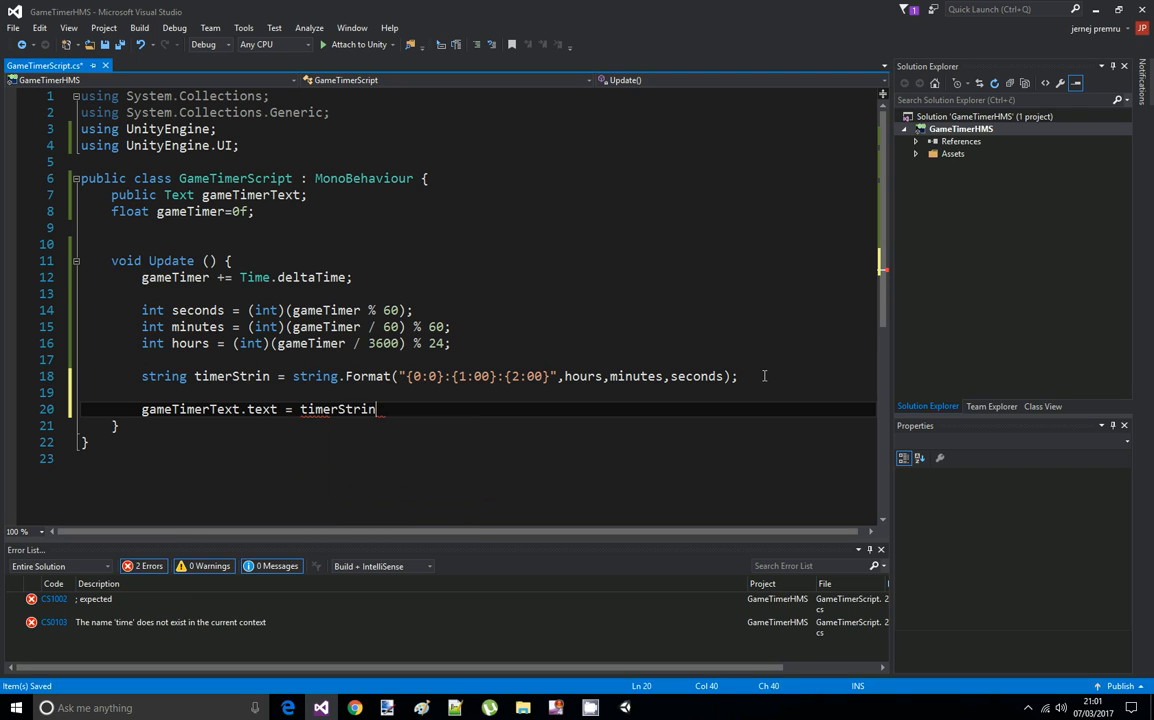
pyautogui.write(';')
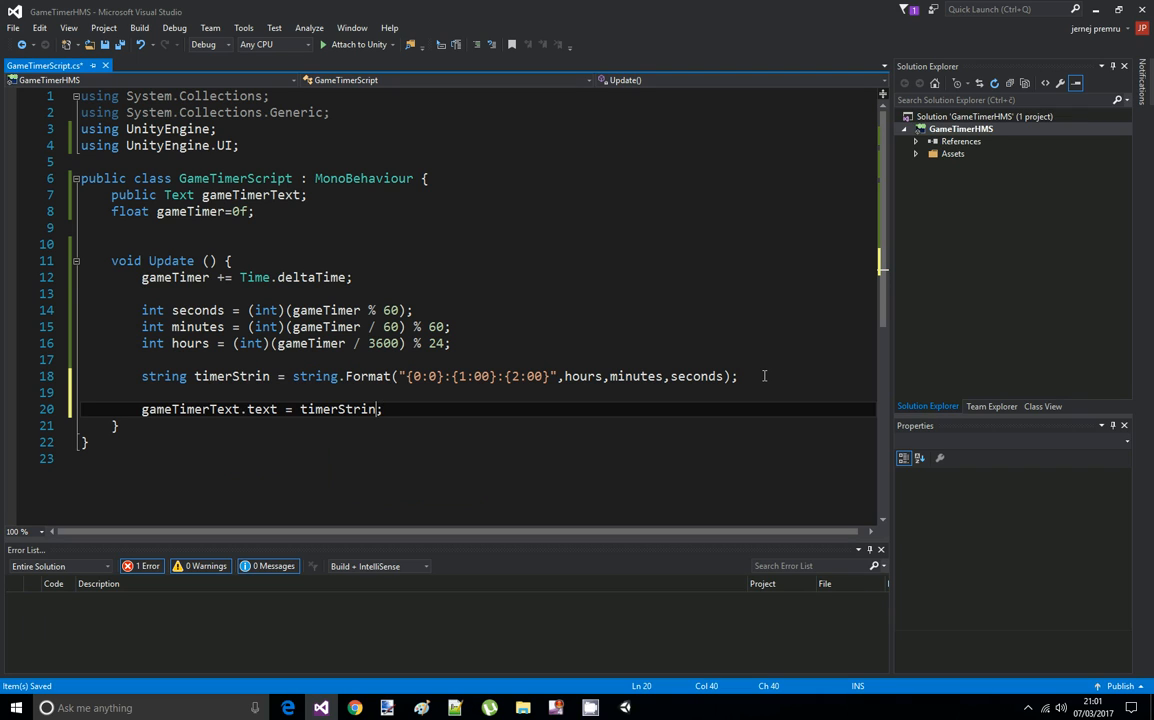
pyautogui.write('g')
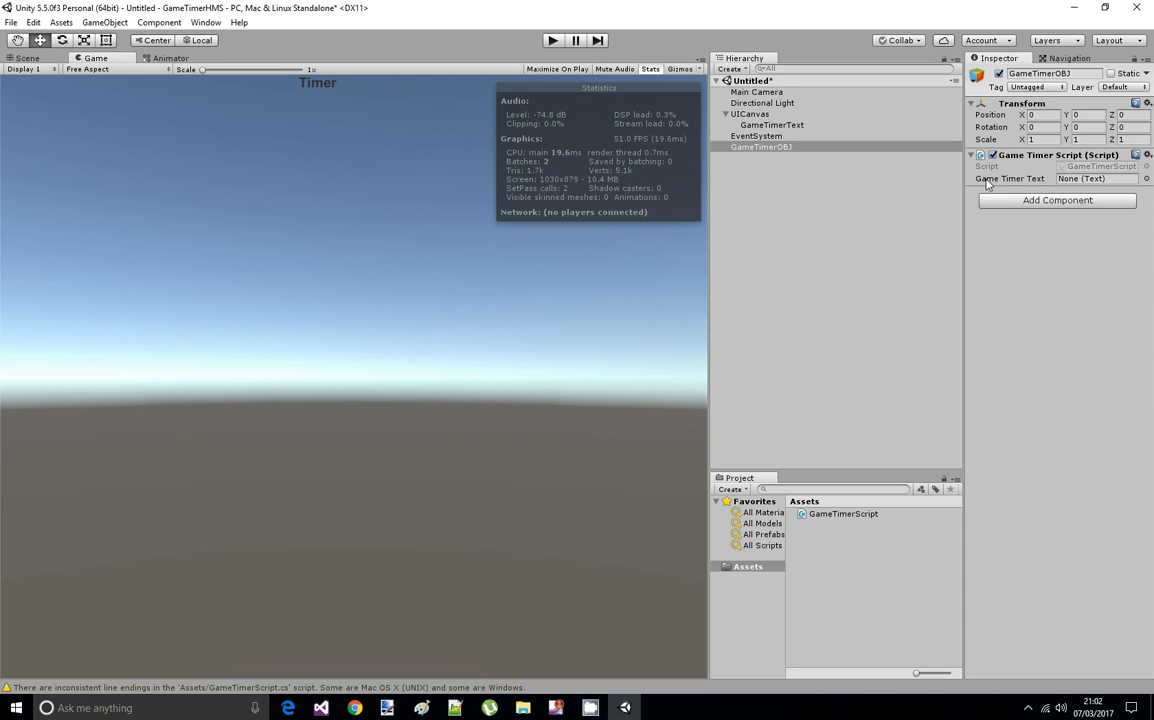
pyautogui.moveTo(1030, 180)
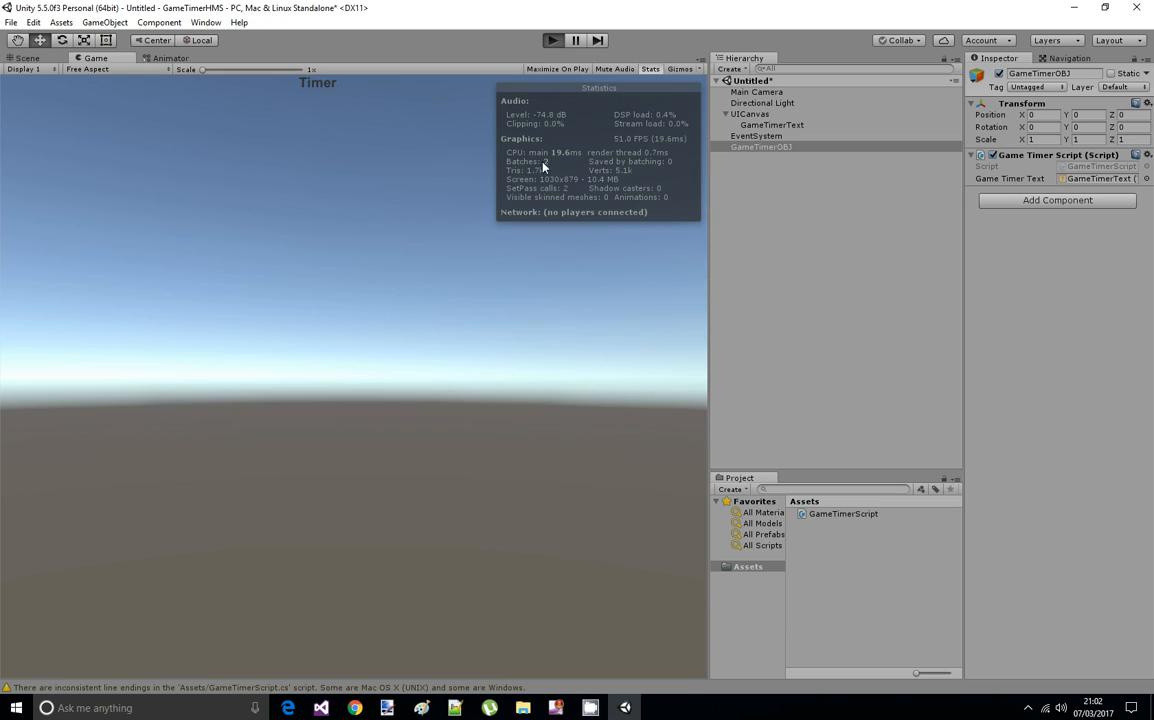
pyautogui.moveTo(436, 158)
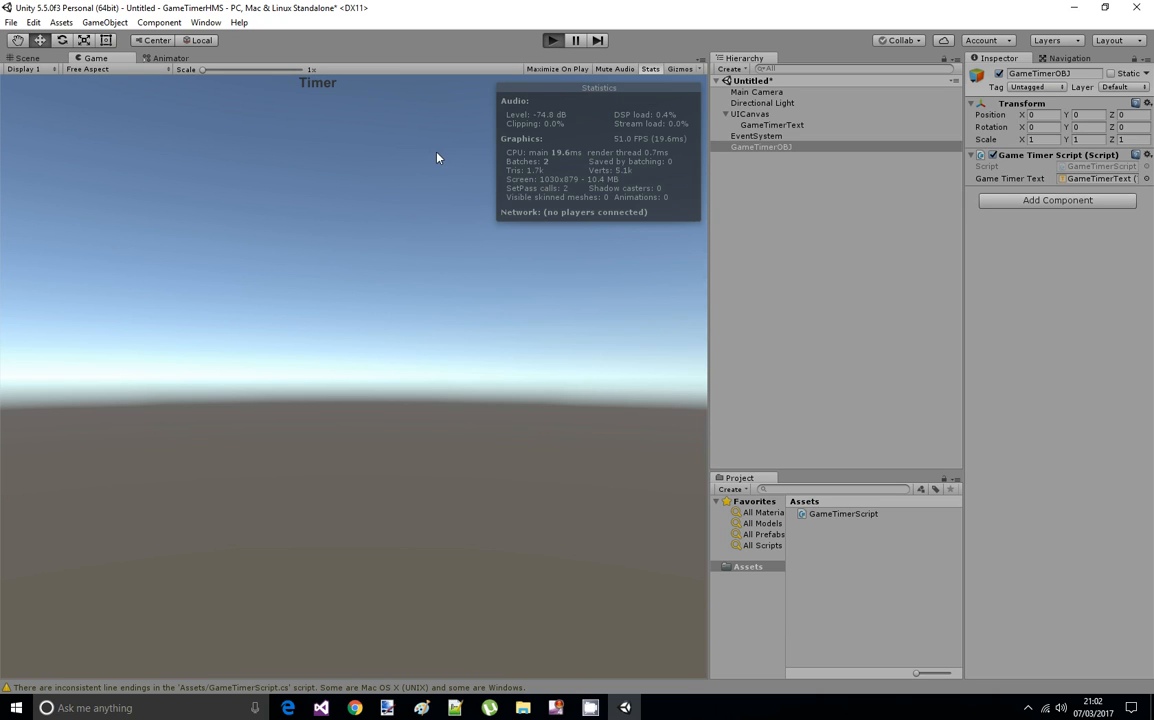
pyautogui.moveTo(444, 136)
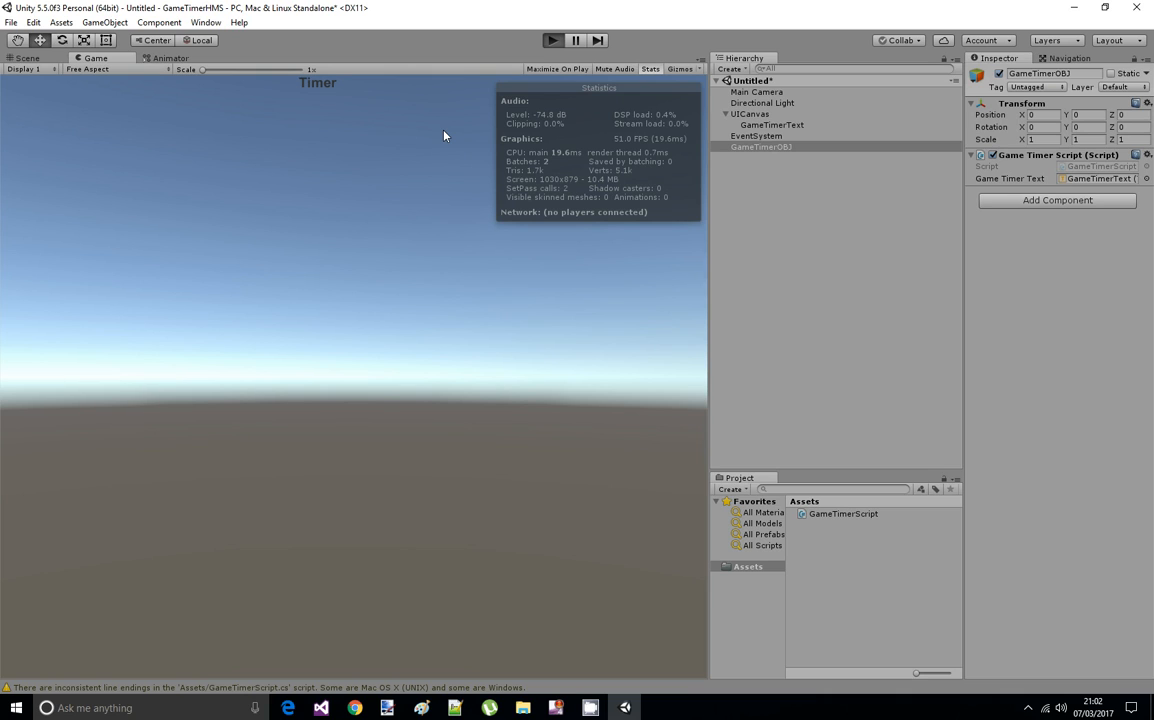
# Play the scene, watch the Timer count up to 0:00:07, then stop the run
pyautogui.click(552, 40)
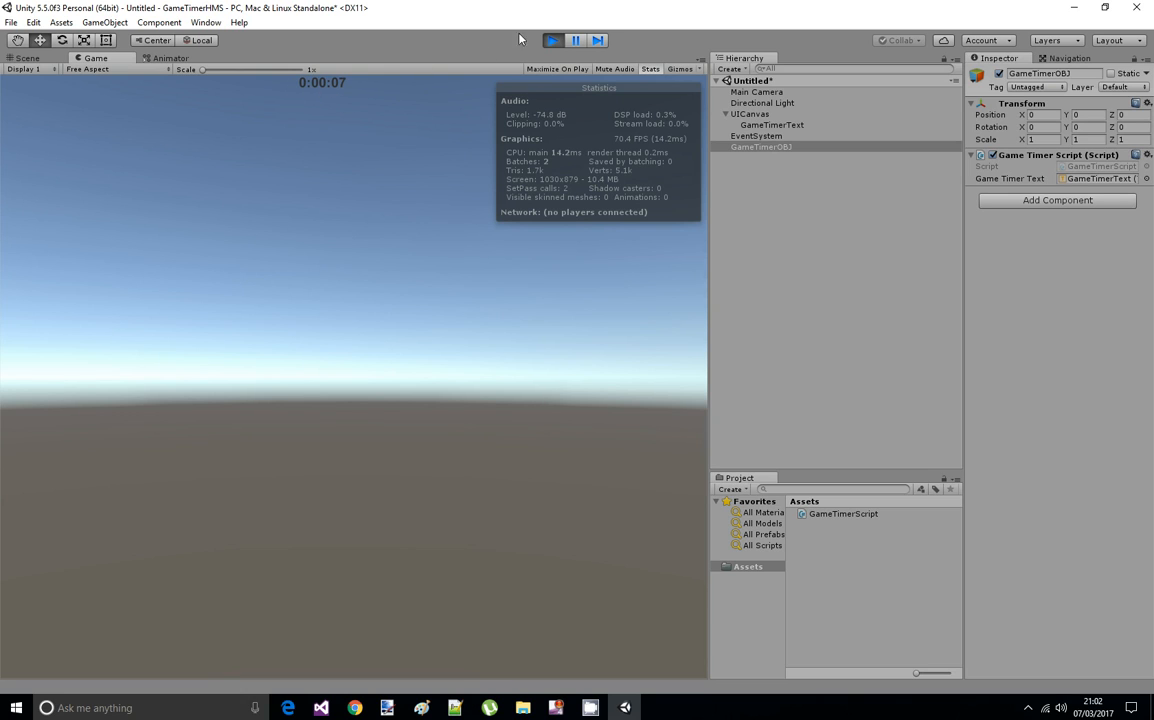
pyautogui.click(552, 40)
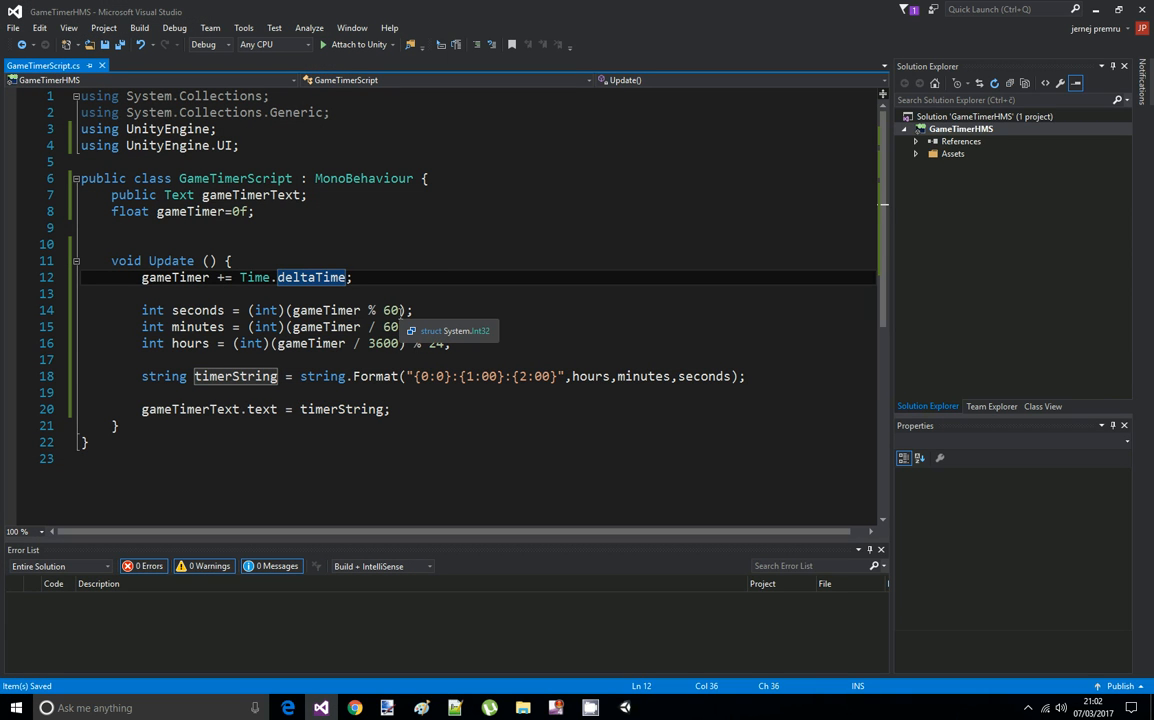
# Multiply the gameTimer deltaTime accumulation by 600 and save the script
pyautogui.write('*600')
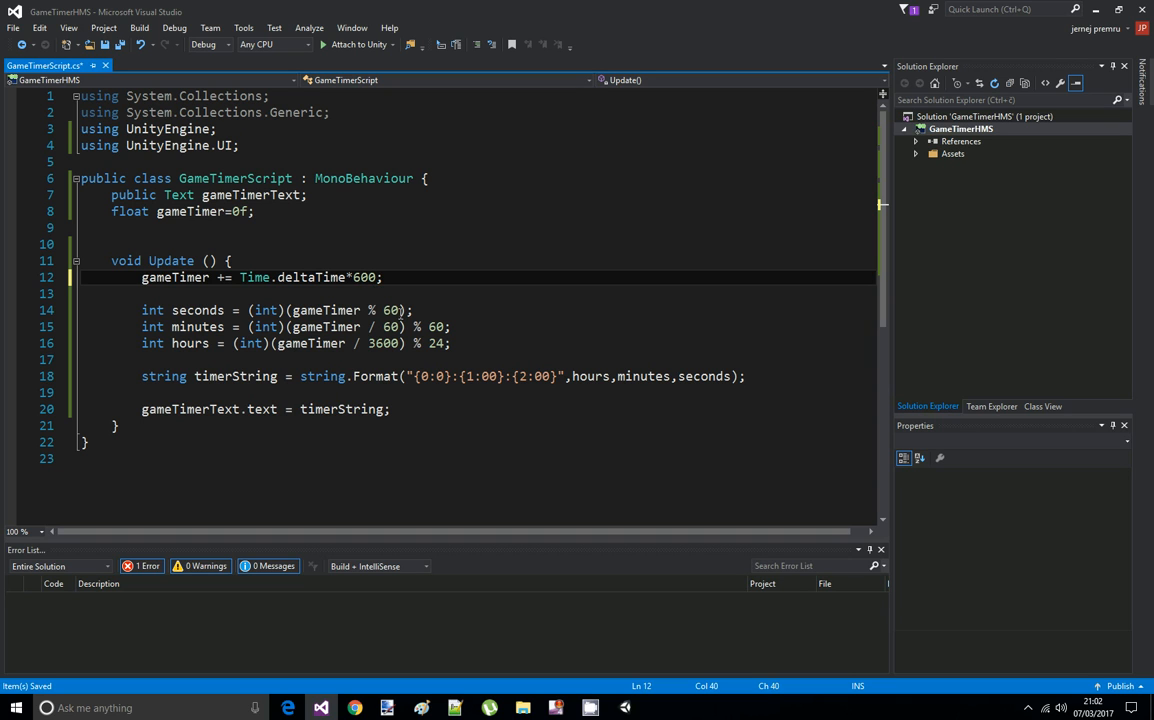
pyautogui.press('ctrl+s')
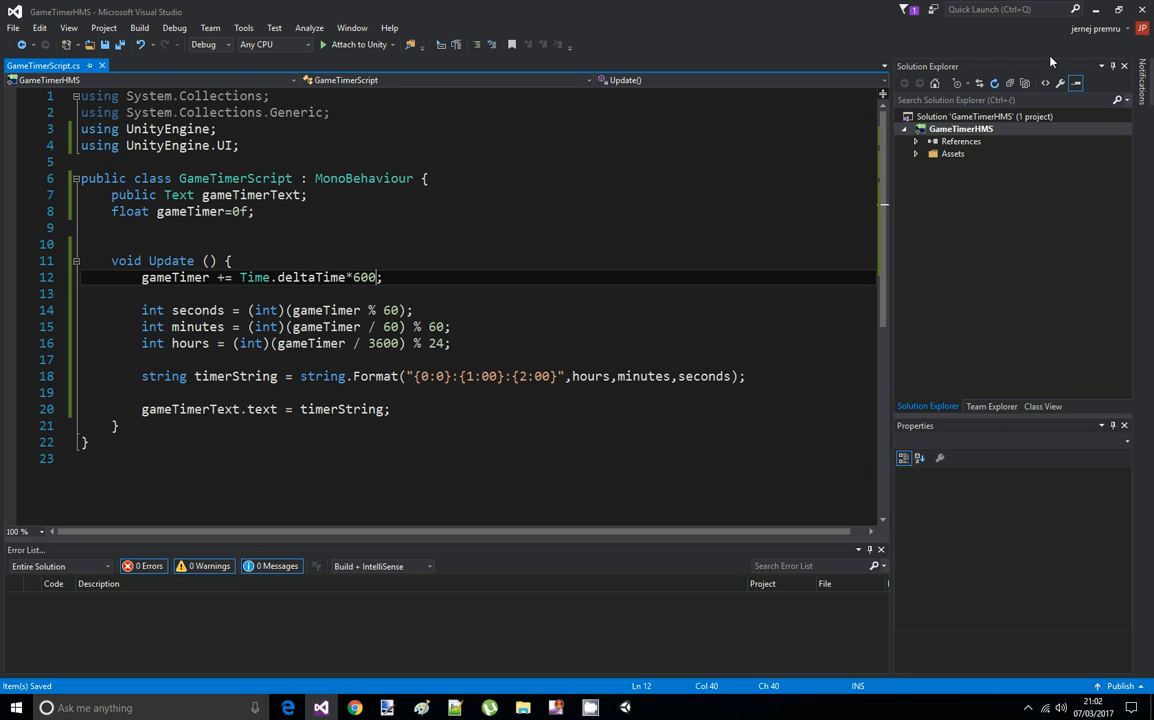
# Back in Unity, play the sped-up scene until the Timer reaches about 1:29:55, then stop it
pyautogui.click(320, 708)
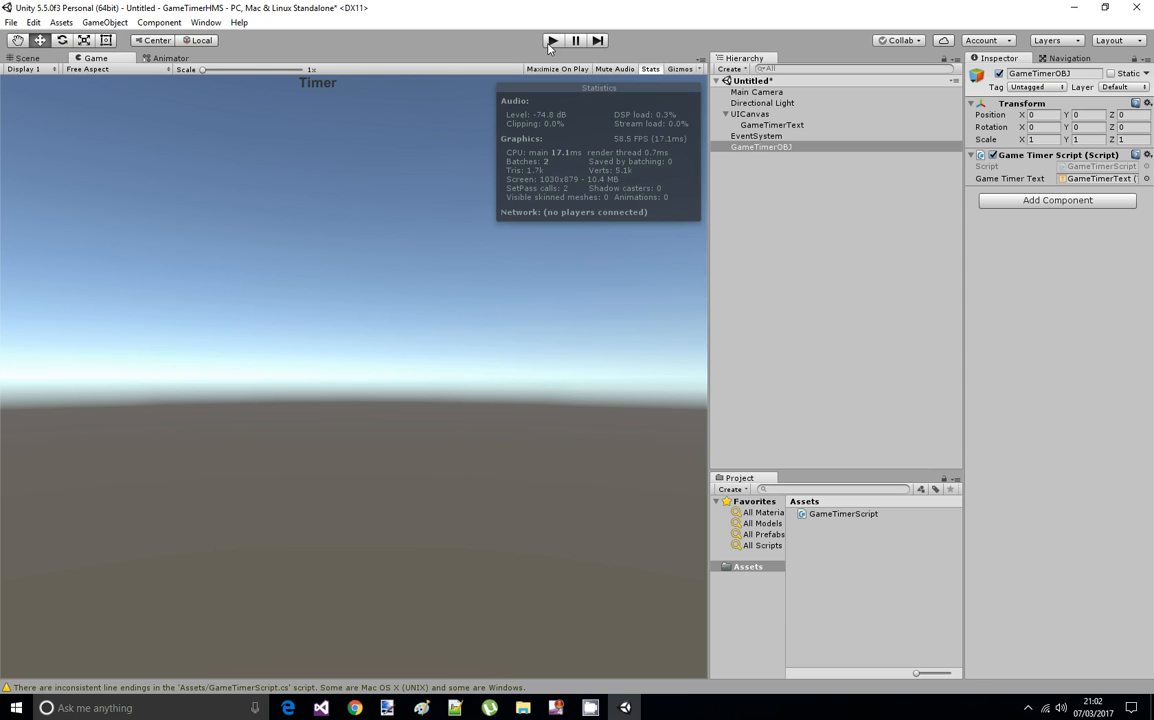
pyautogui.click(552, 40)
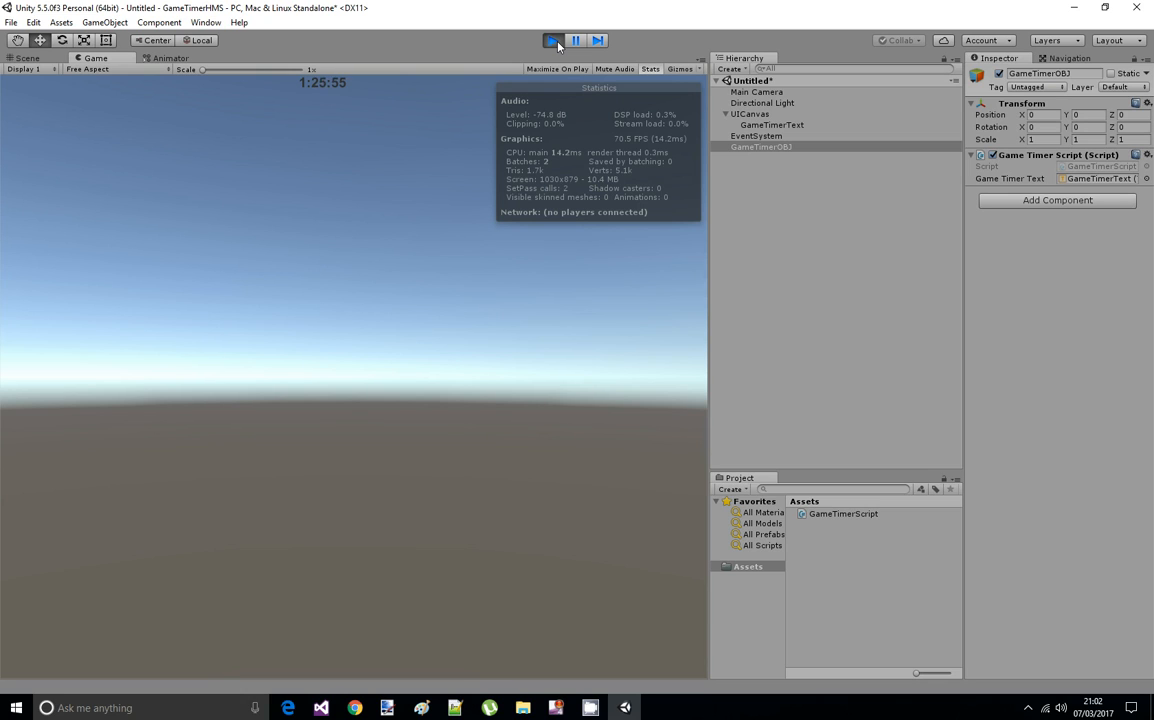
pyautogui.click(552, 40)
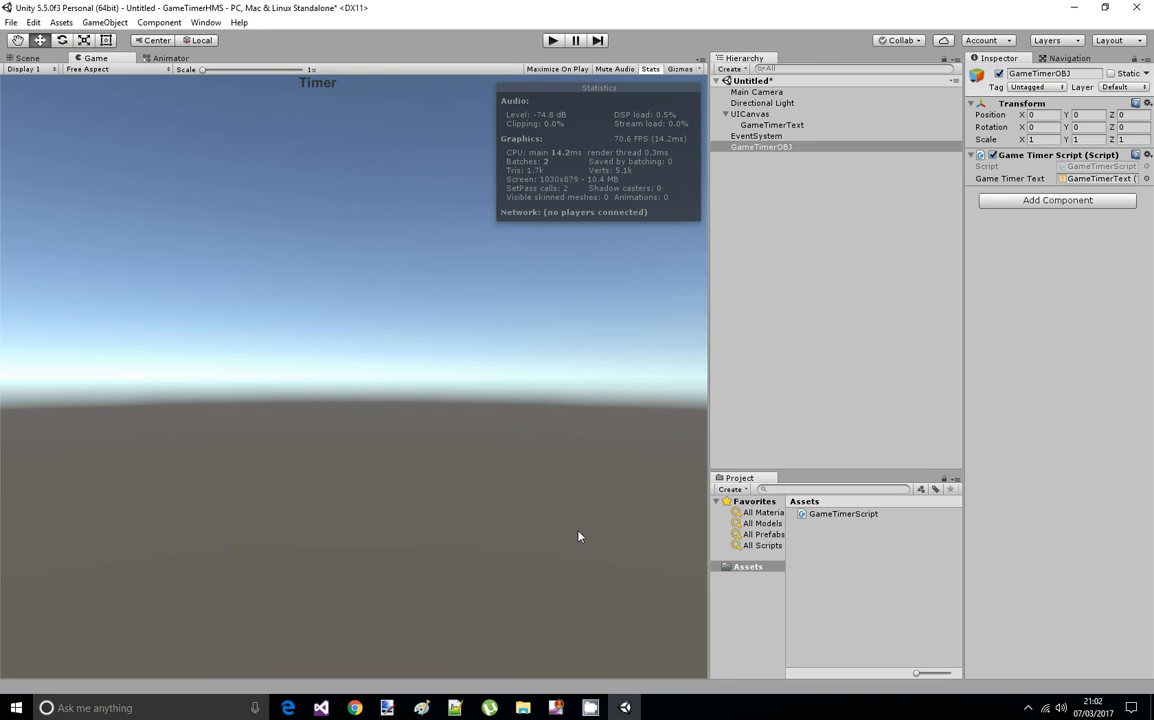
pyautogui.moveTo(604, 584)
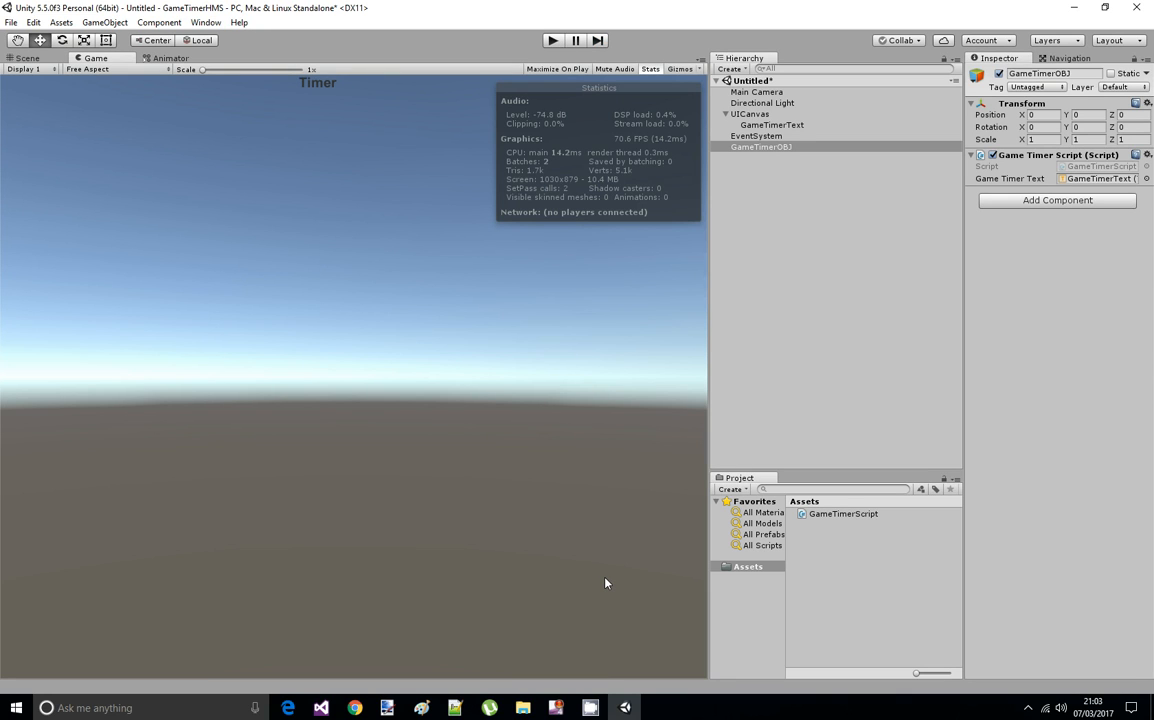
pyautogui.moveTo(444, 248)
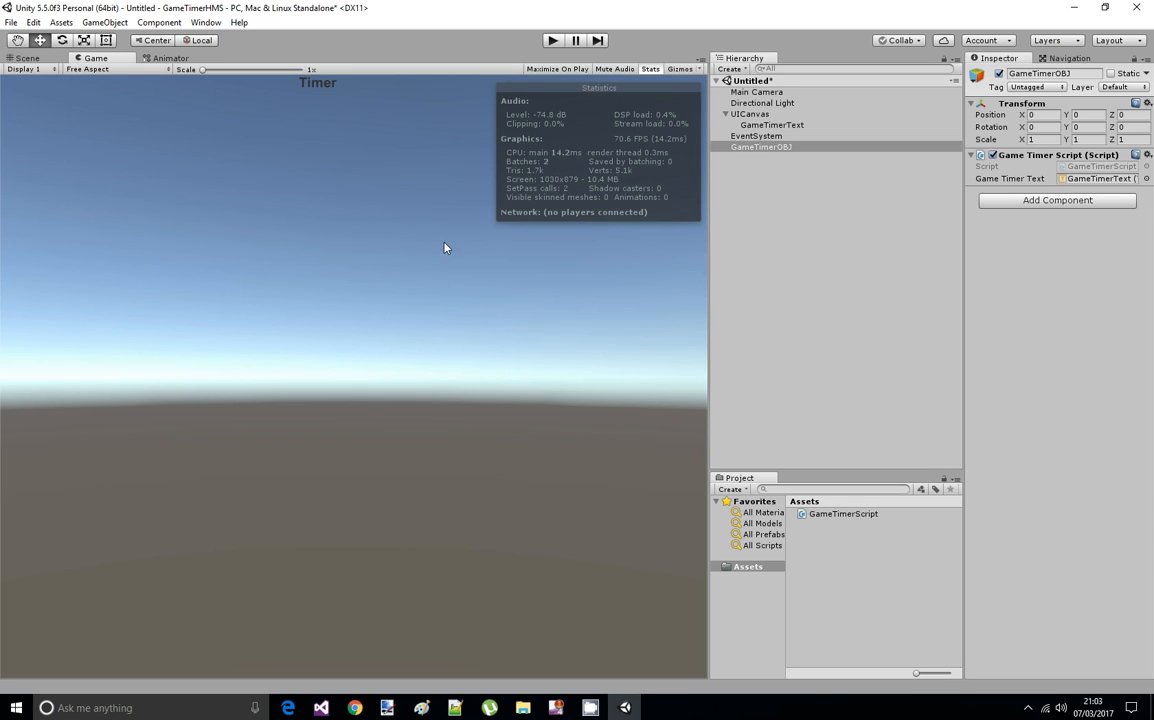
pyautogui.moveTo(576, 268)
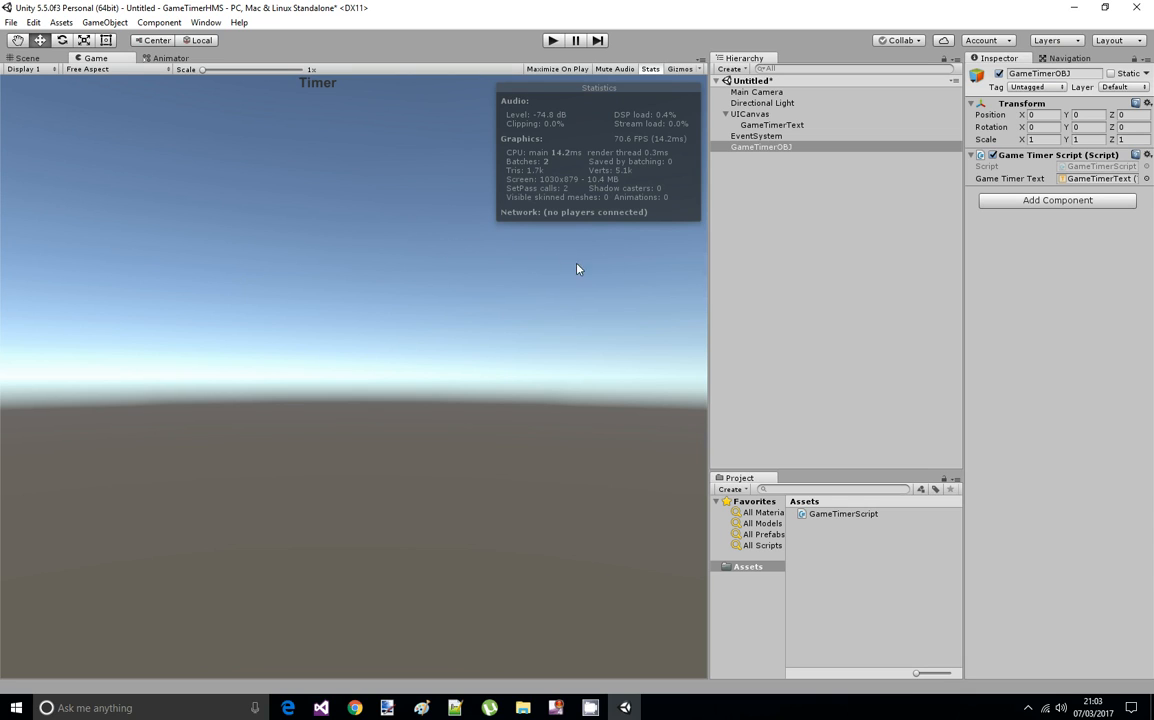